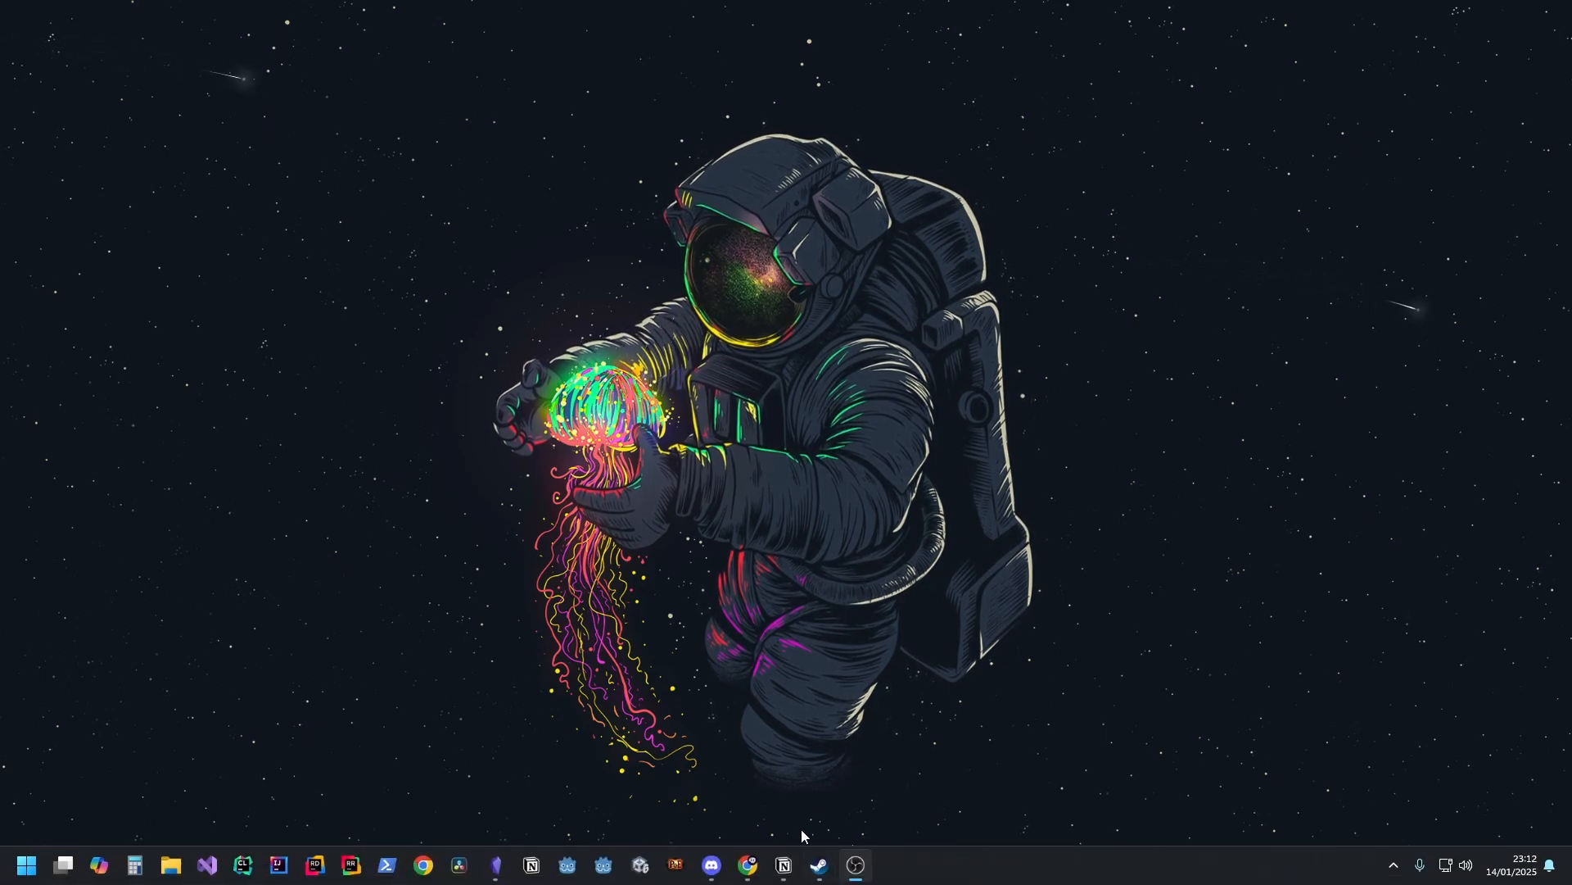
Step: Switch to Notion from the taskbar to show the Tower defense design doc
{"action": "left_click", "coordinate": [530, 870]}
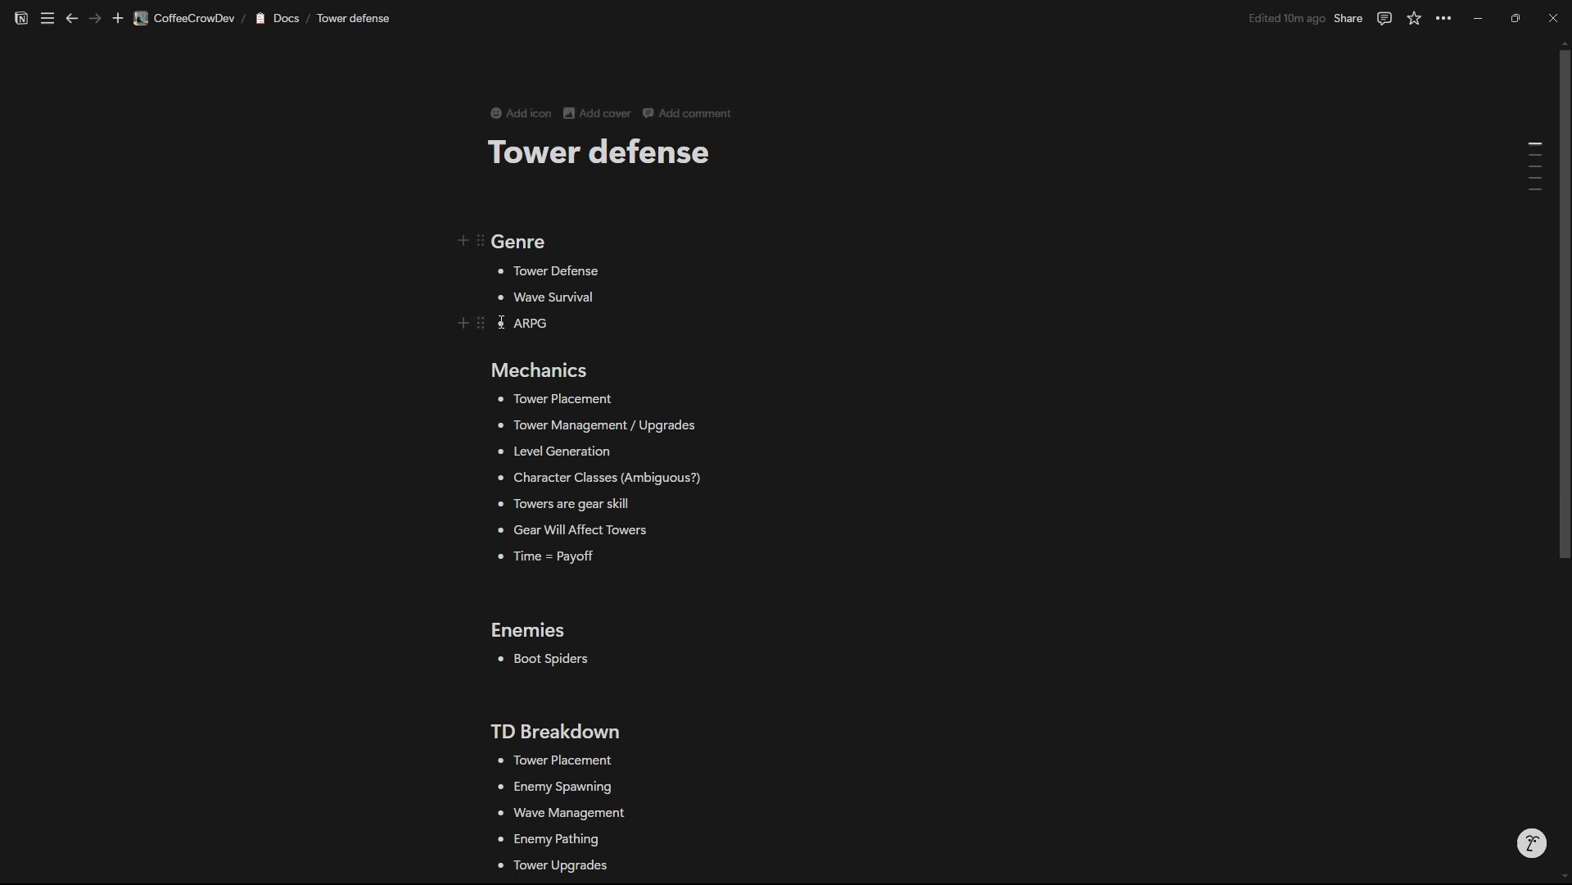
Step: Apply the spell-check suggestion so the title reads 'Tower defence', then return to the body
{"action": "triple_click", "coordinate": [597, 151]}
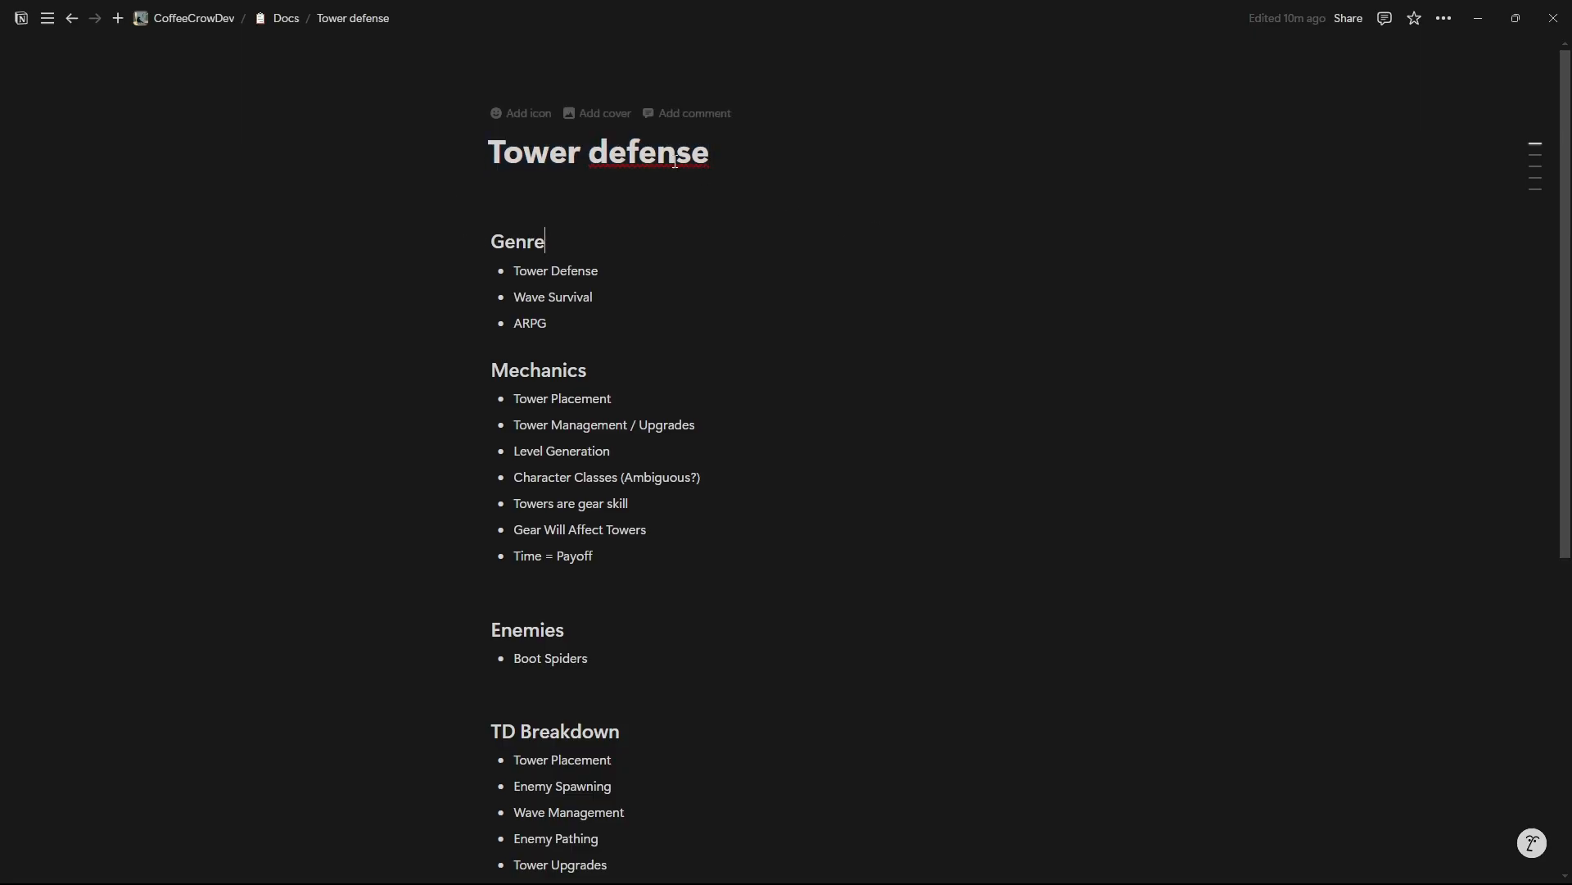
{"action": "right_click", "coordinate": [648, 151]}
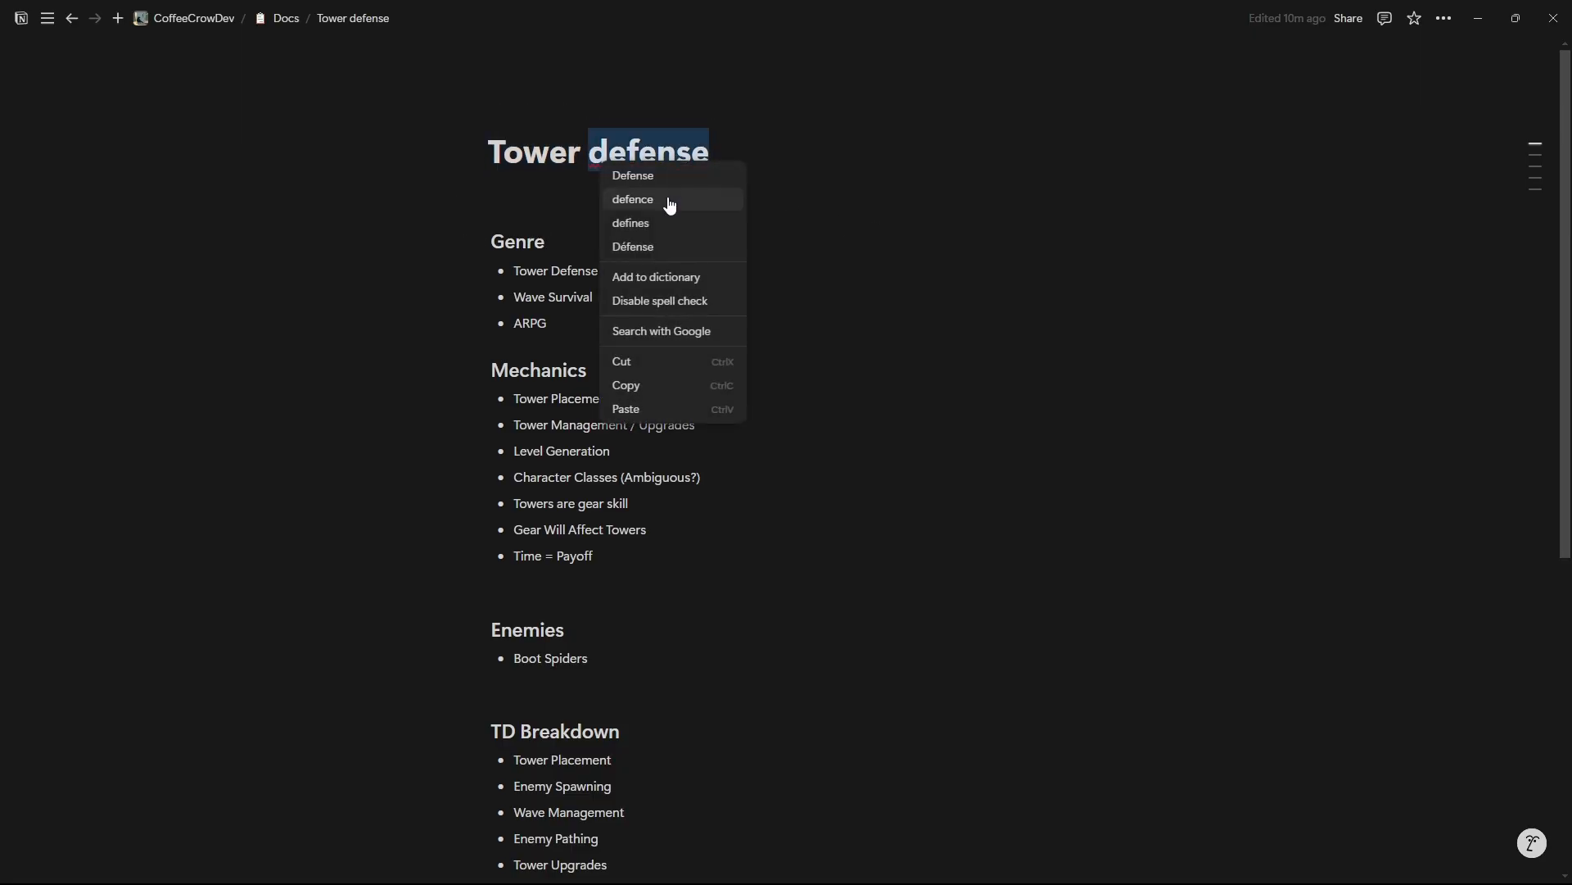
{"action": "left_click", "coordinate": [634, 198]}
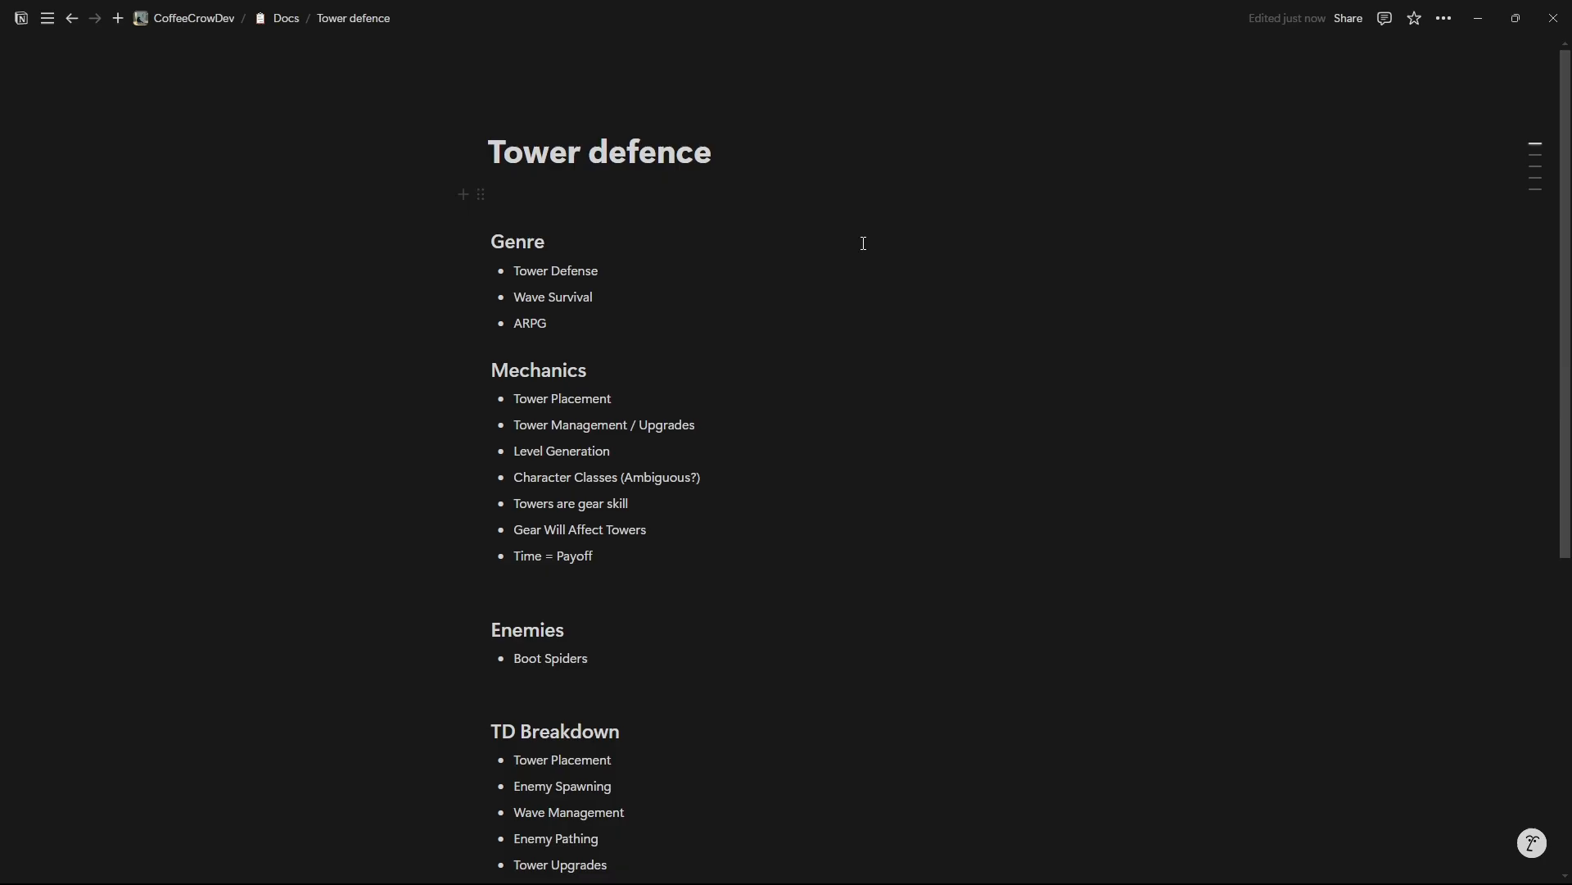
{"action": "left_click", "coordinate": [544, 241]}
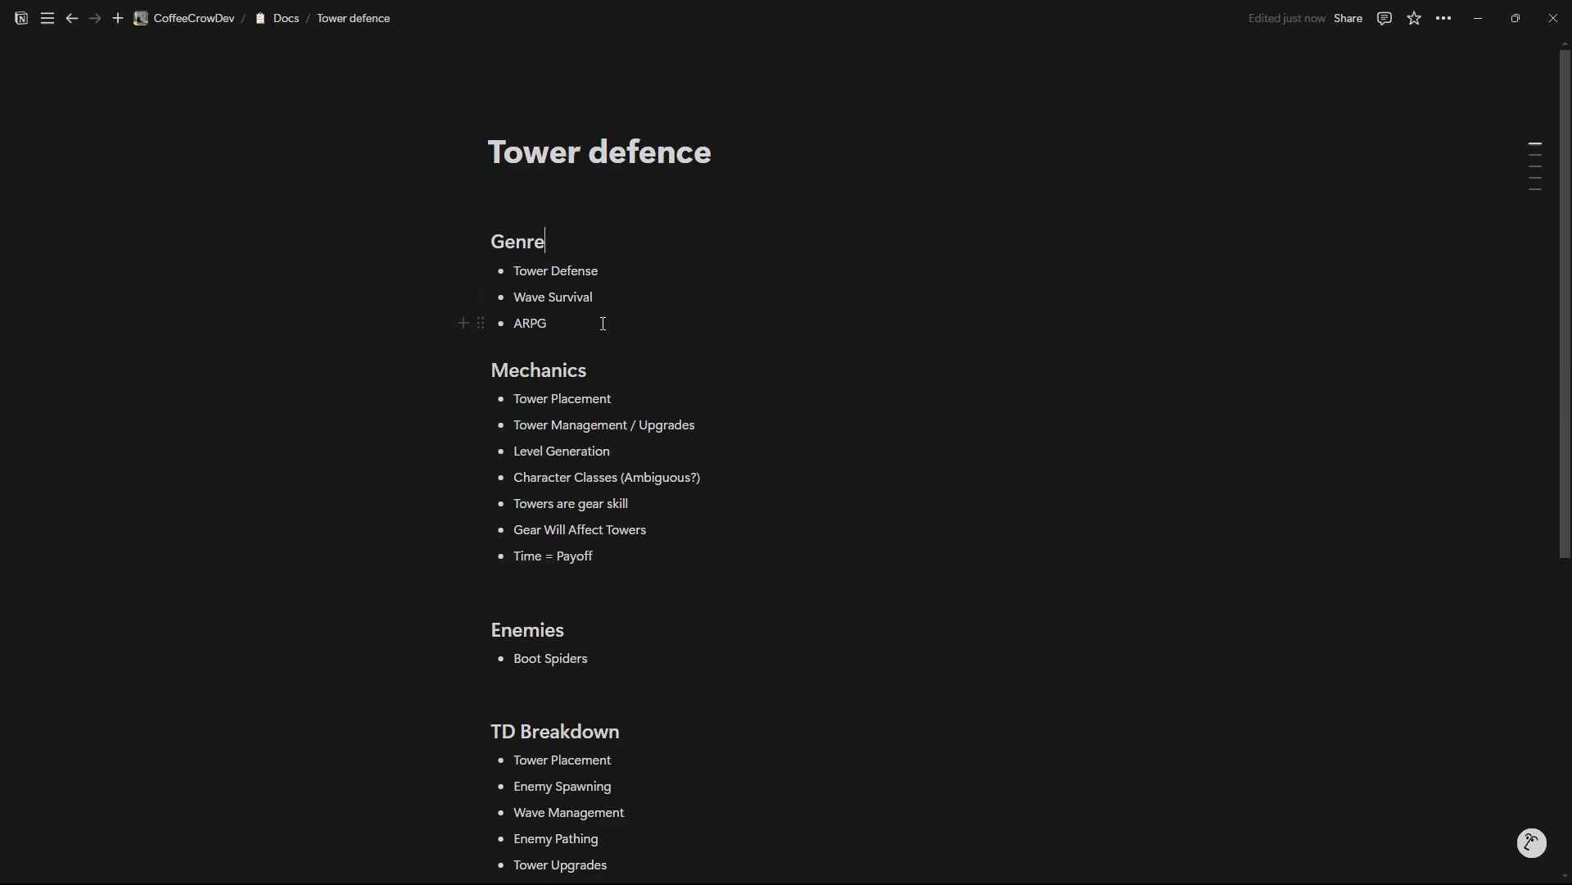
{"action": "double_click", "coordinate": [555, 272]}
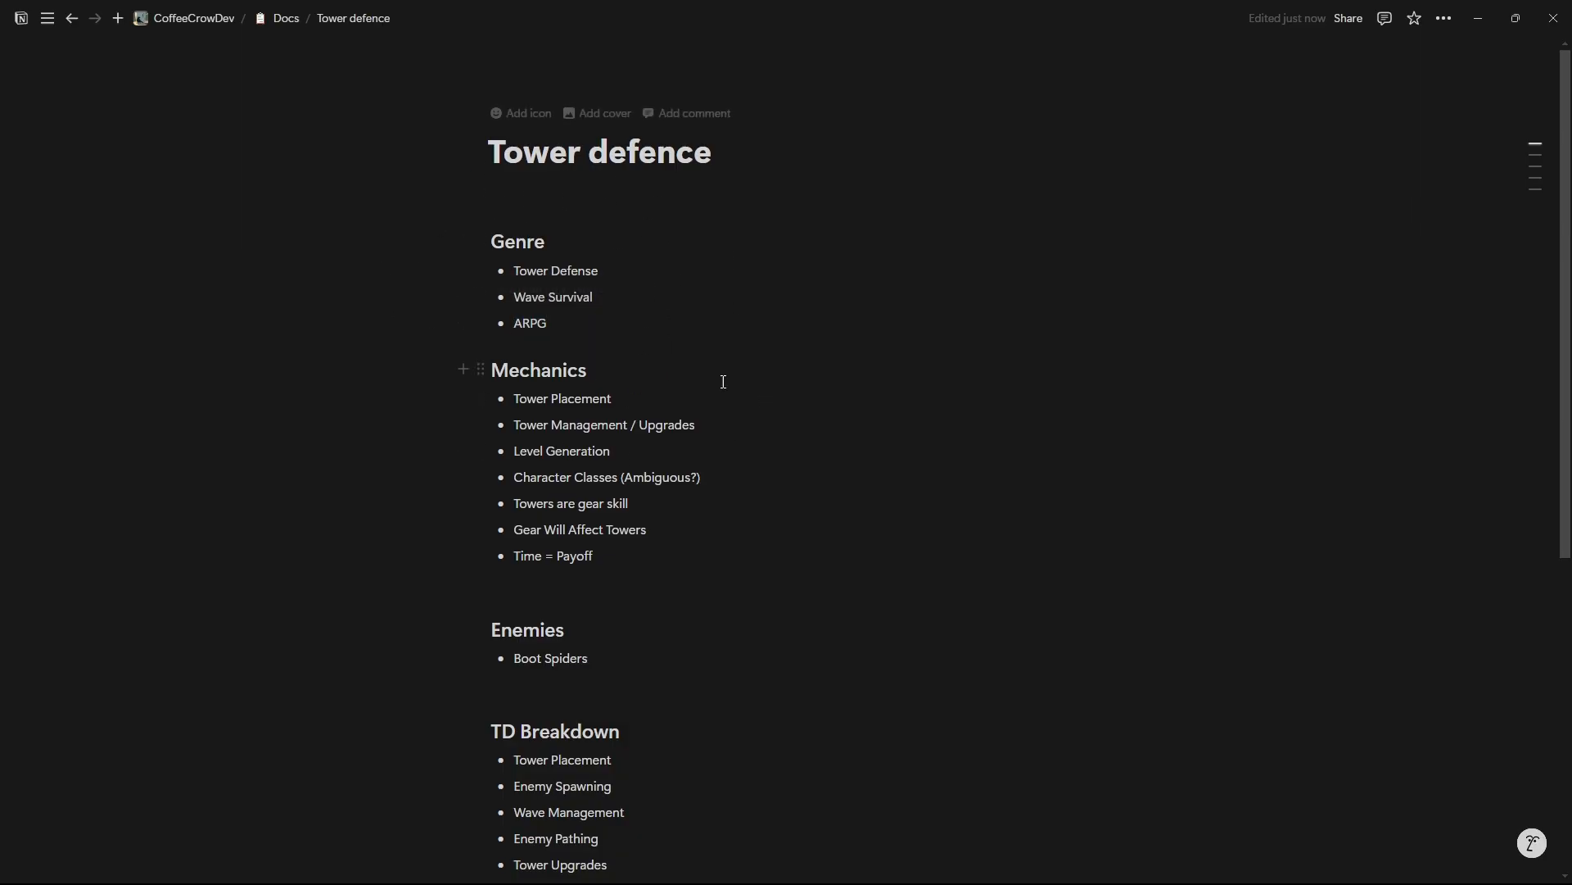
{"action": "mouse_move", "coordinate": [745, 361]}
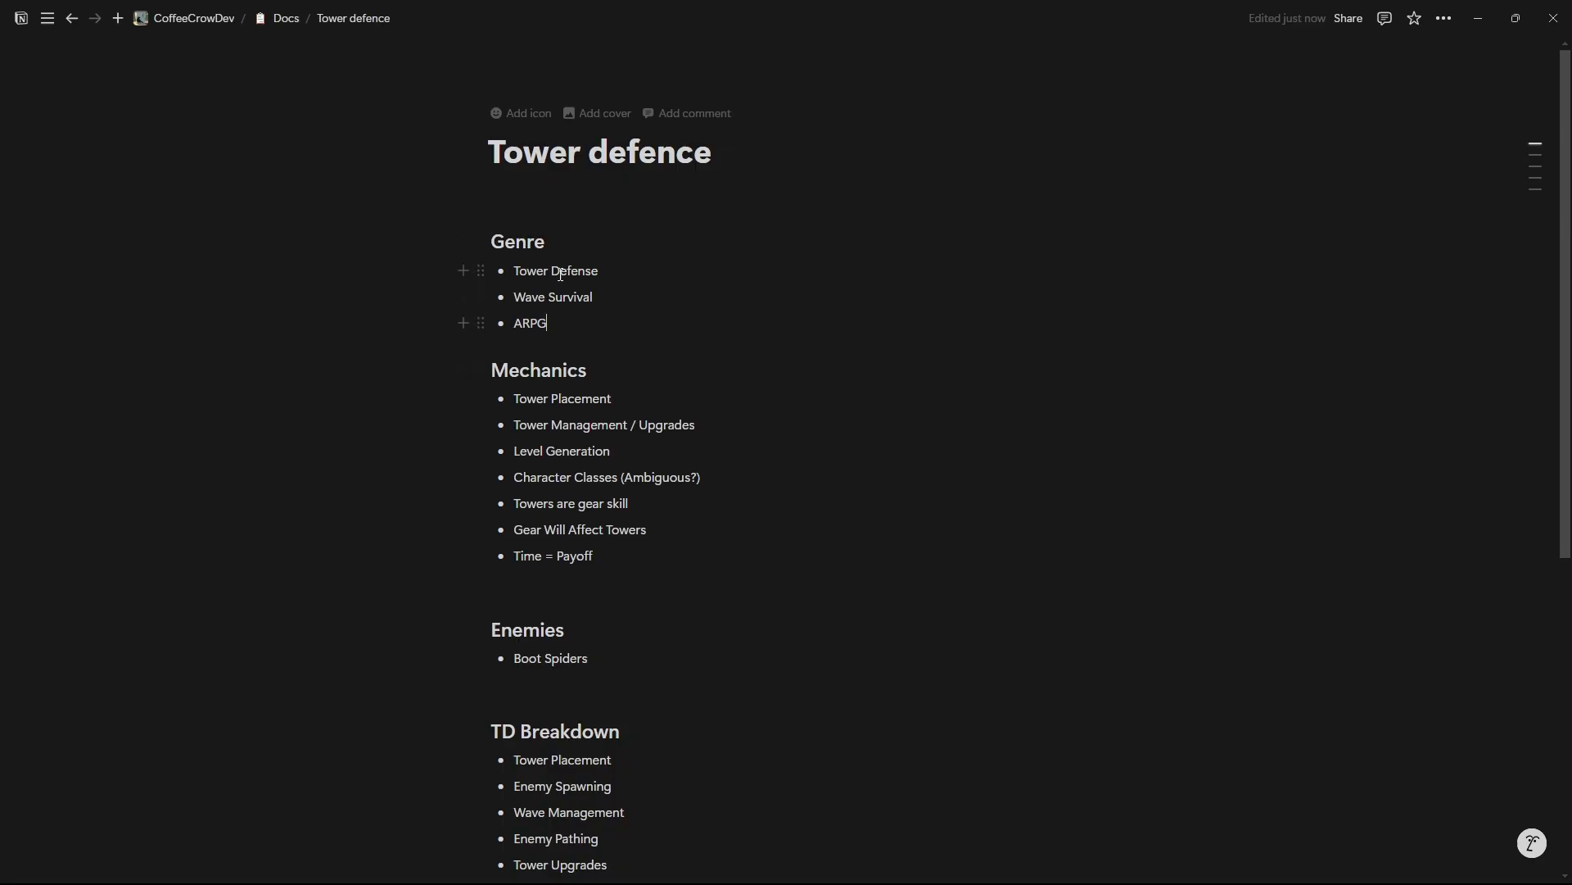
{"action": "mouse_move", "coordinate": [572, 317]}
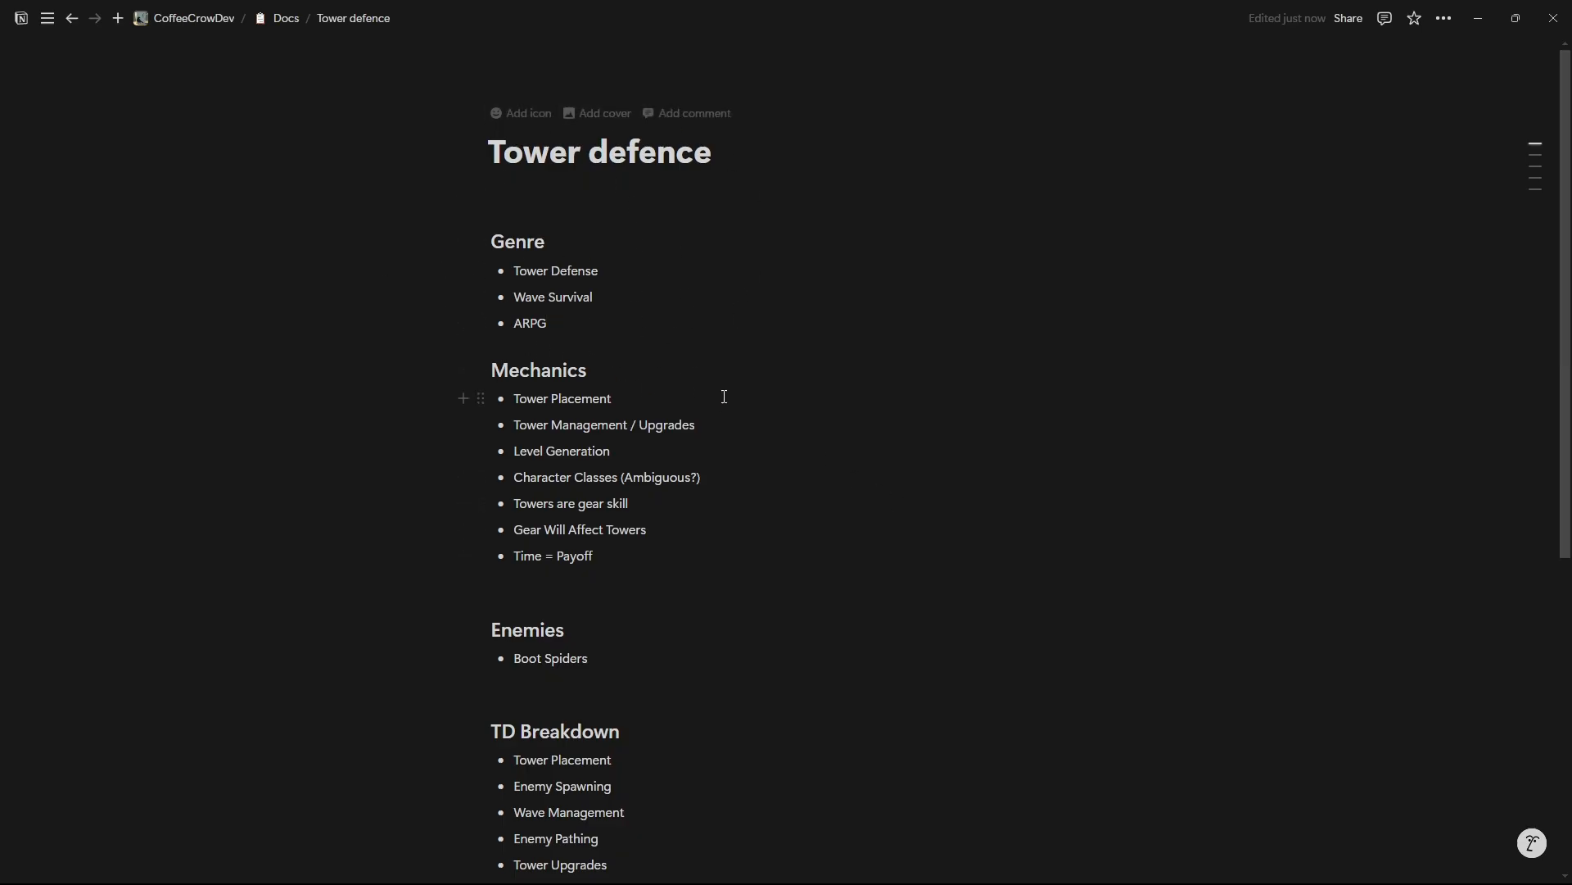
{"action": "scroll", "scroll_direction": "down", "scroll_amount": 3}
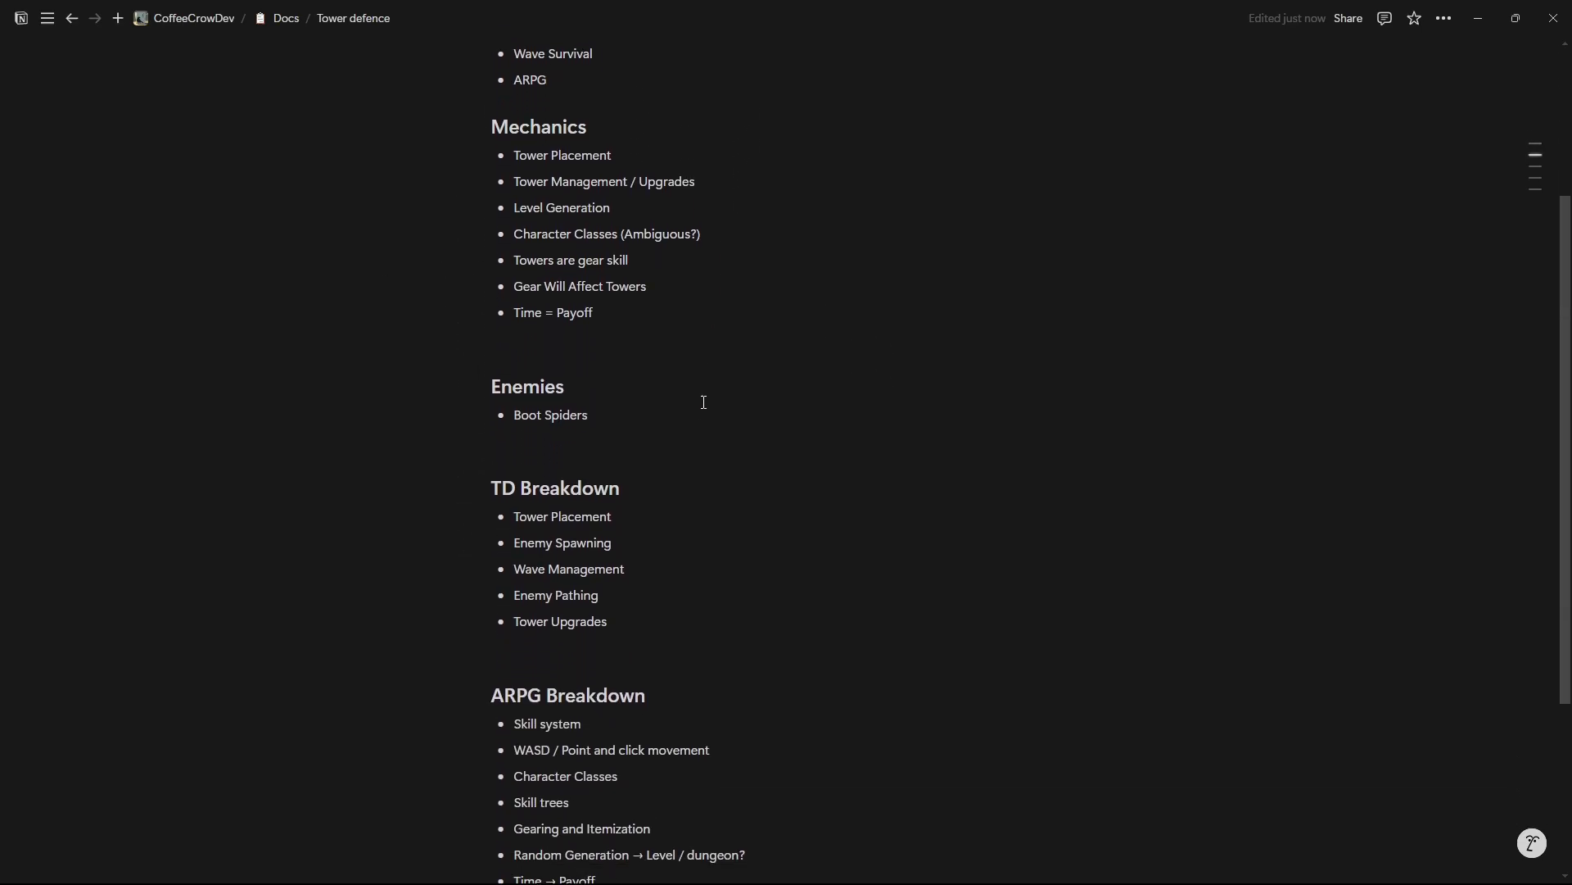
{"action": "scroll", "scroll_direction": "down", "scroll_amount": 3}
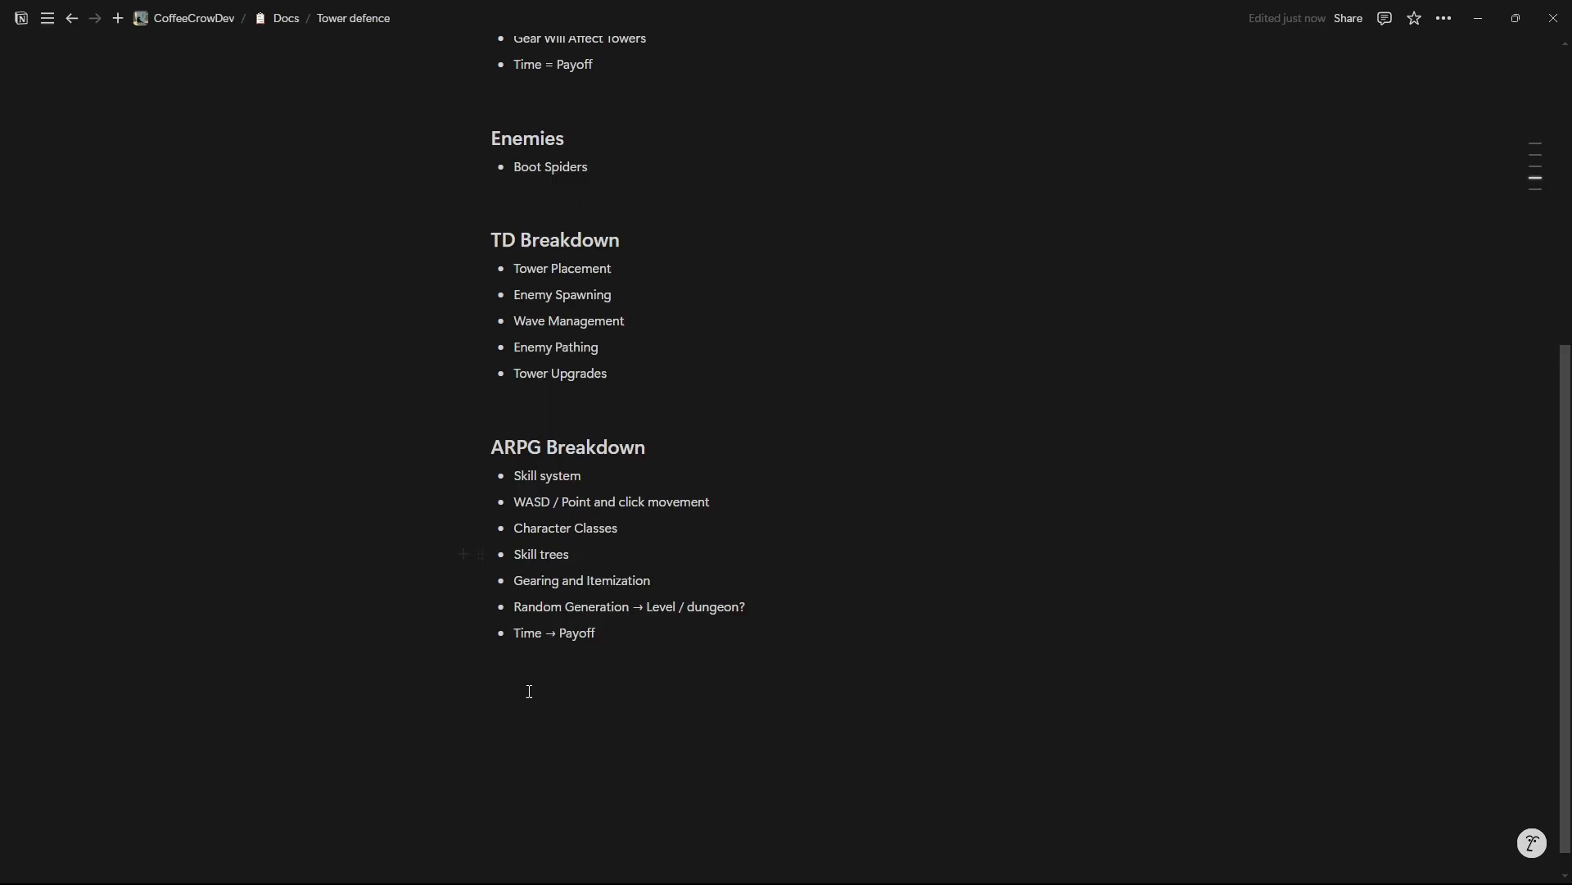
{"action": "mouse_move", "coordinate": [771, 241]}
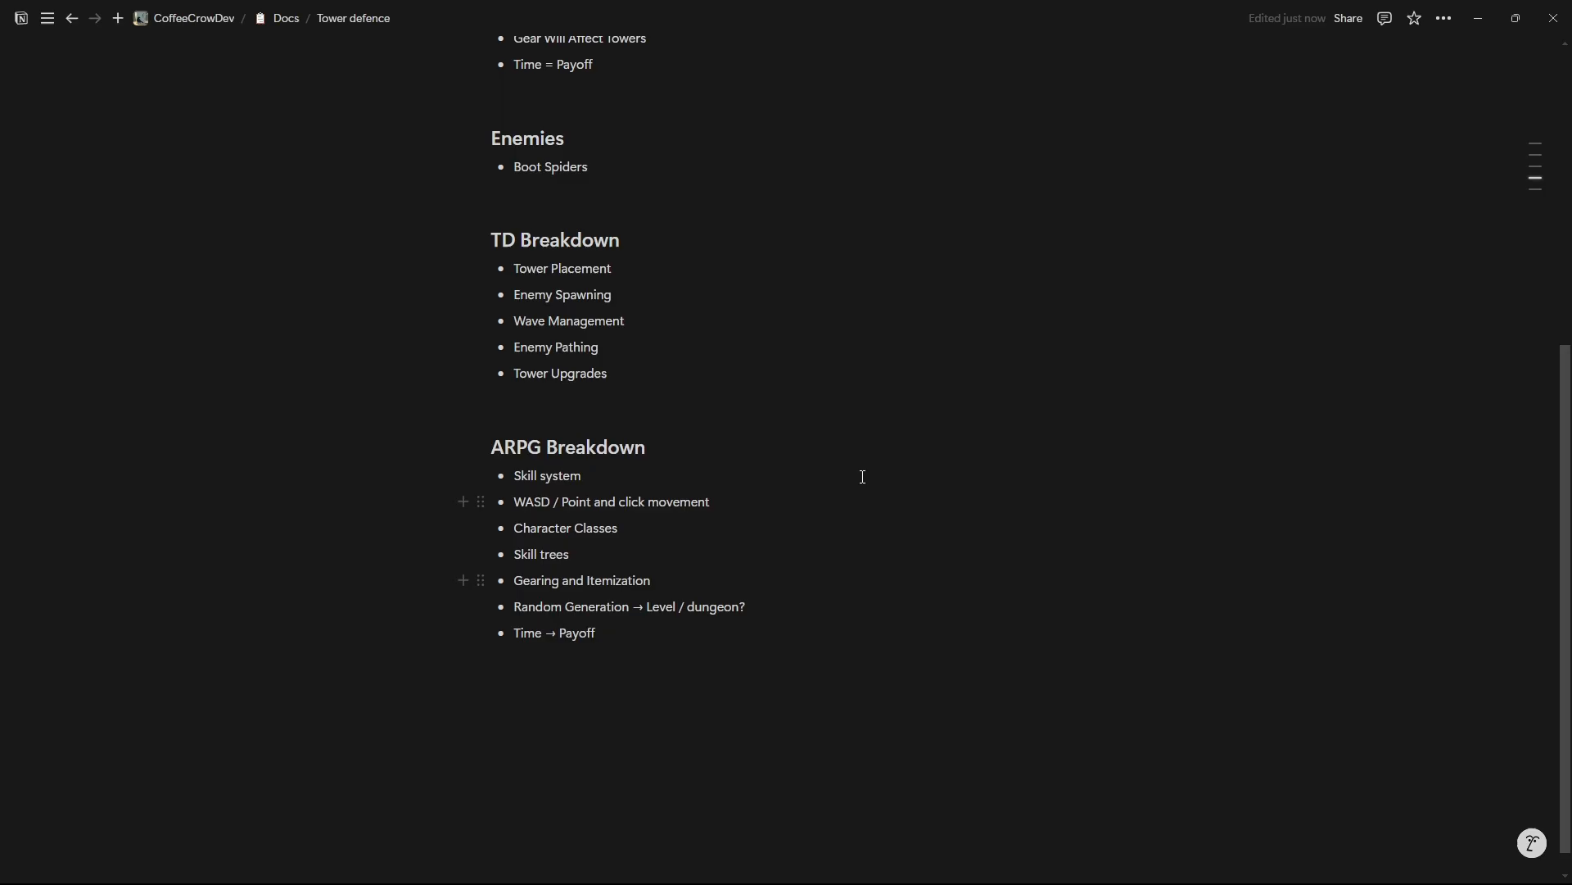
{"action": "mouse_move", "coordinate": [511, 760]}
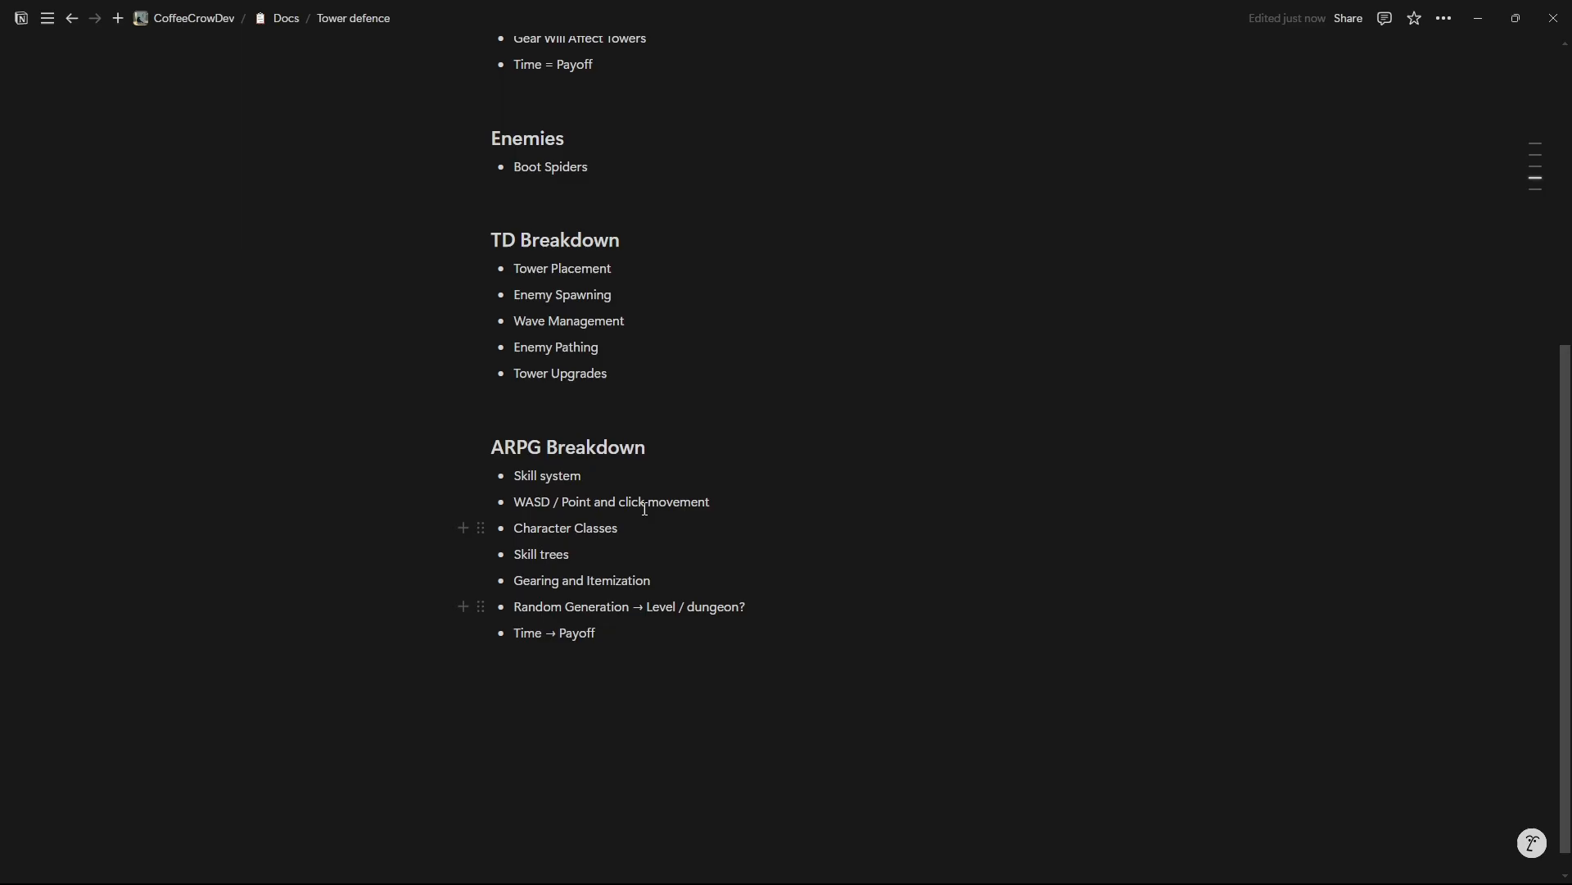
{"action": "mouse_move", "coordinate": [702, 551]}
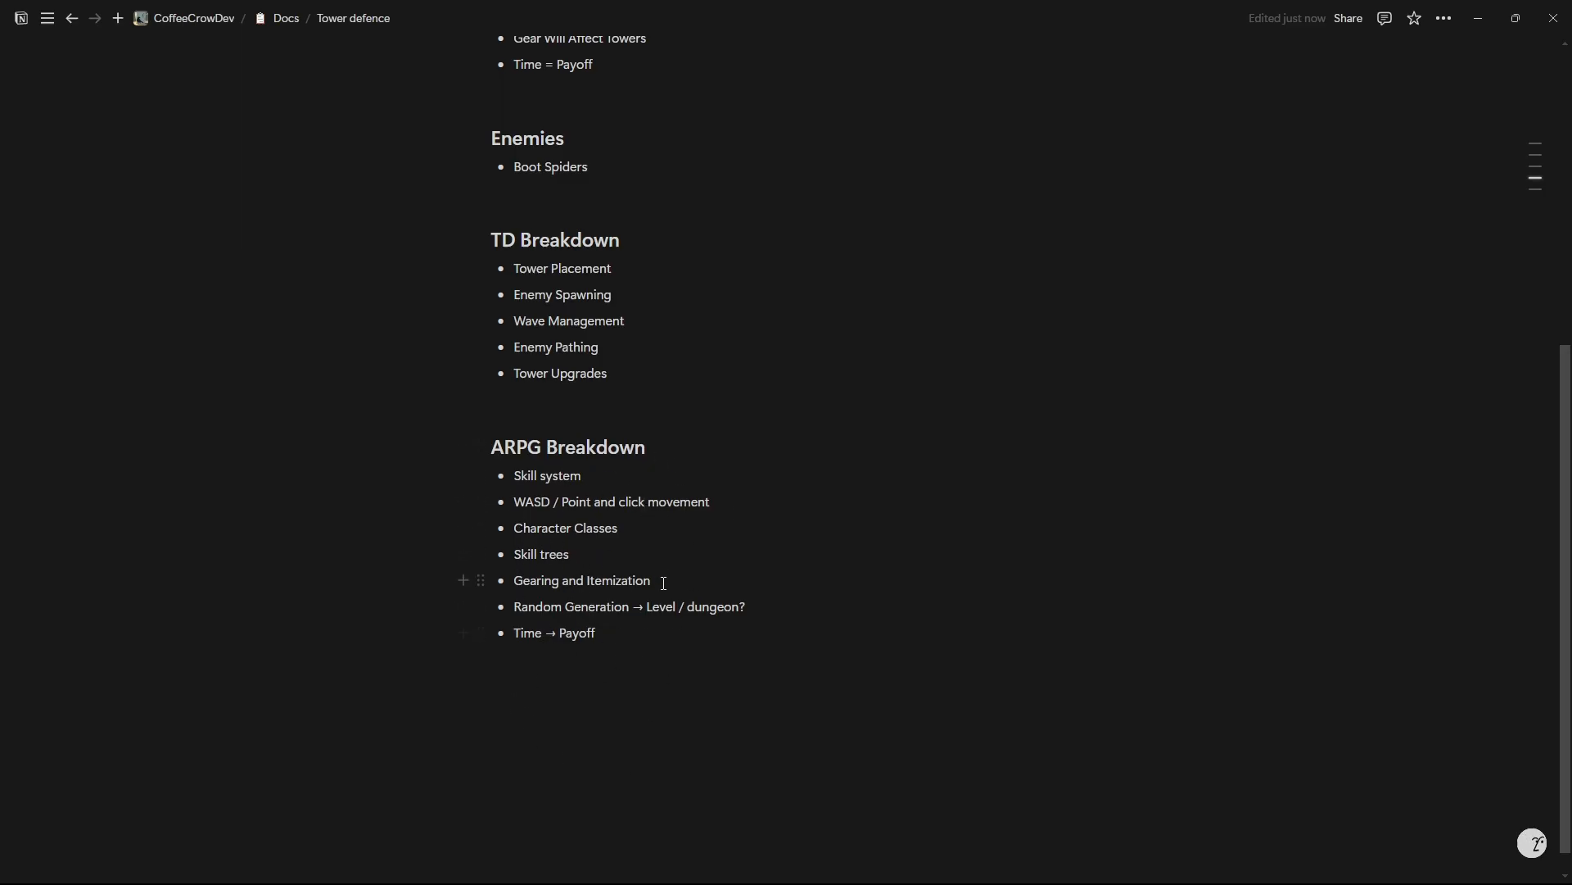
{"action": "mouse_move", "coordinate": [510, 603]}
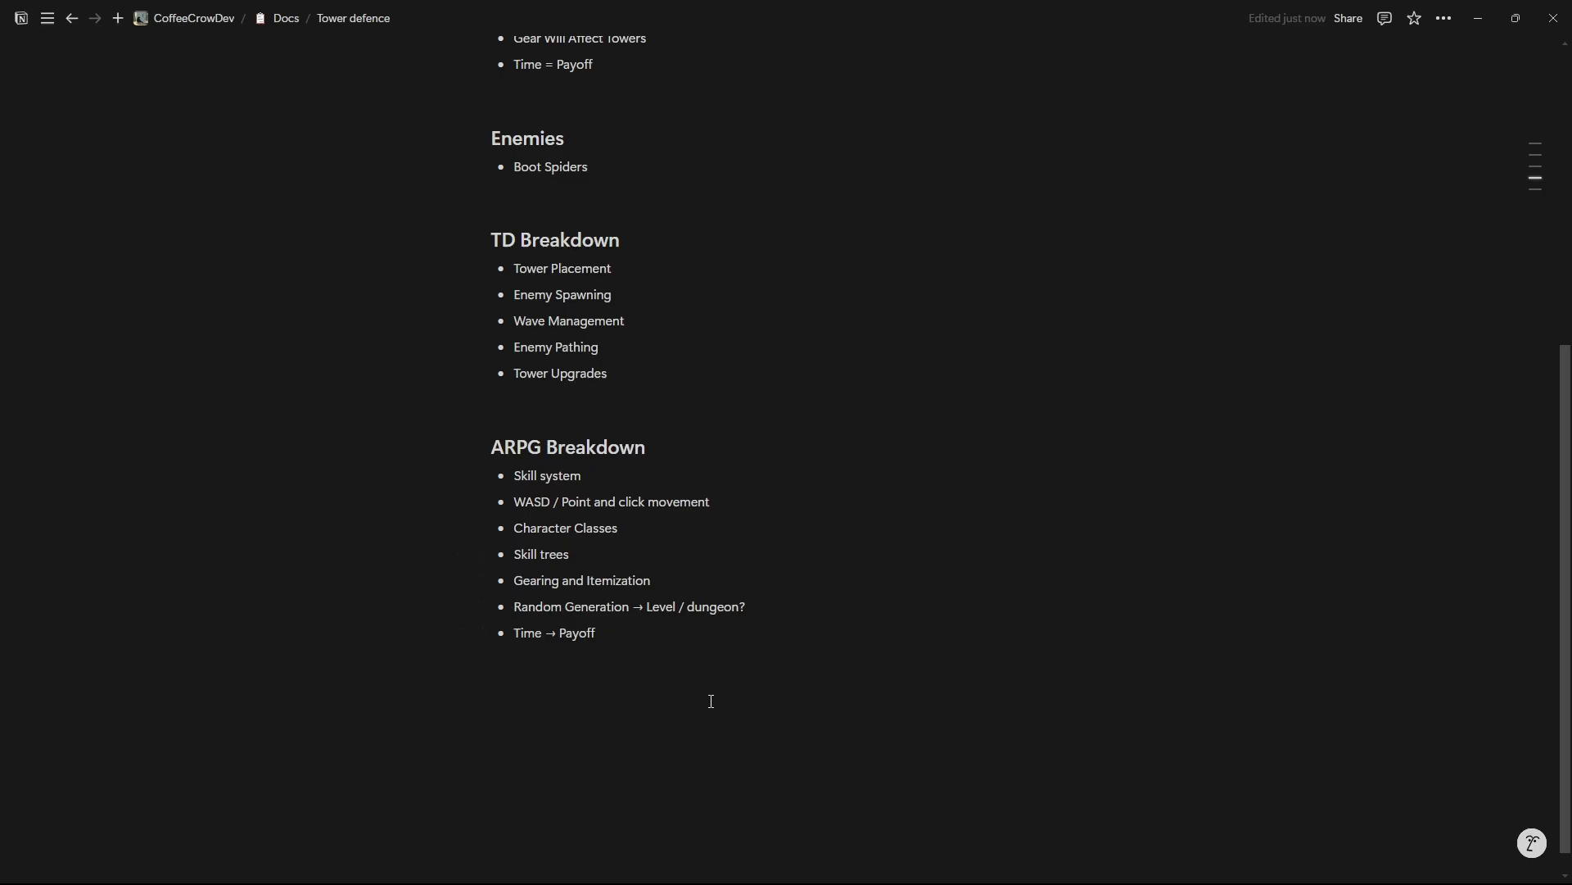
{"action": "mouse_move", "coordinate": [700, 678]}
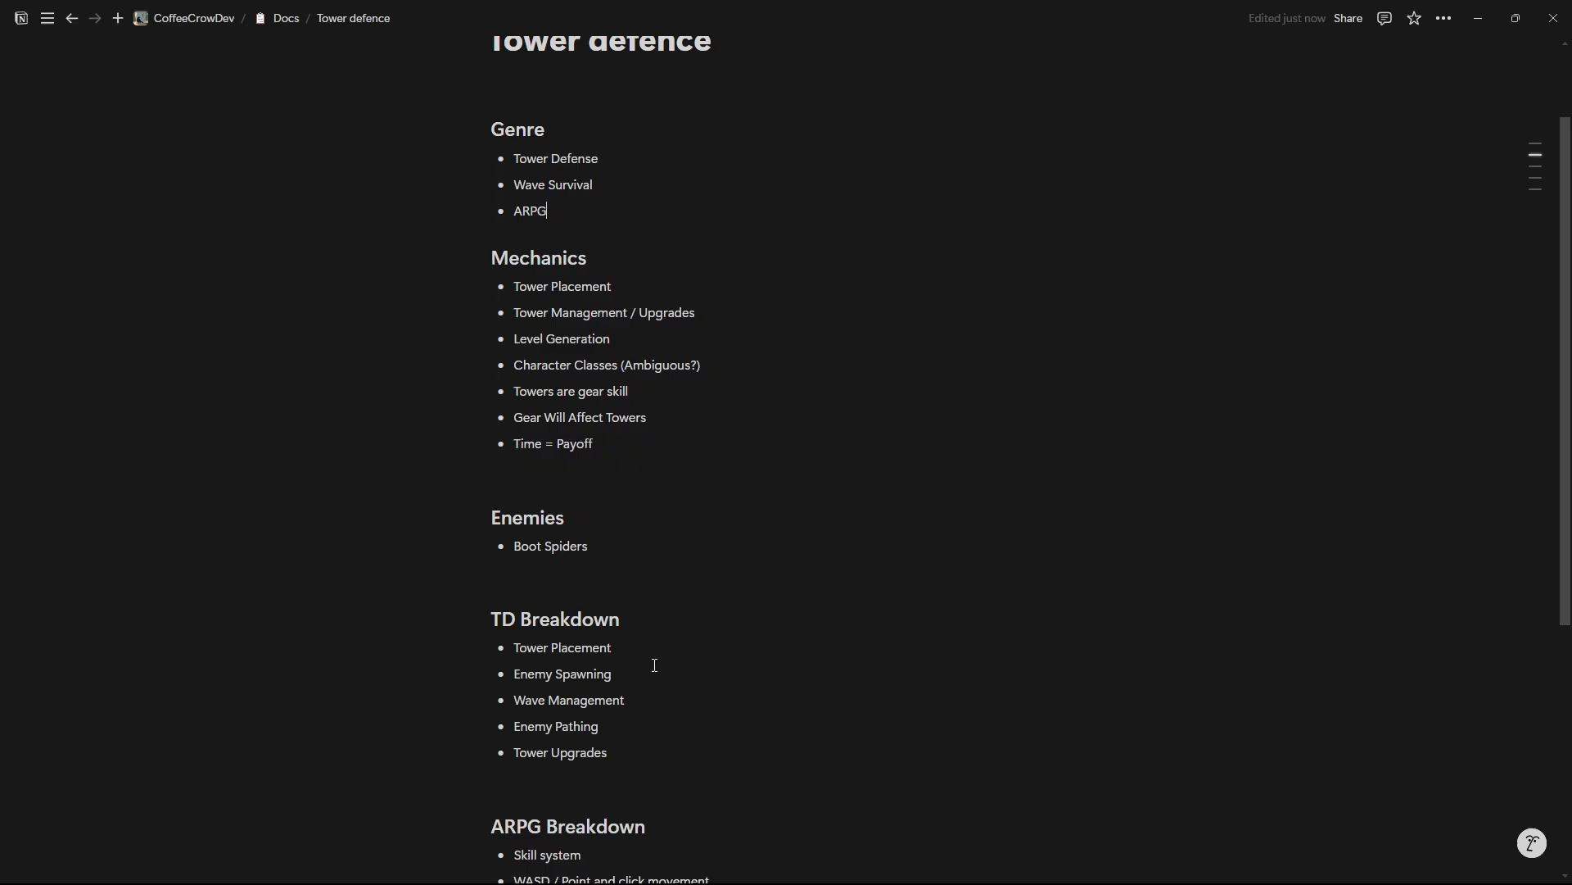
{"action": "scroll", "scroll_direction": "down", "scroll_amount": 3}
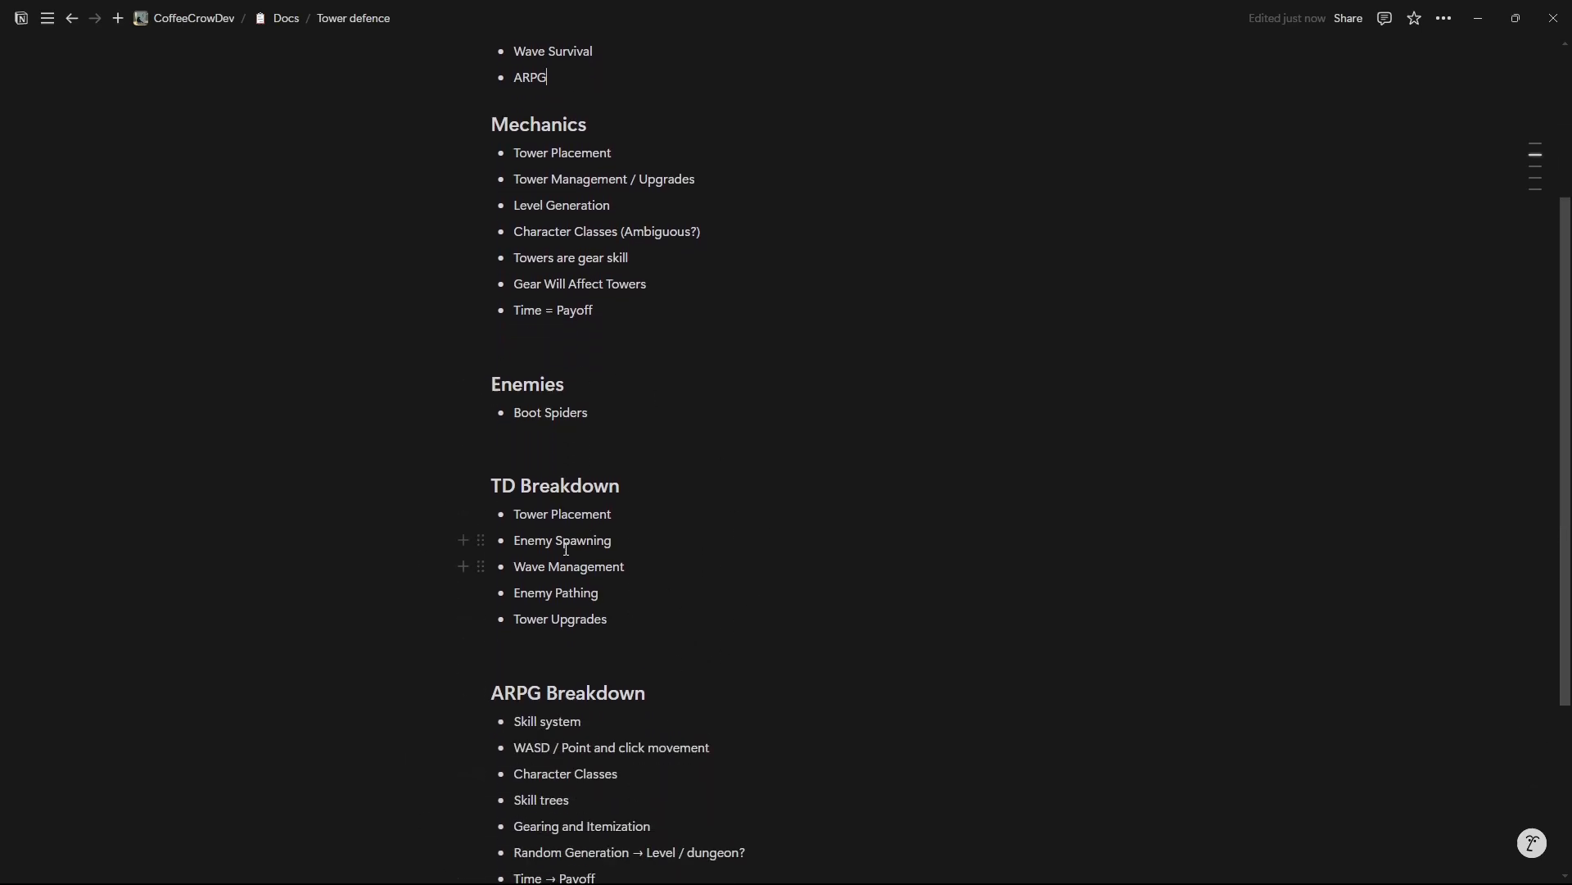
{"action": "mouse_move", "coordinate": [549, 481]}
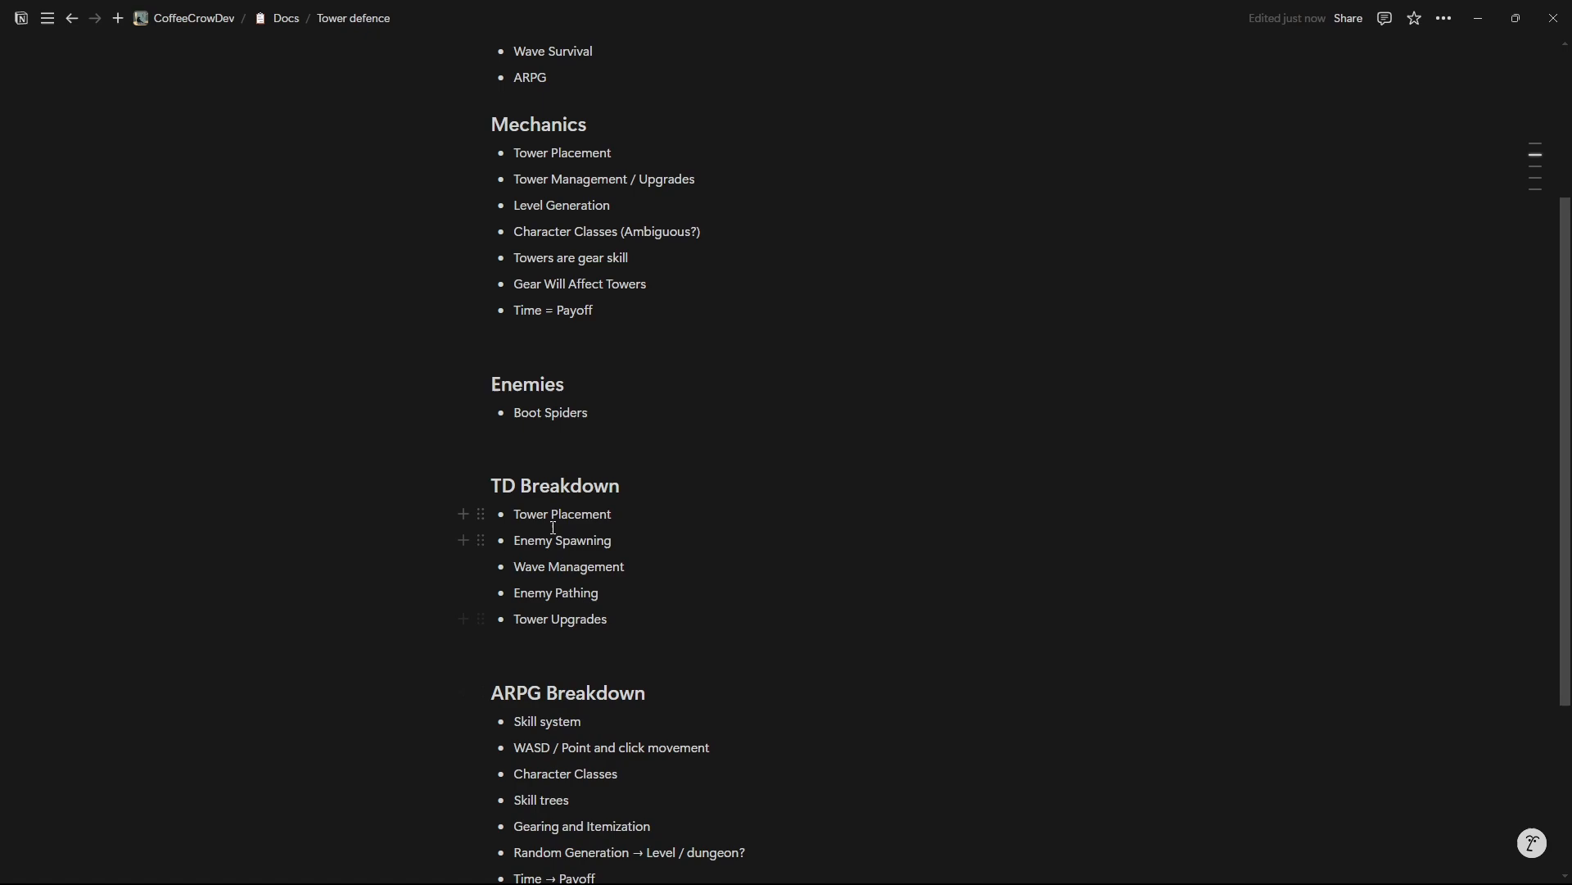
{"action": "mouse_move", "coordinate": [718, 733]}
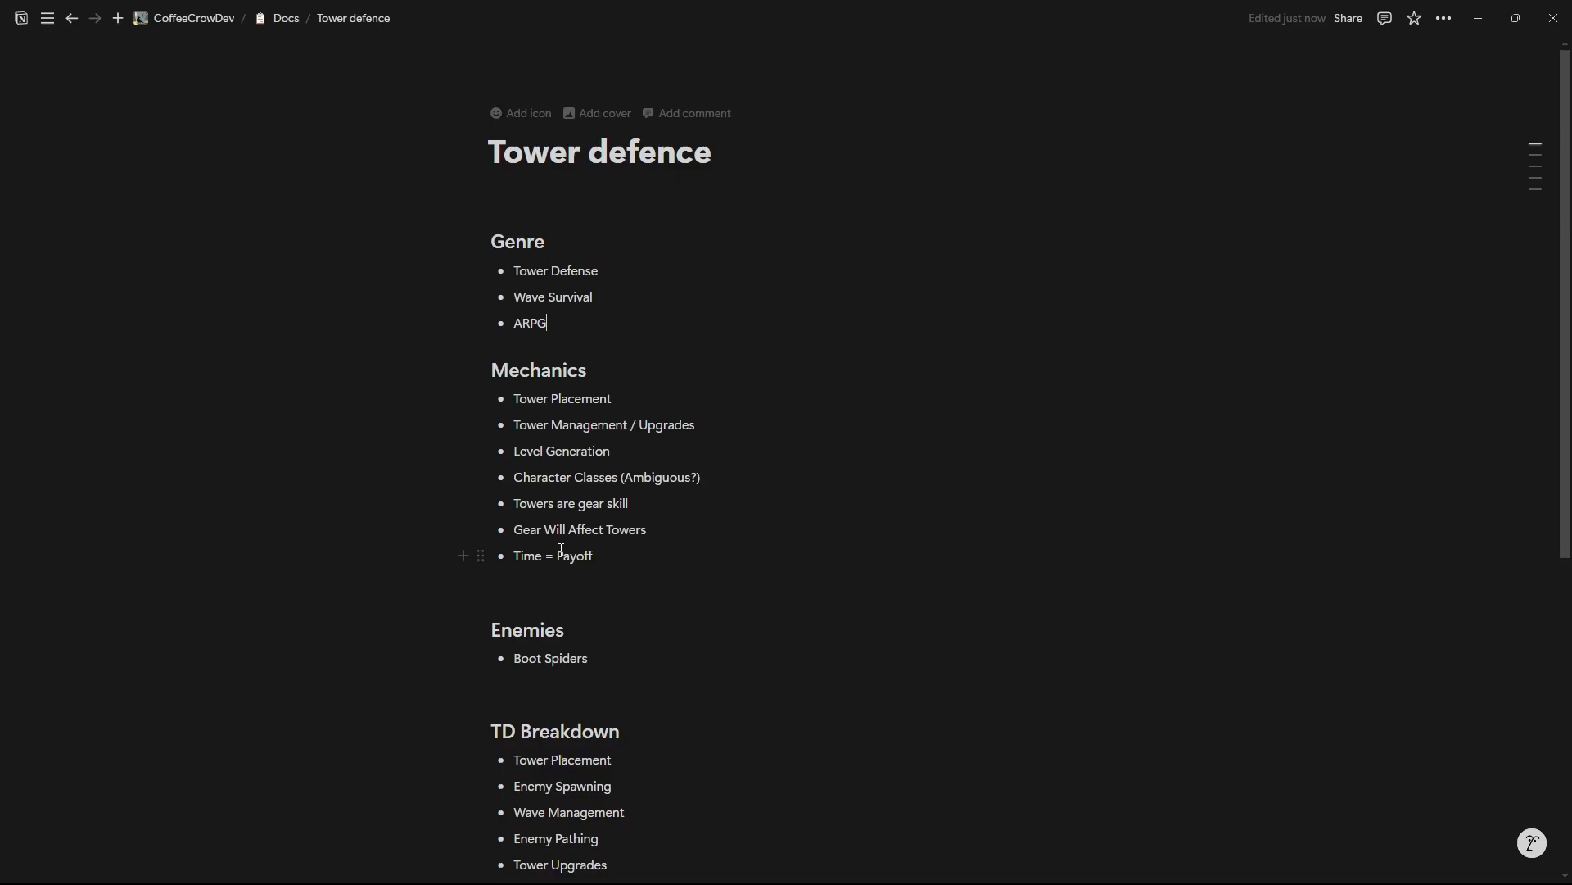
{"action": "mouse_move", "coordinate": [717, 503]}
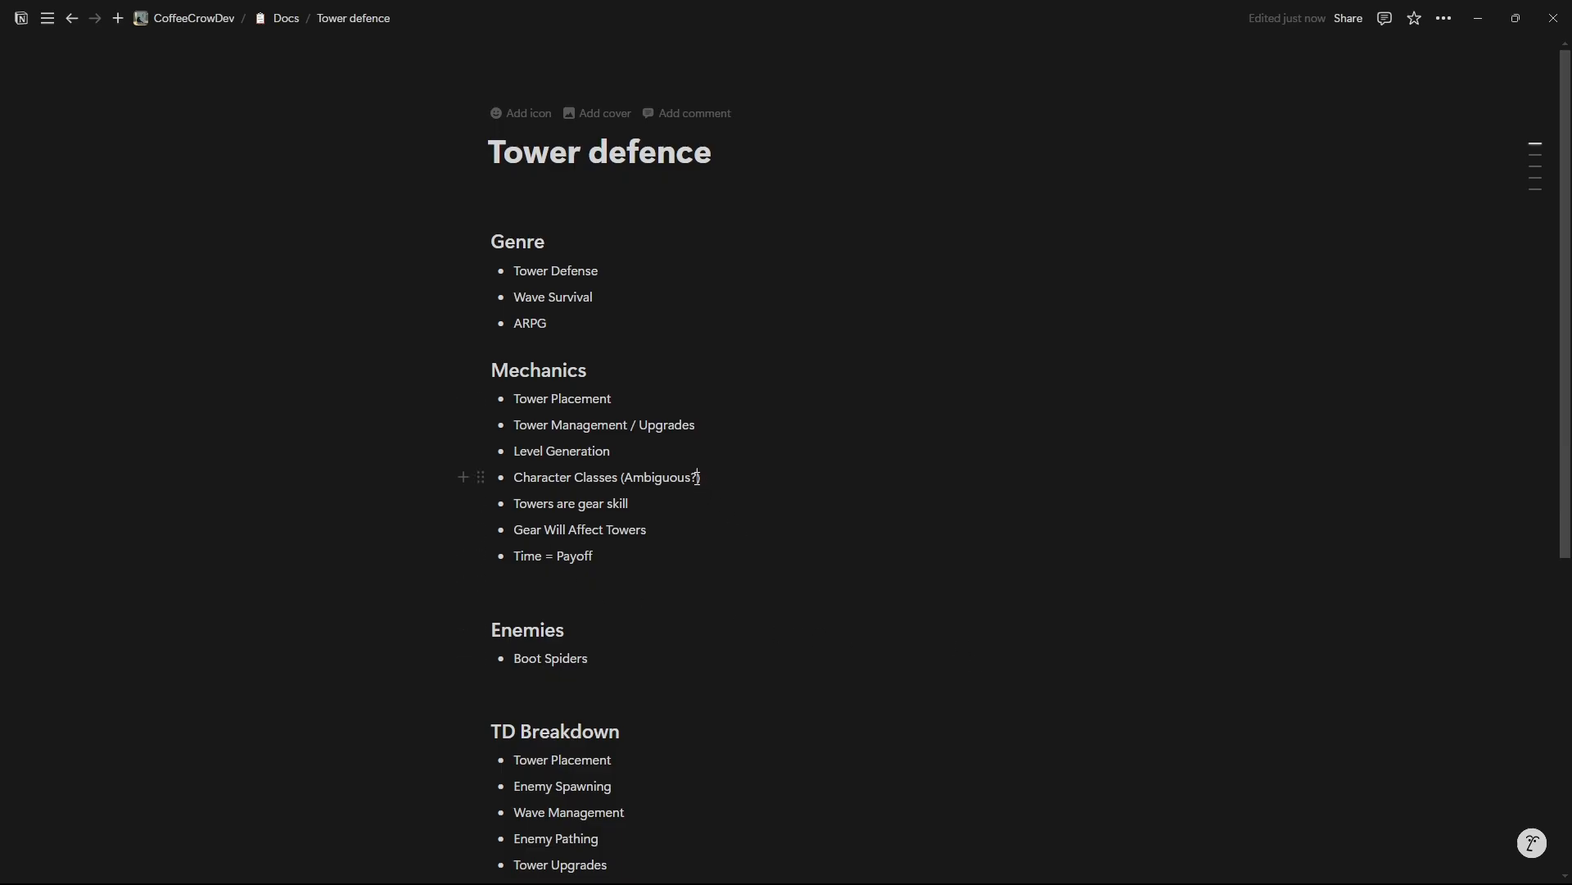
{"action": "left_click_drag", "start_coordinate": [624, 476], "coordinate": [698, 477]}
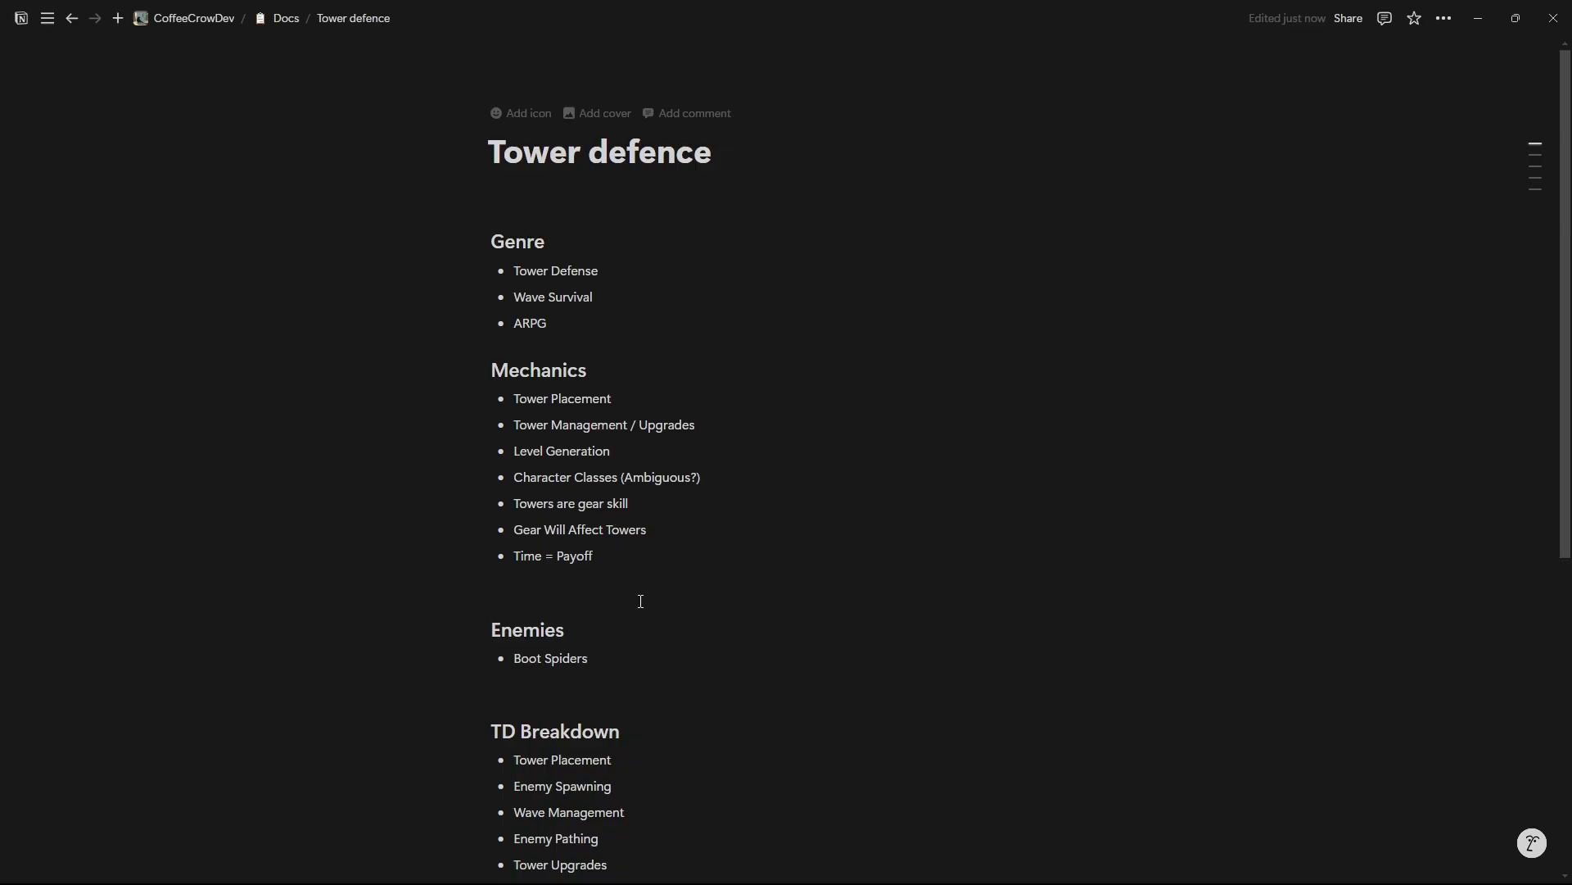
{"action": "double_click", "coordinate": [551, 556]}
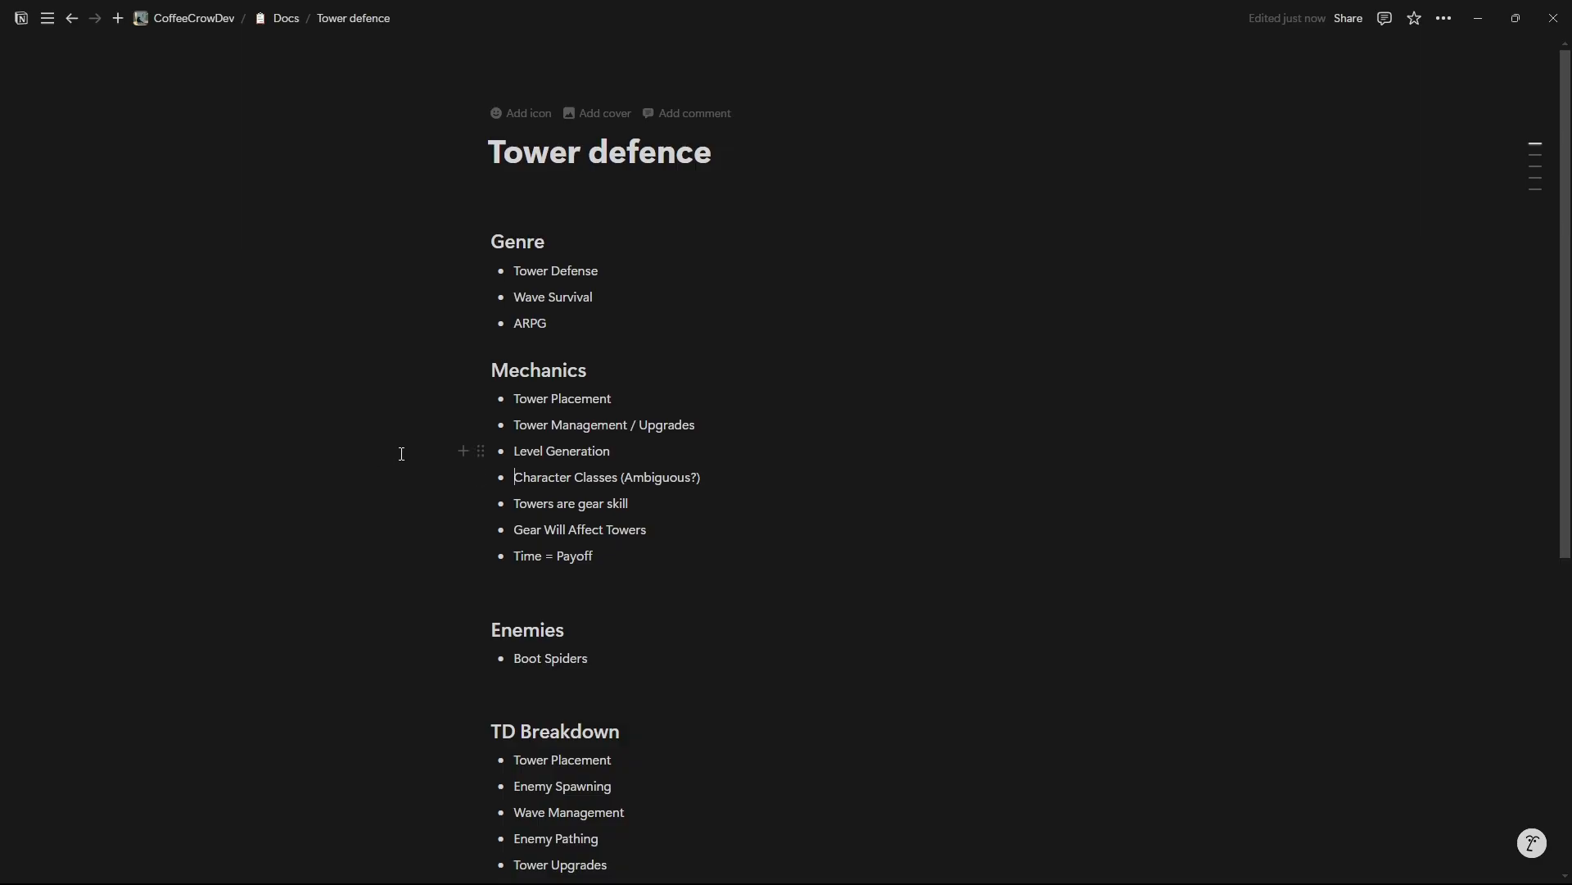
Step: Scroll down through the Enemies to ARPG Breakdown sections of the doc
{"action": "scroll", "scroll_direction": "down", "scroll_amount": 3}
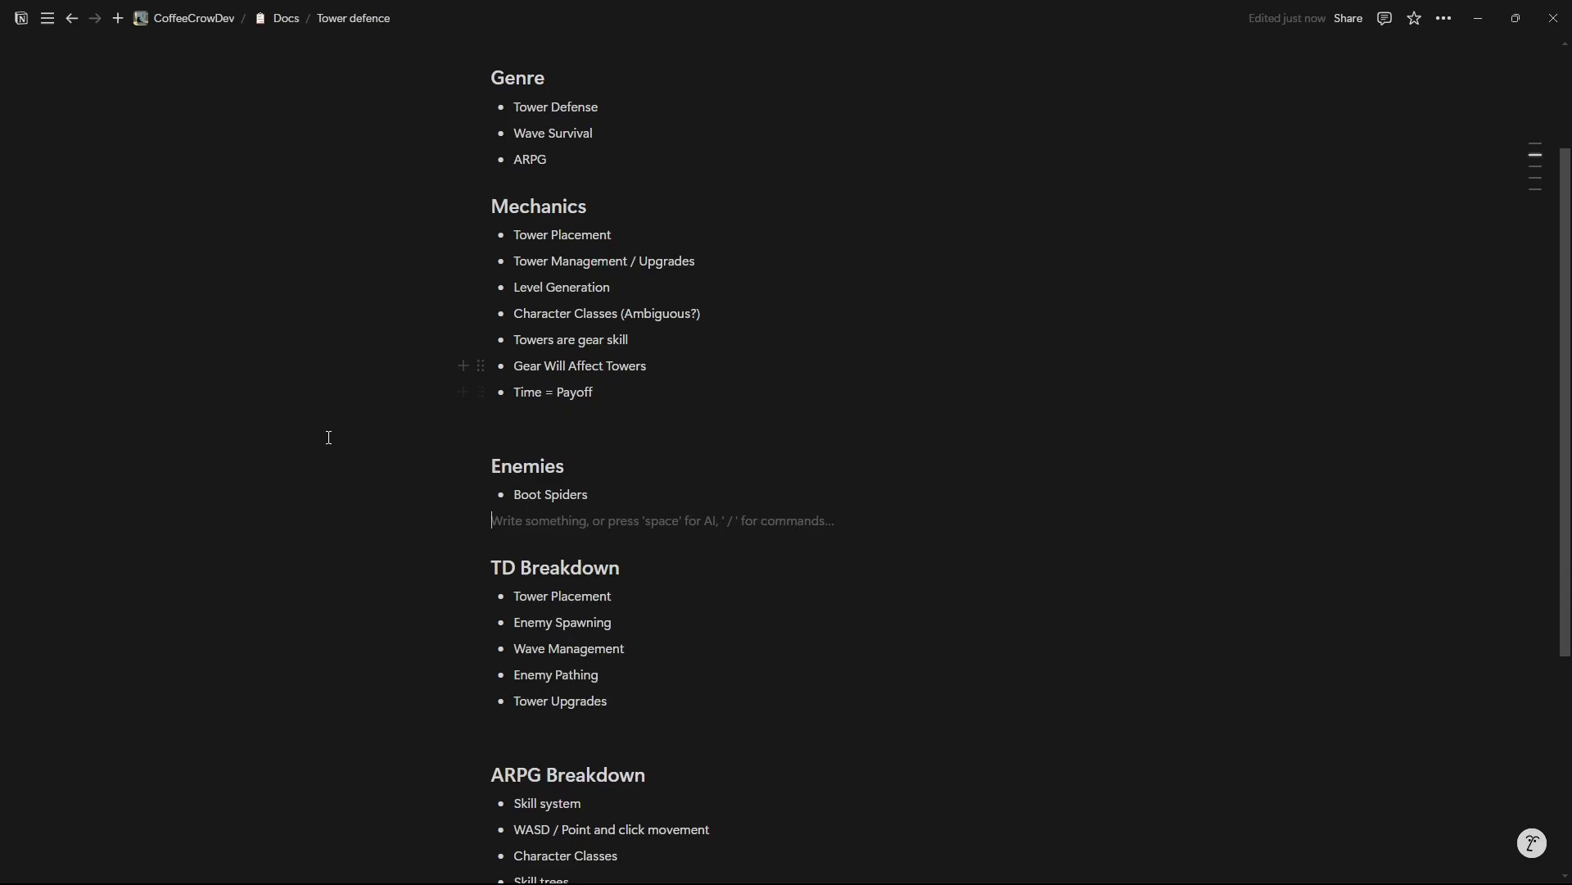
{"action": "mouse_move", "coordinate": [509, 515]}
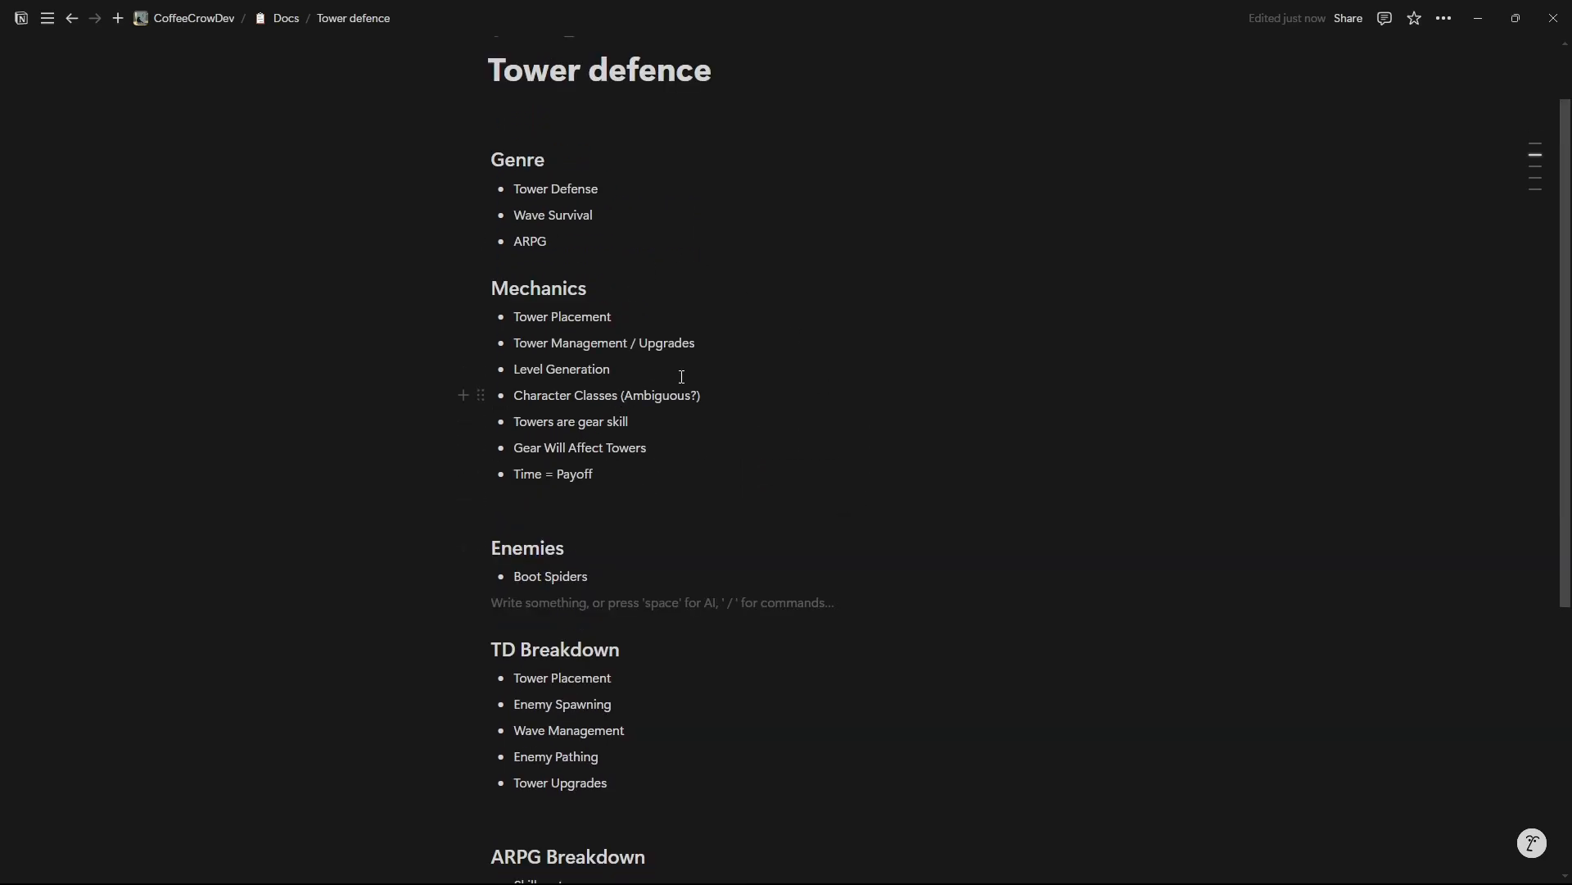
{"action": "mouse_move", "coordinate": [595, 574]}
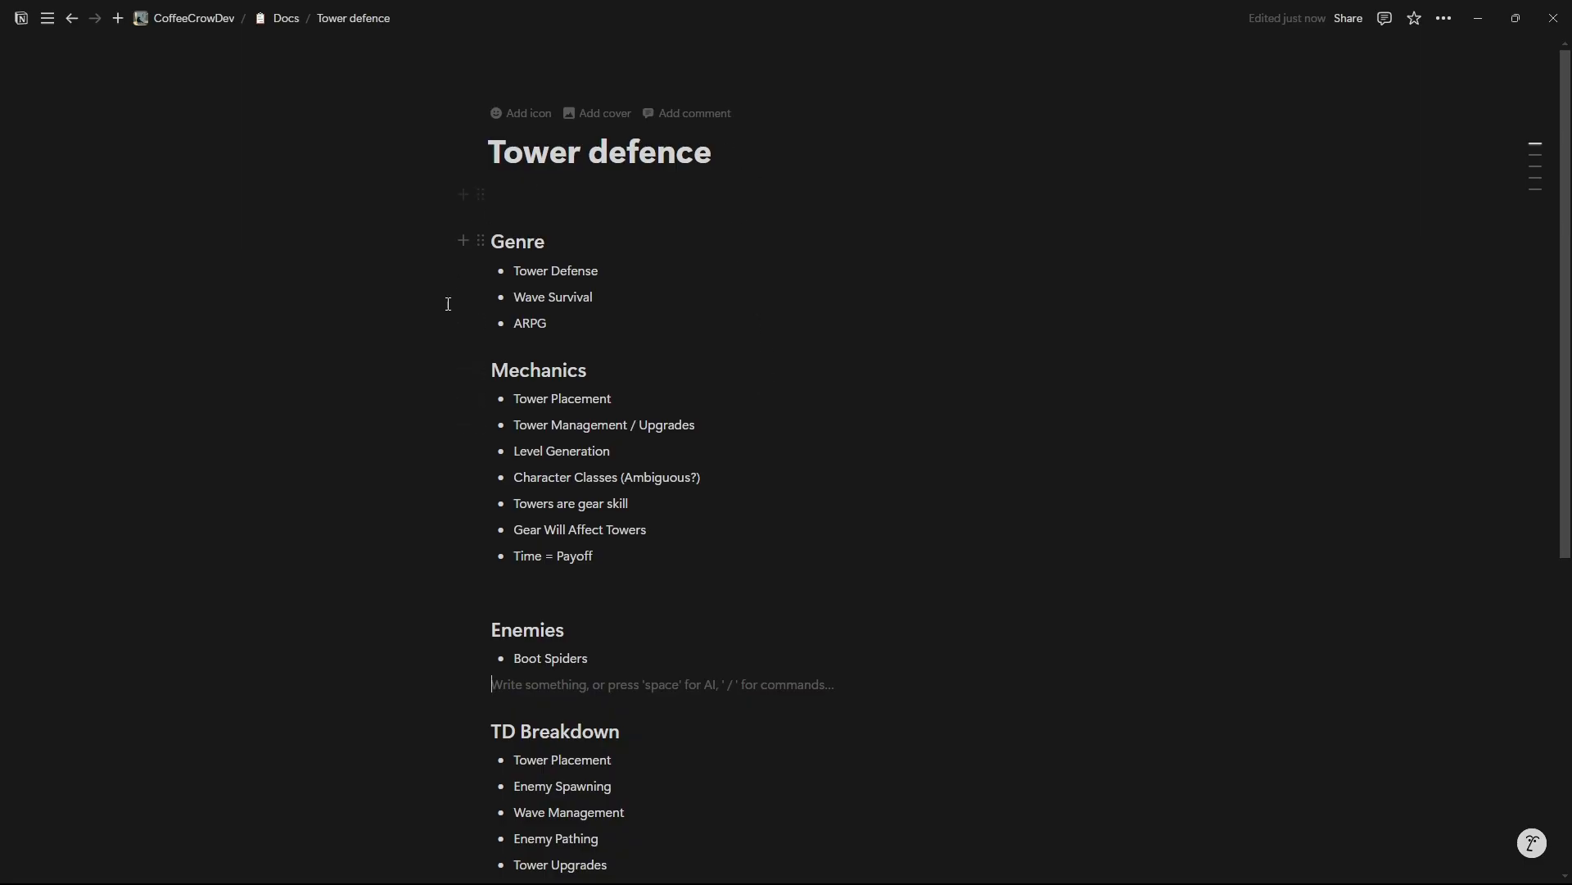
{"action": "scroll", "scroll_direction": "down", "scroll_amount": 3}
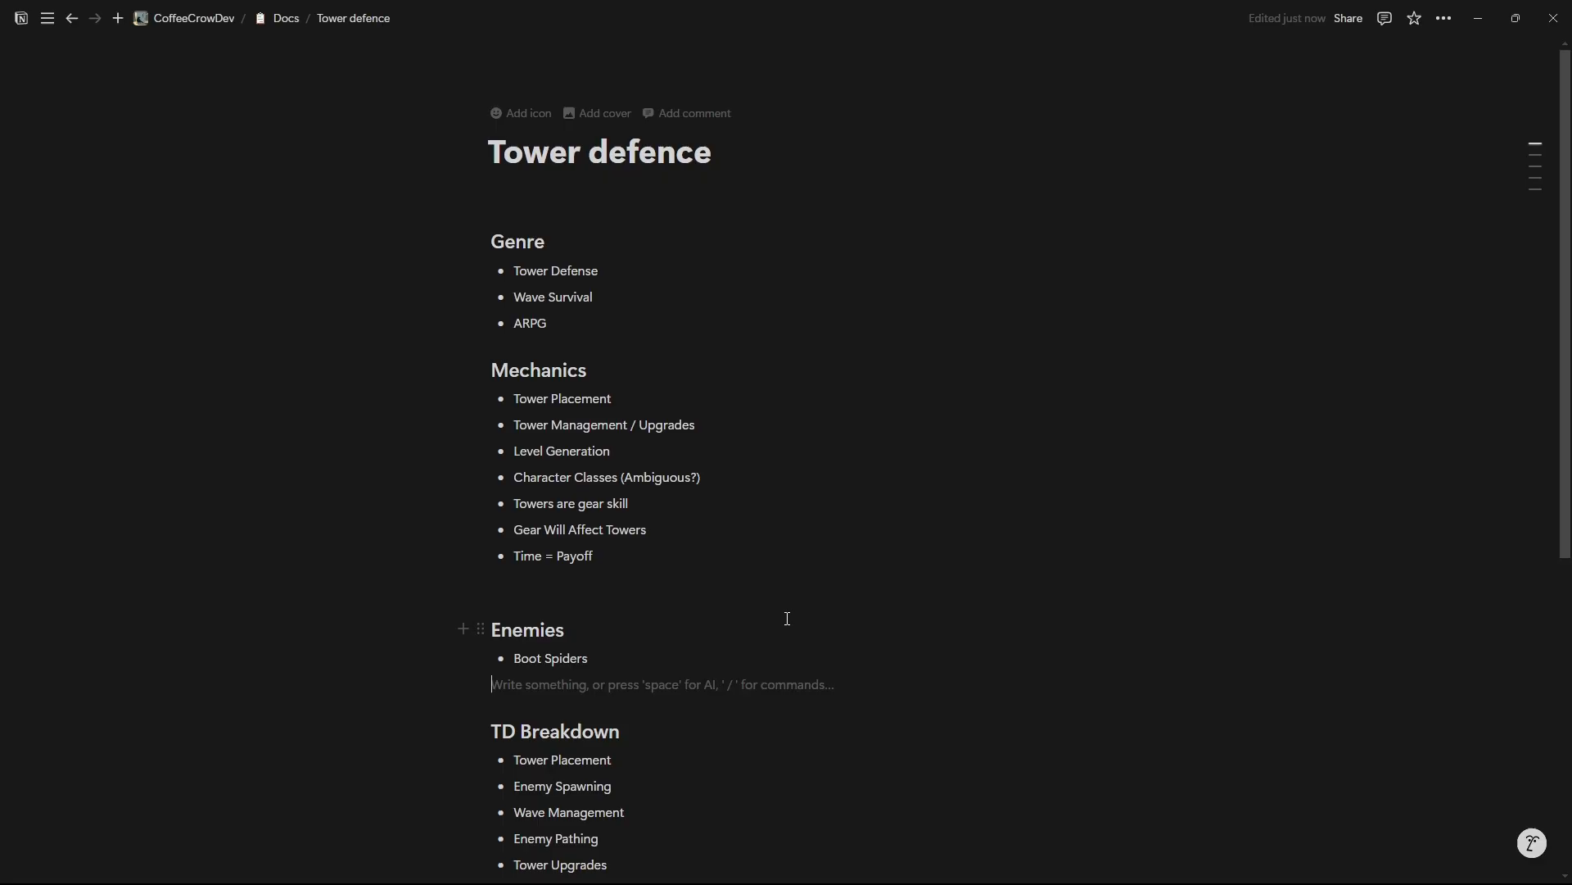
{"action": "scroll", "scroll_direction": "down", "scroll_amount": 3}
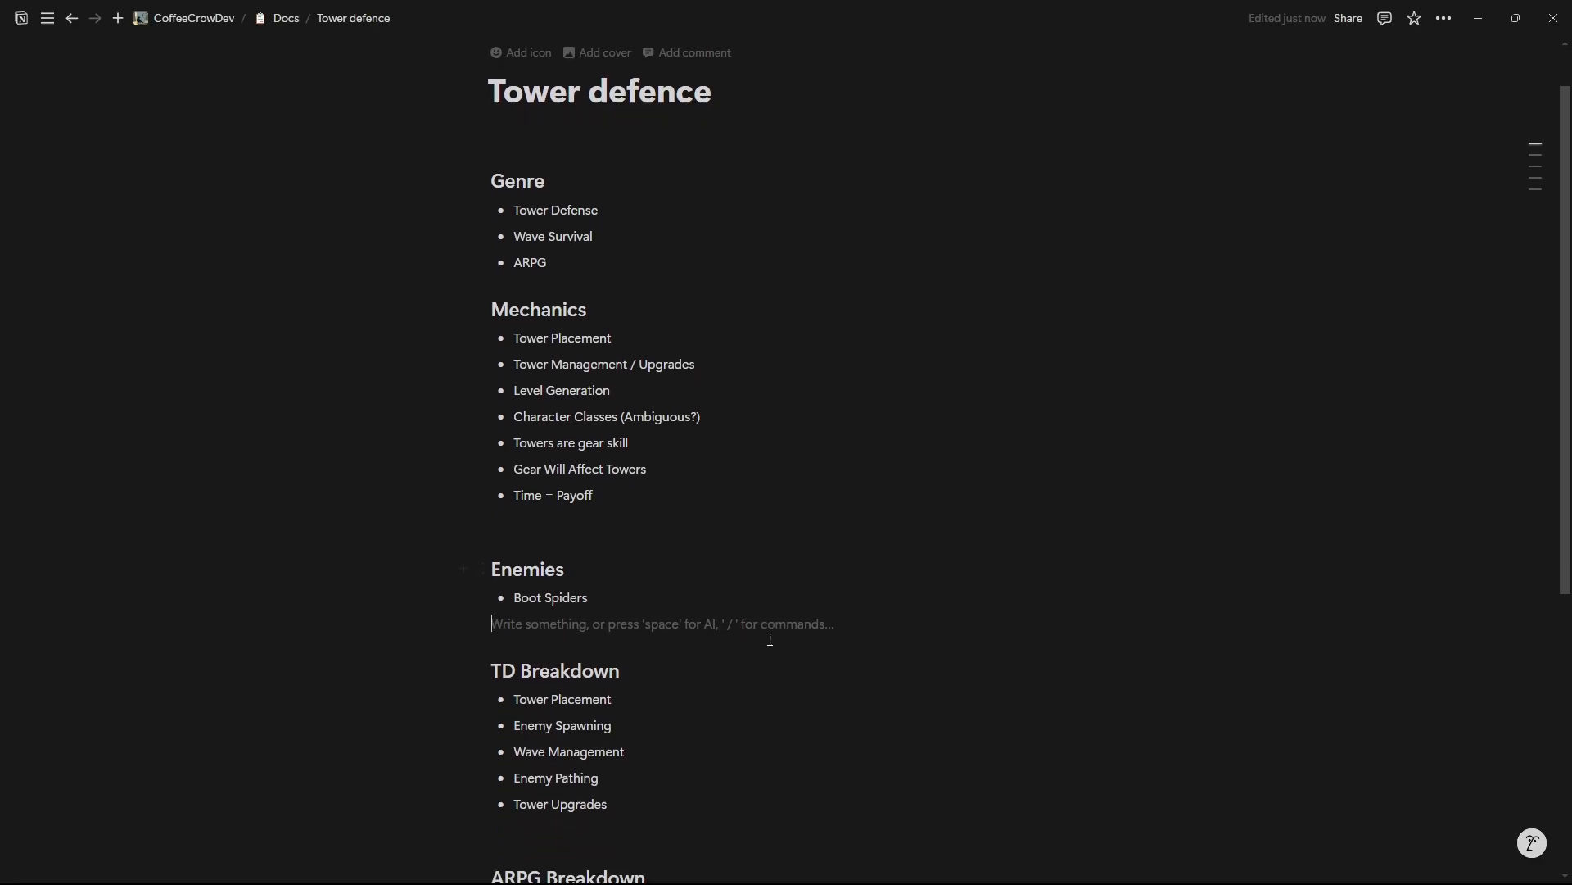
{"action": "scroll", "scroll_direction": "down", "scroll_amount": 3}
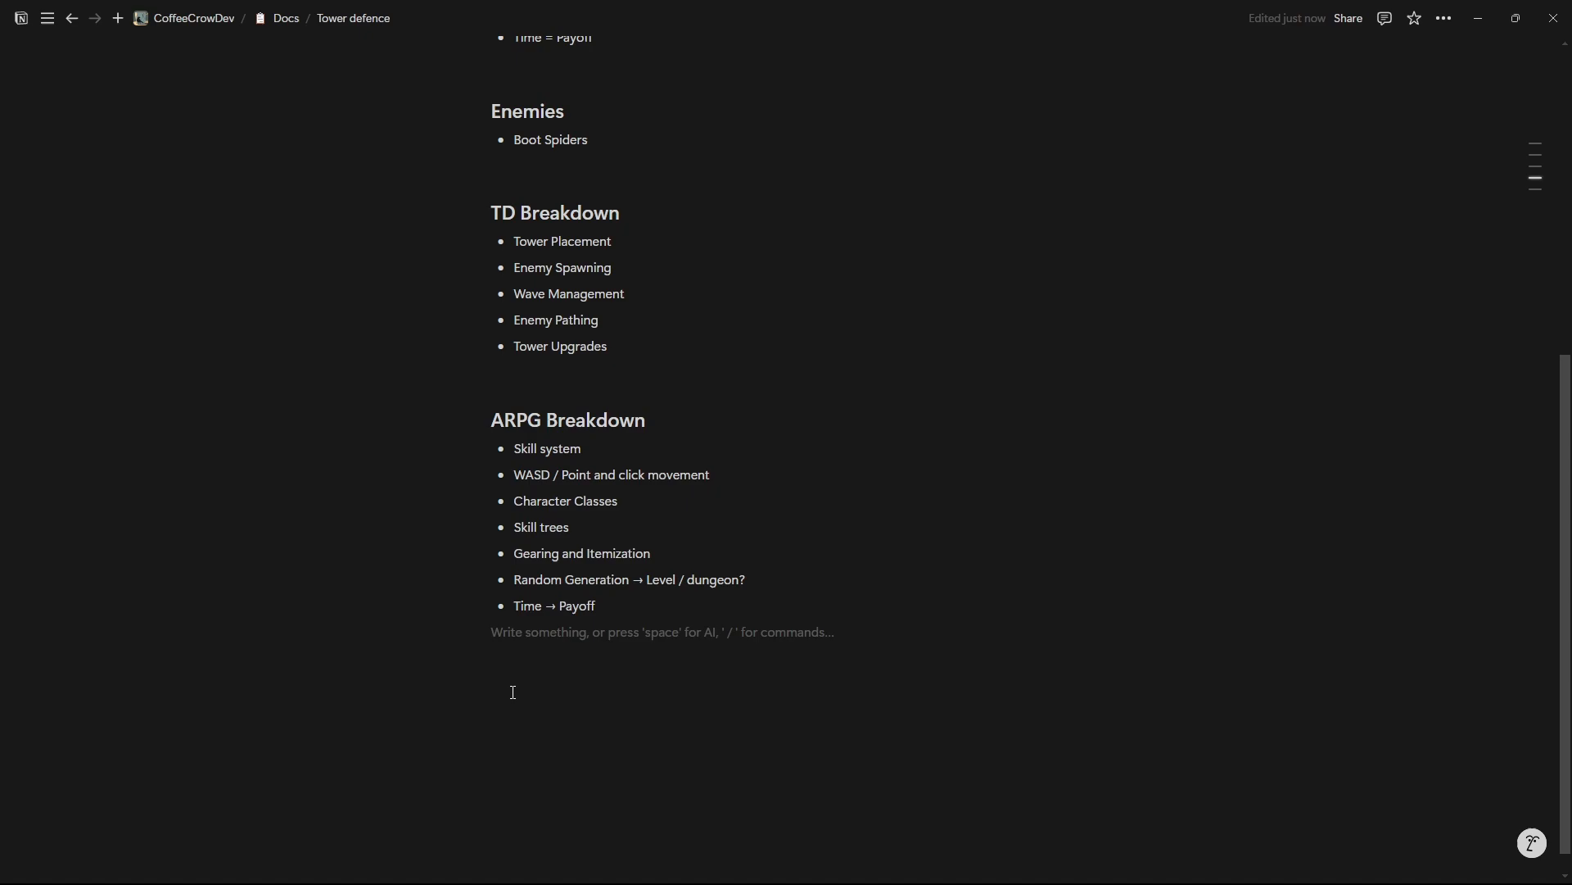
{"action": "mouse_move", "coordinate": [853, 482]}
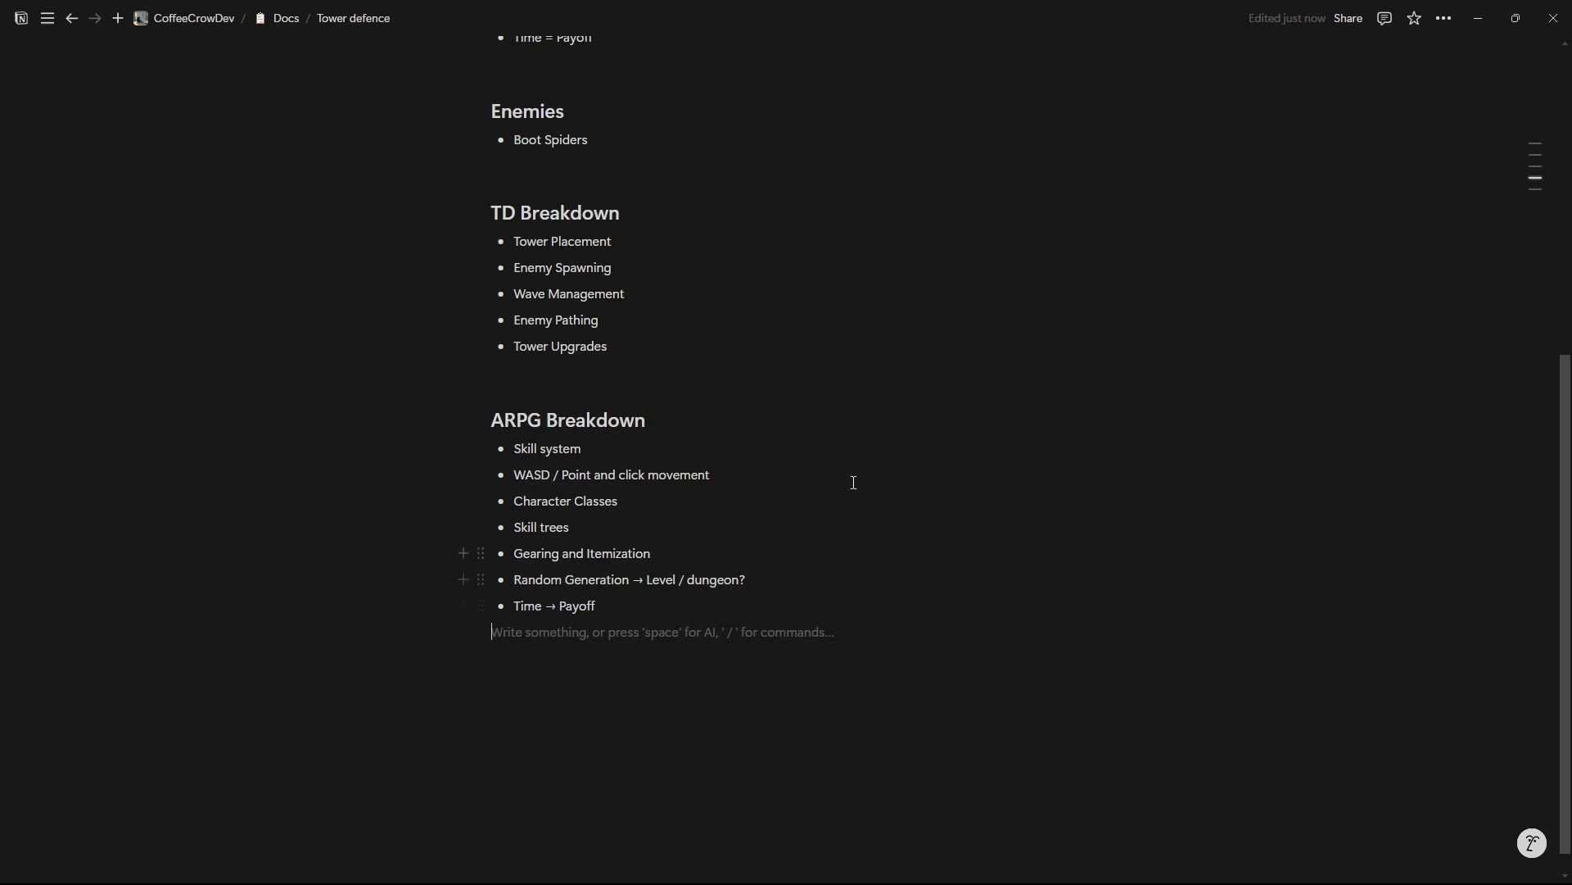
{"action": "left_click", "coordinate": [285, 18]}
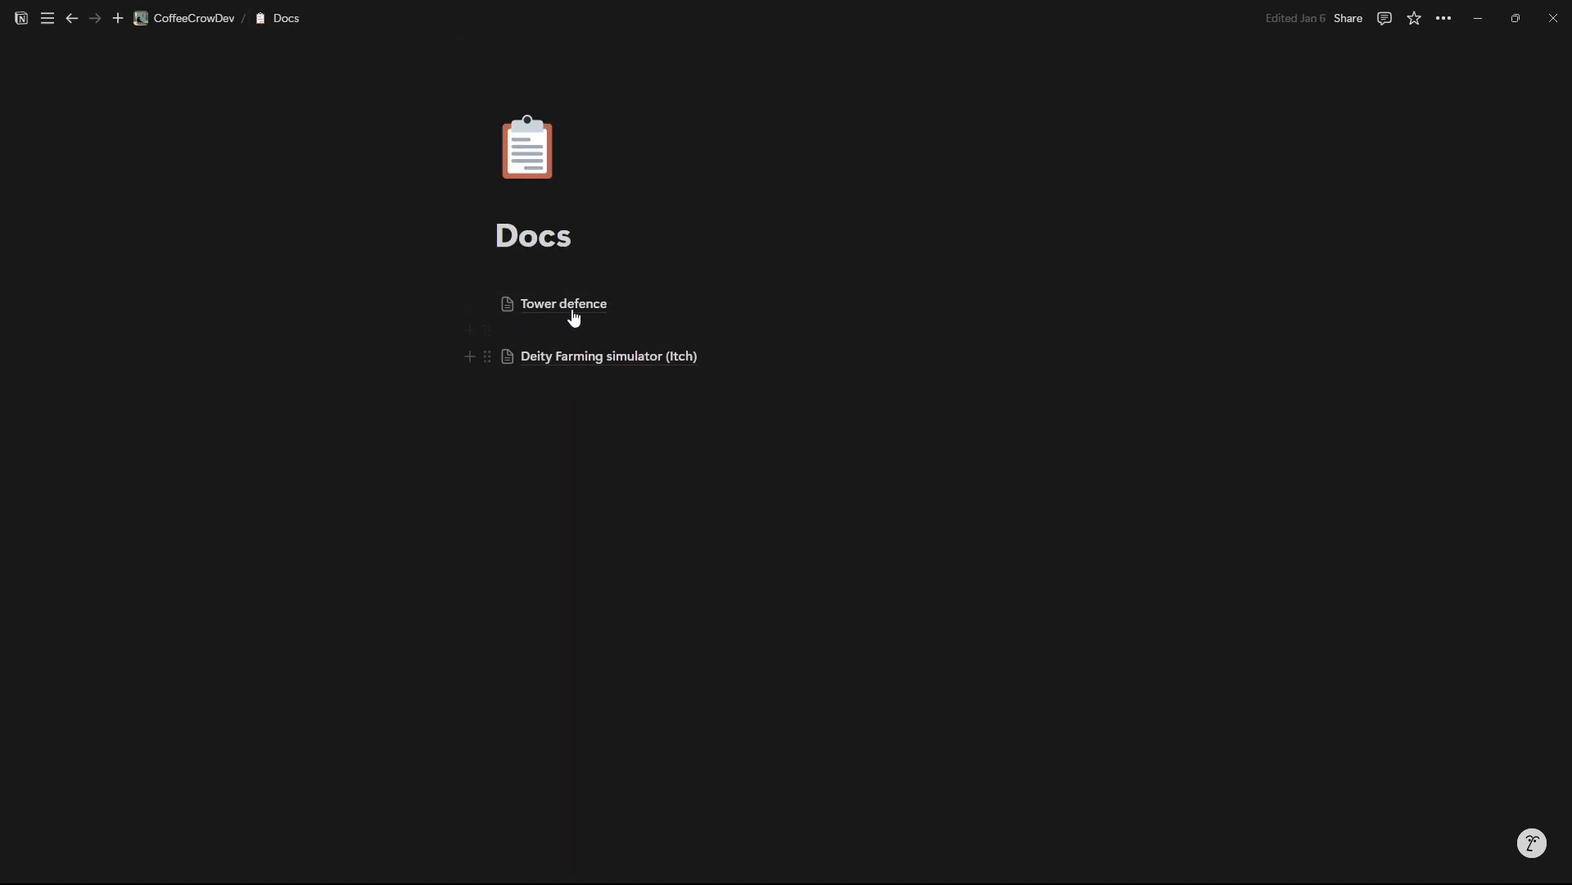
{"action": "left_click", "coordinate": [607, 355]}
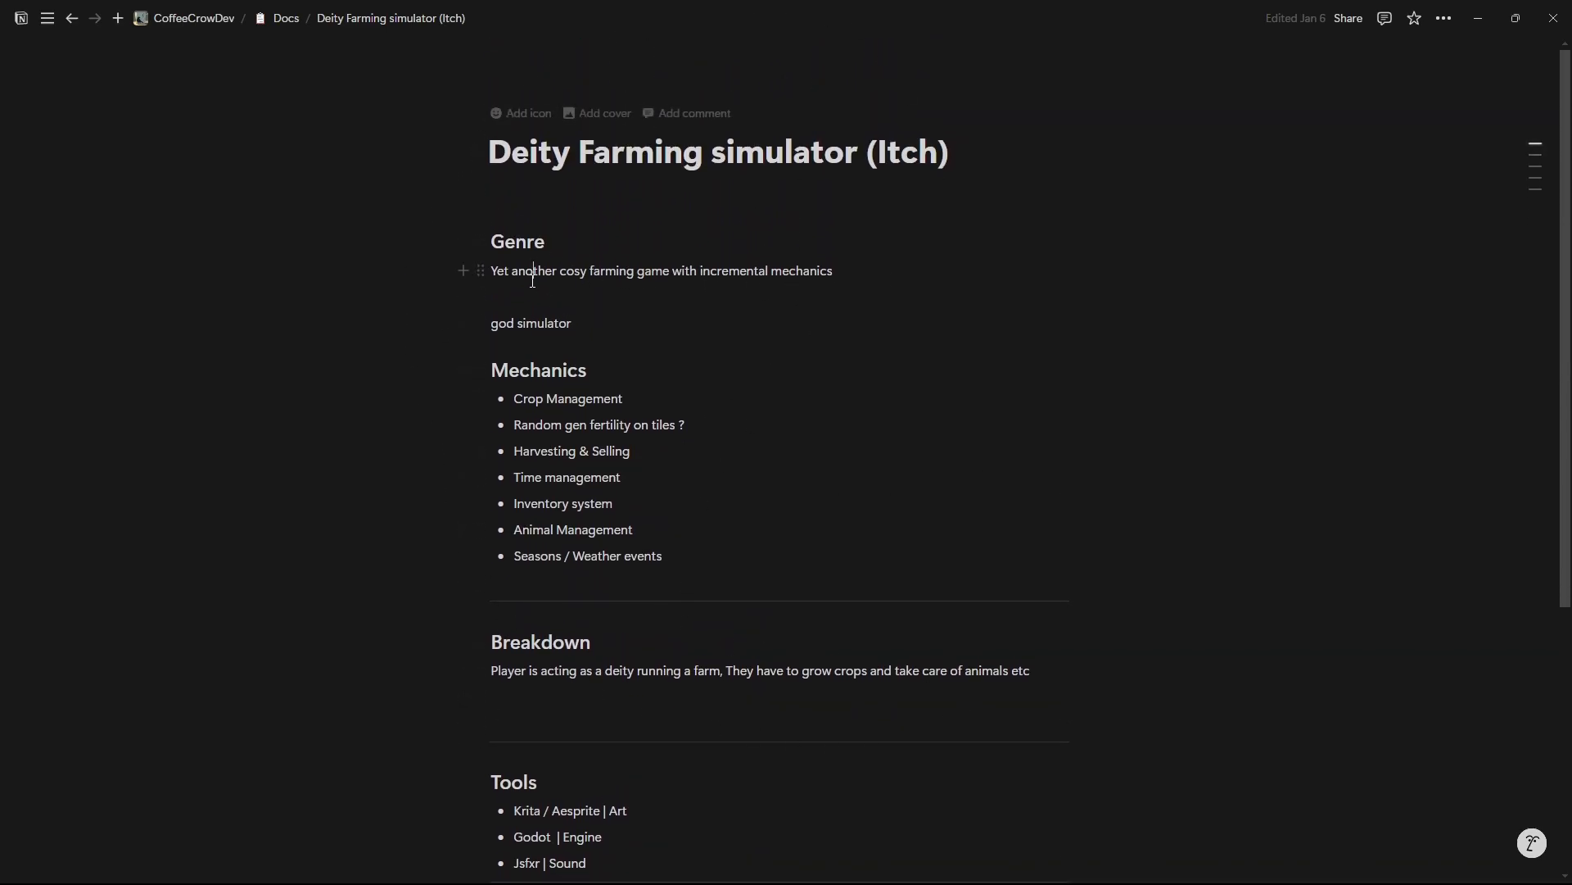
{"action": "left_click_drag", "start_coordinate": [539, 271], "coordinate": [790, 271]}
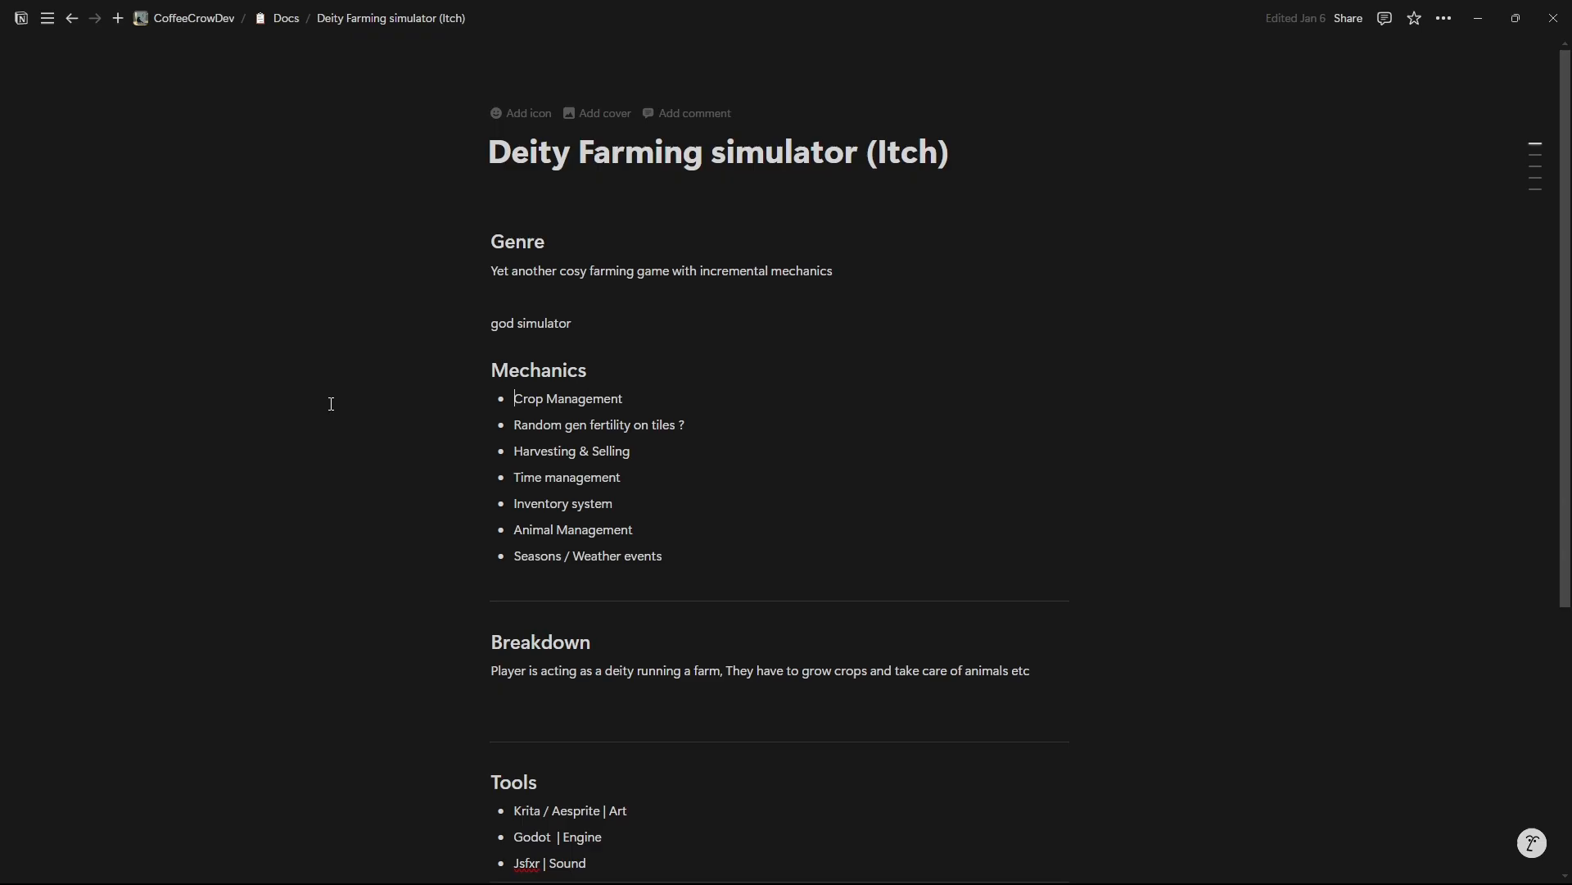
{"action": "scroll", "scroll_direction": "down", "scroll_amount": 3}
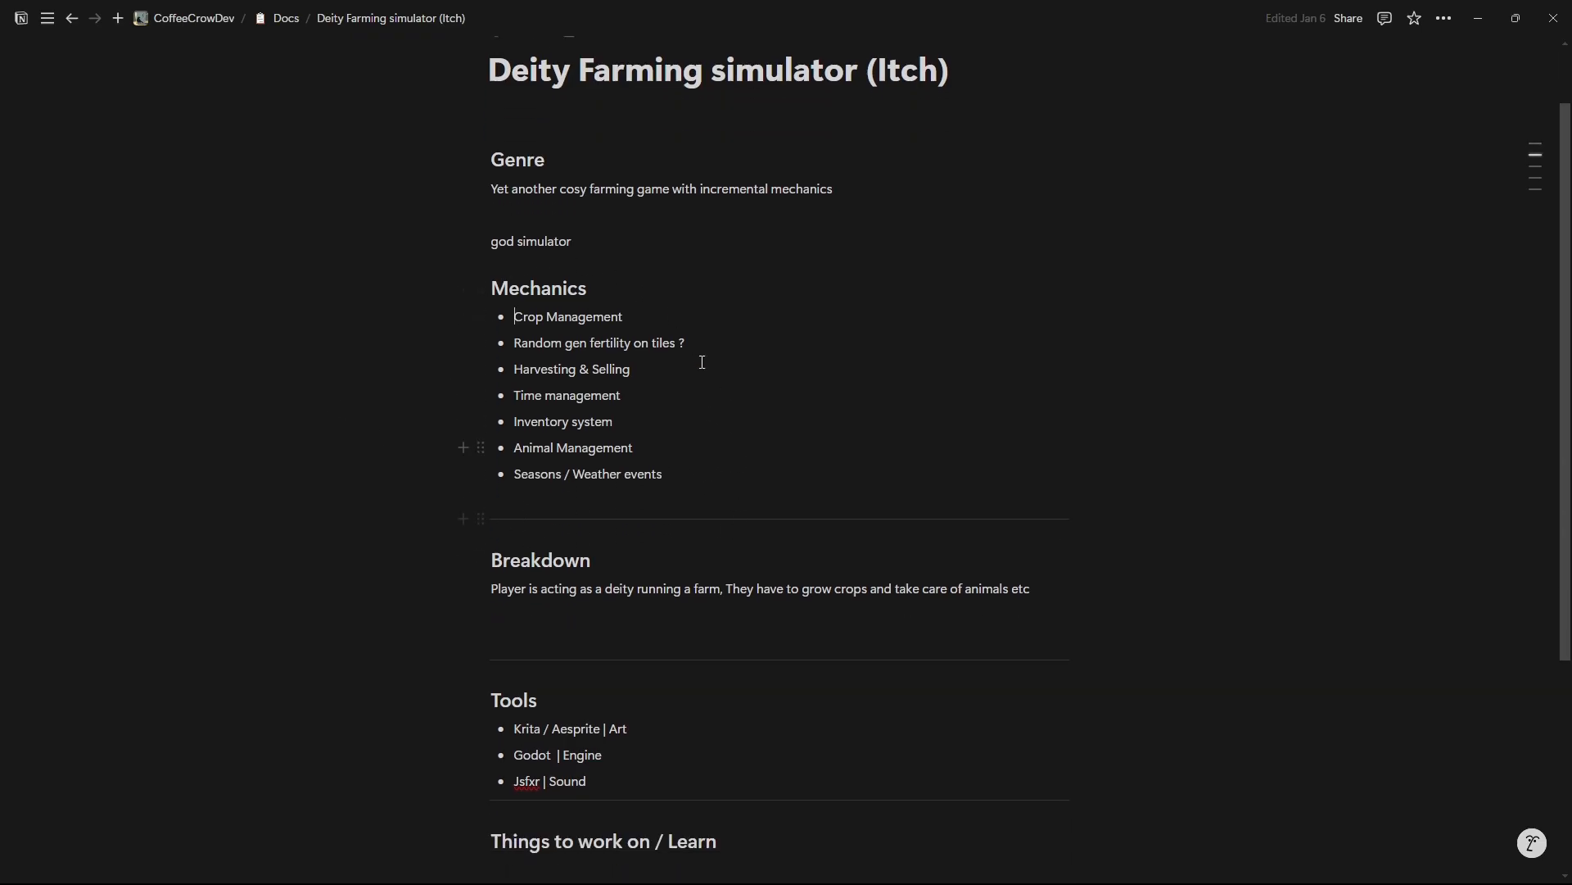
{"action": "scroll", "scroll_direction": "down", "scroll_amount": 3}
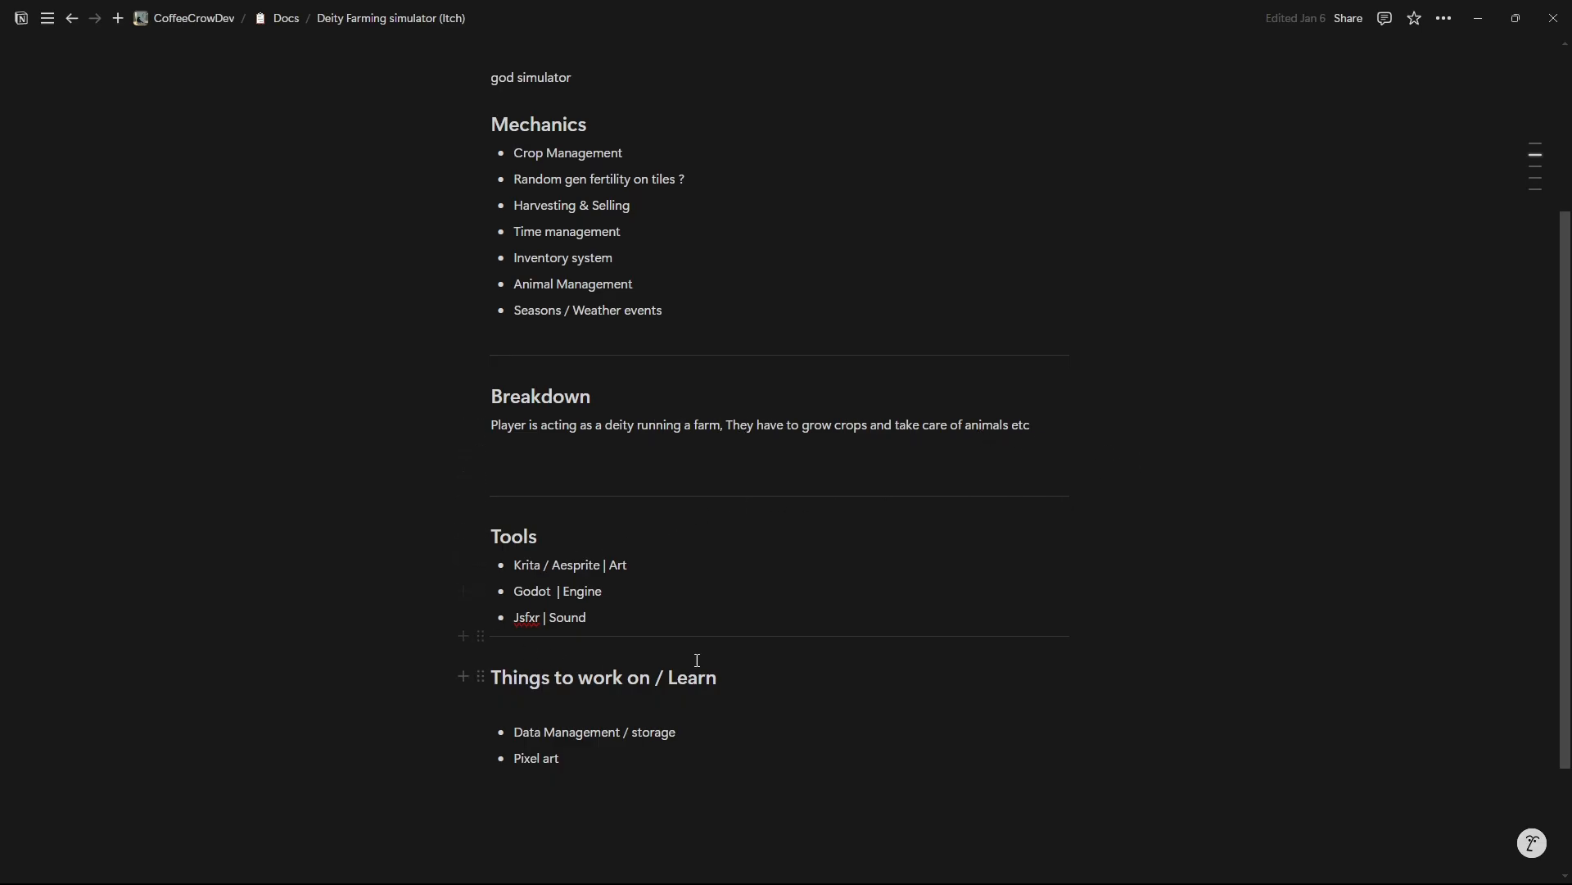
{"action": "mouse_move", "coordinate": [655, 799]}
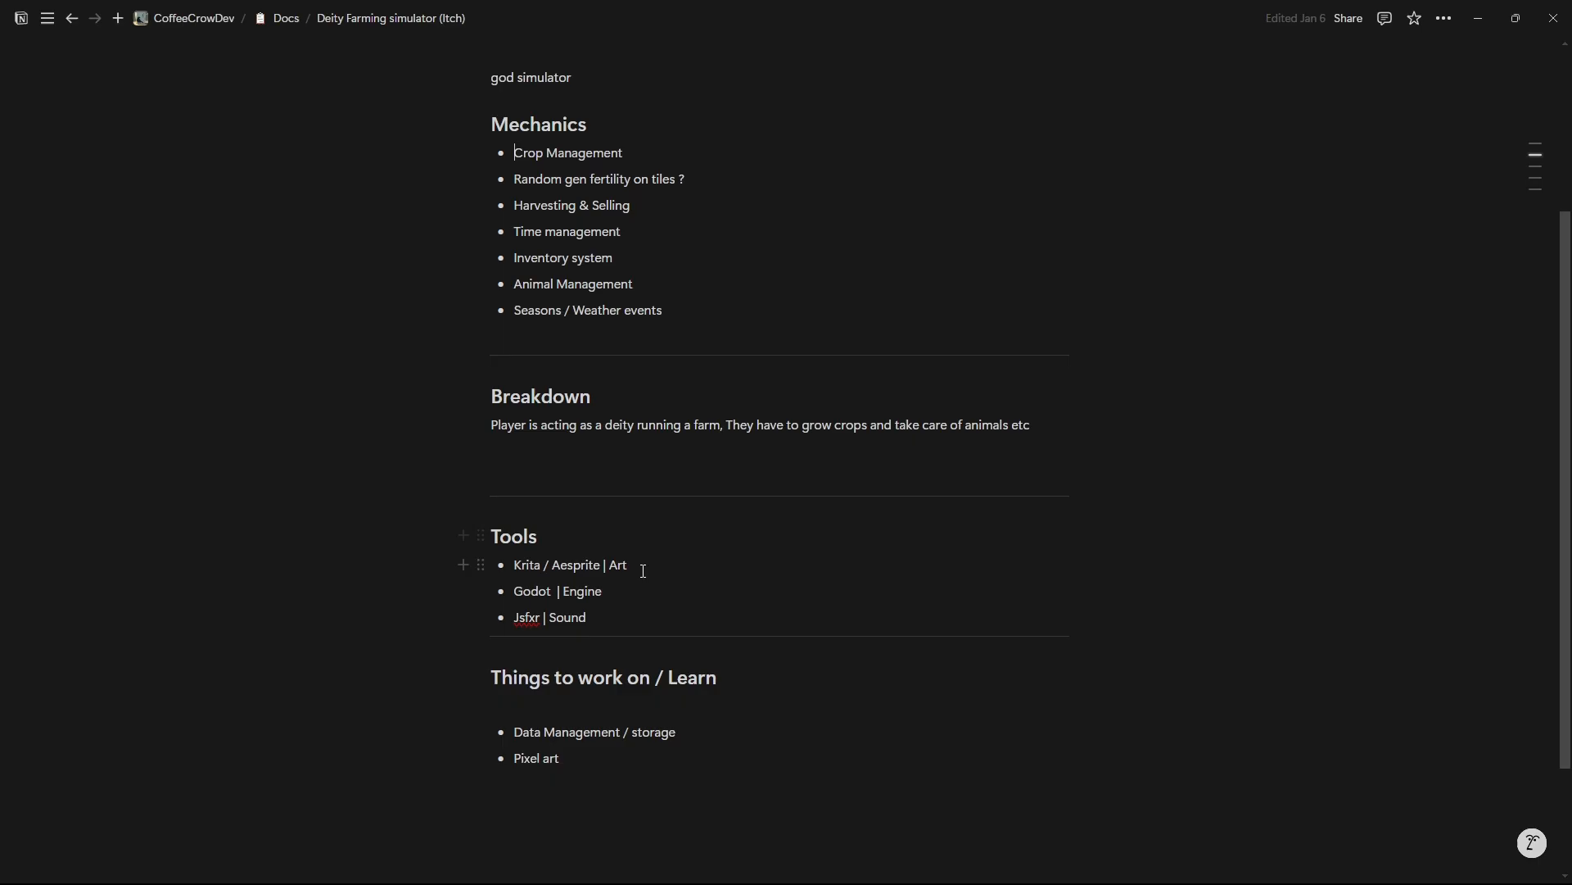
{"action": "mouse_move", "coordinate": [611, 626]}
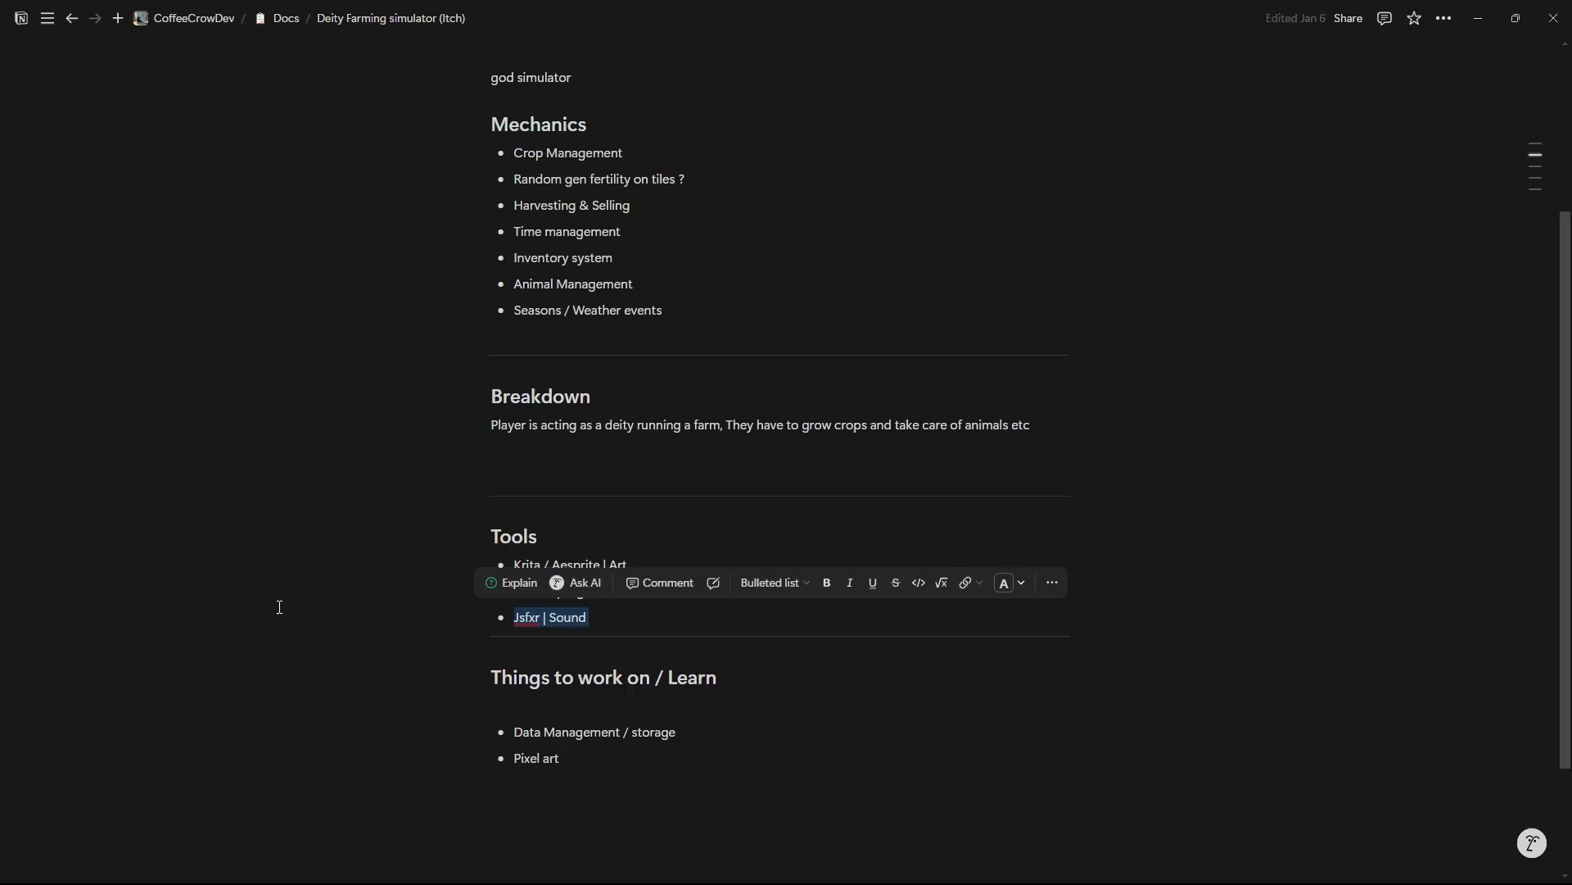
{"action": "left_click", "coordinate": [278, 607]}
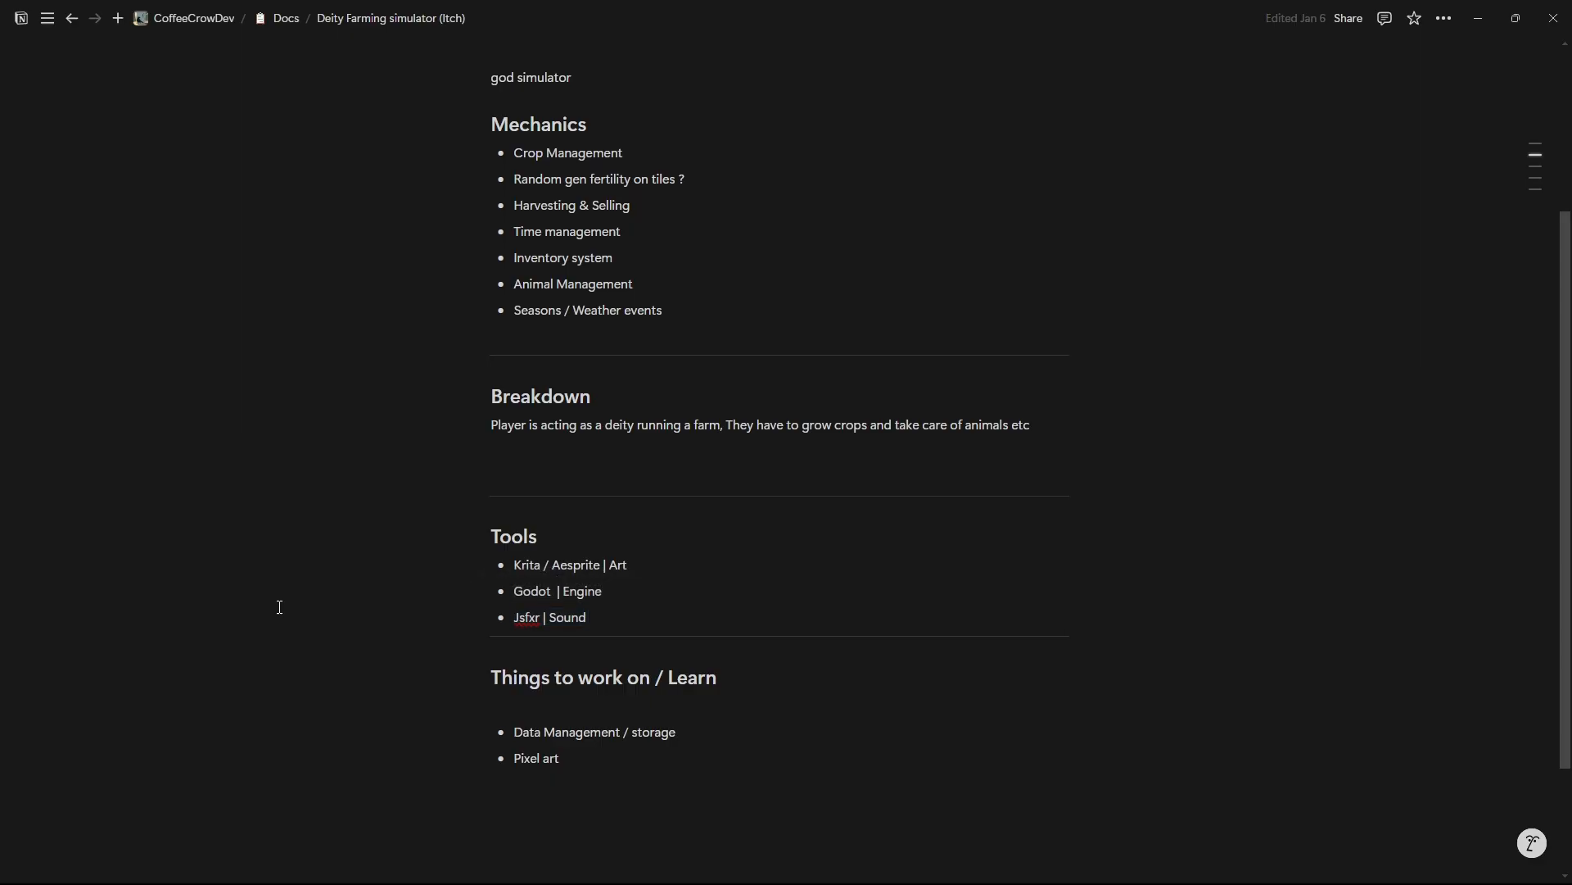
{"action": "scroll", "scroll_direction": "up", "scroll_amount": 3}
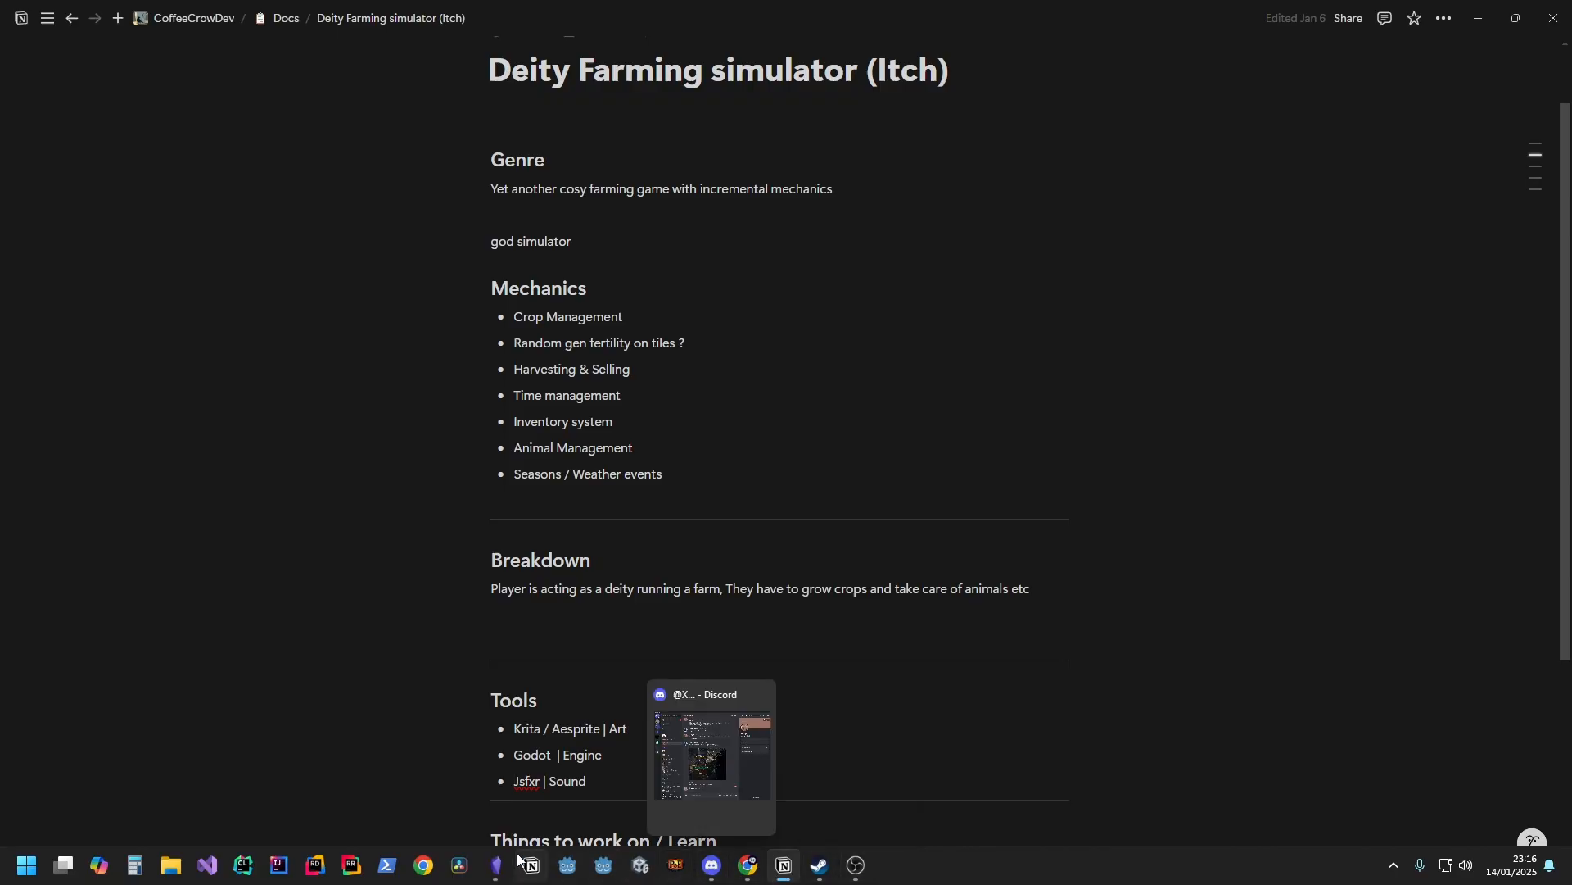
Step: Switch to Obsidian from the taskbar to show the tower defence canvas
{"action": "left_click", "coordinate": [493, 864]}
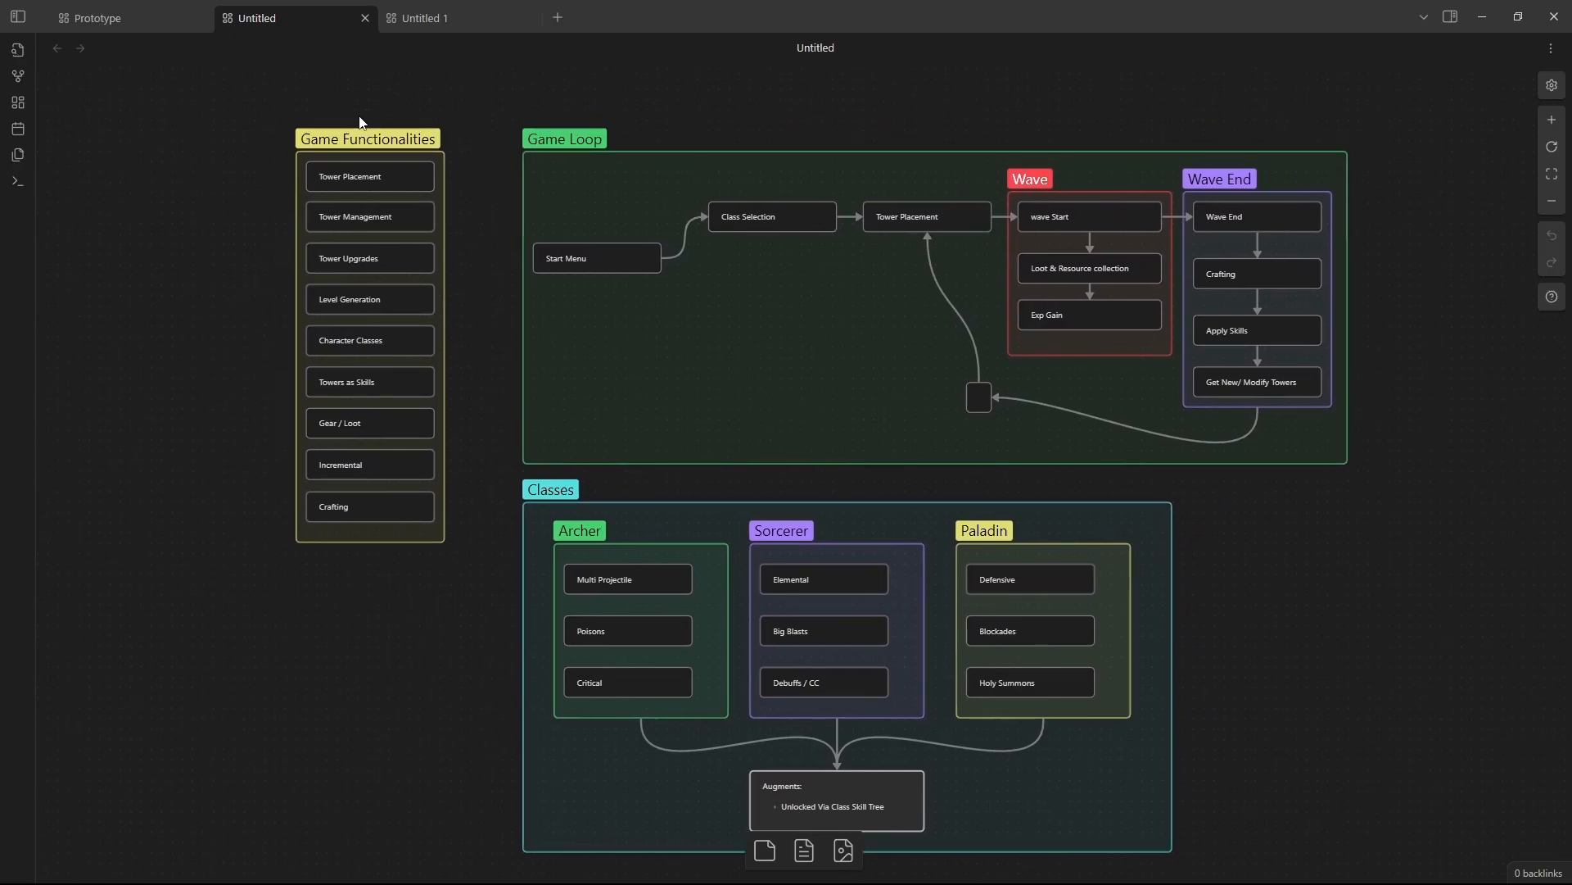
{"action": "mouse_move", "coordinate": [243, 308]}
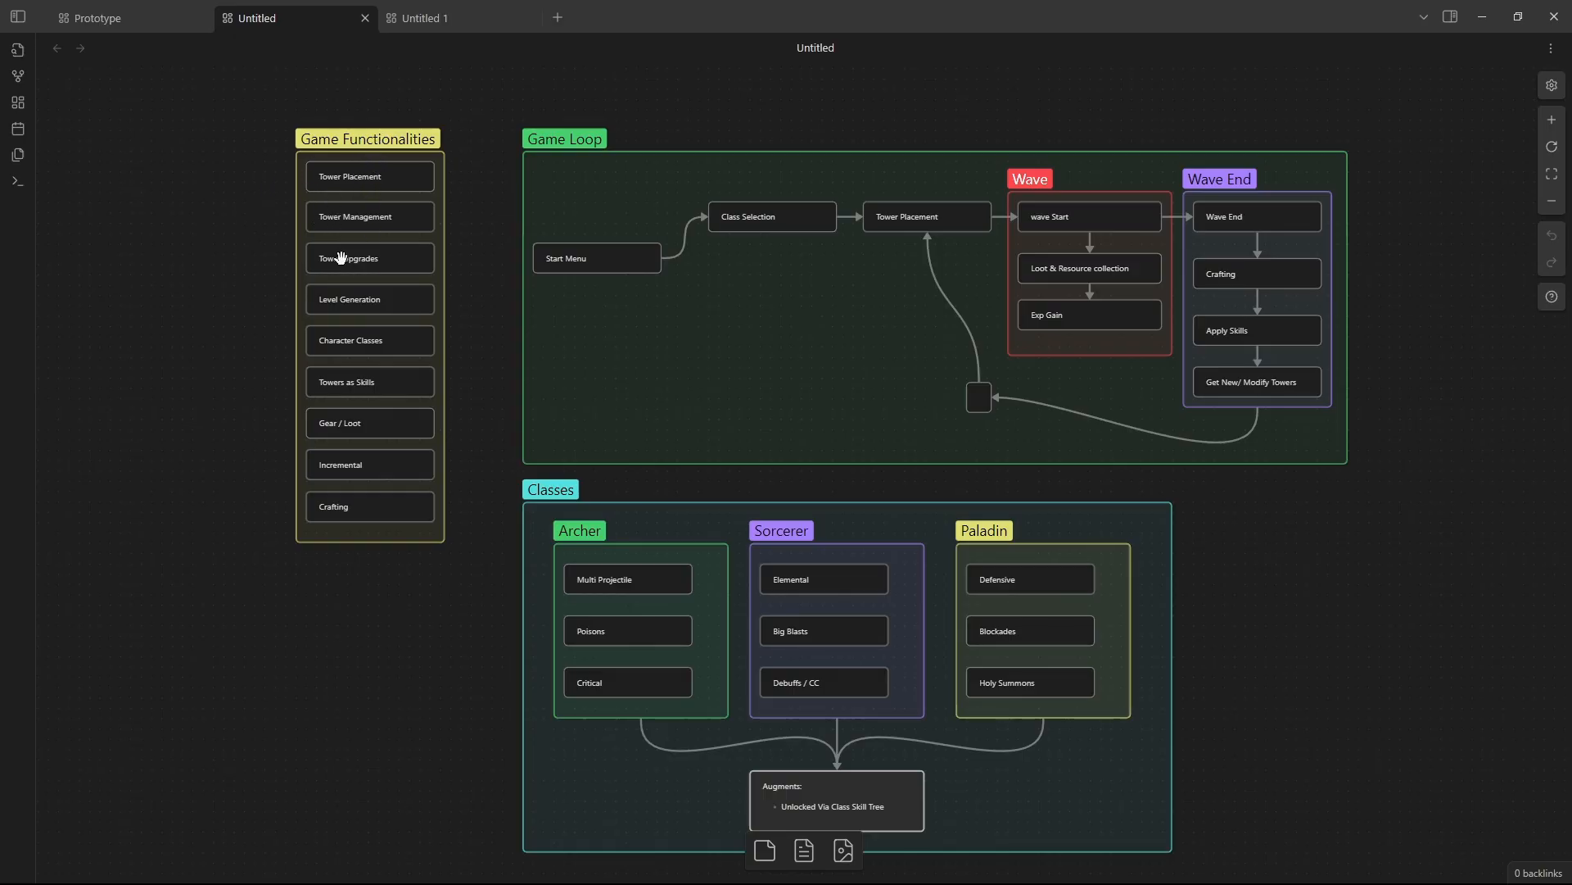
{"action": "mouse_move", "coordinate": [388, 462]}
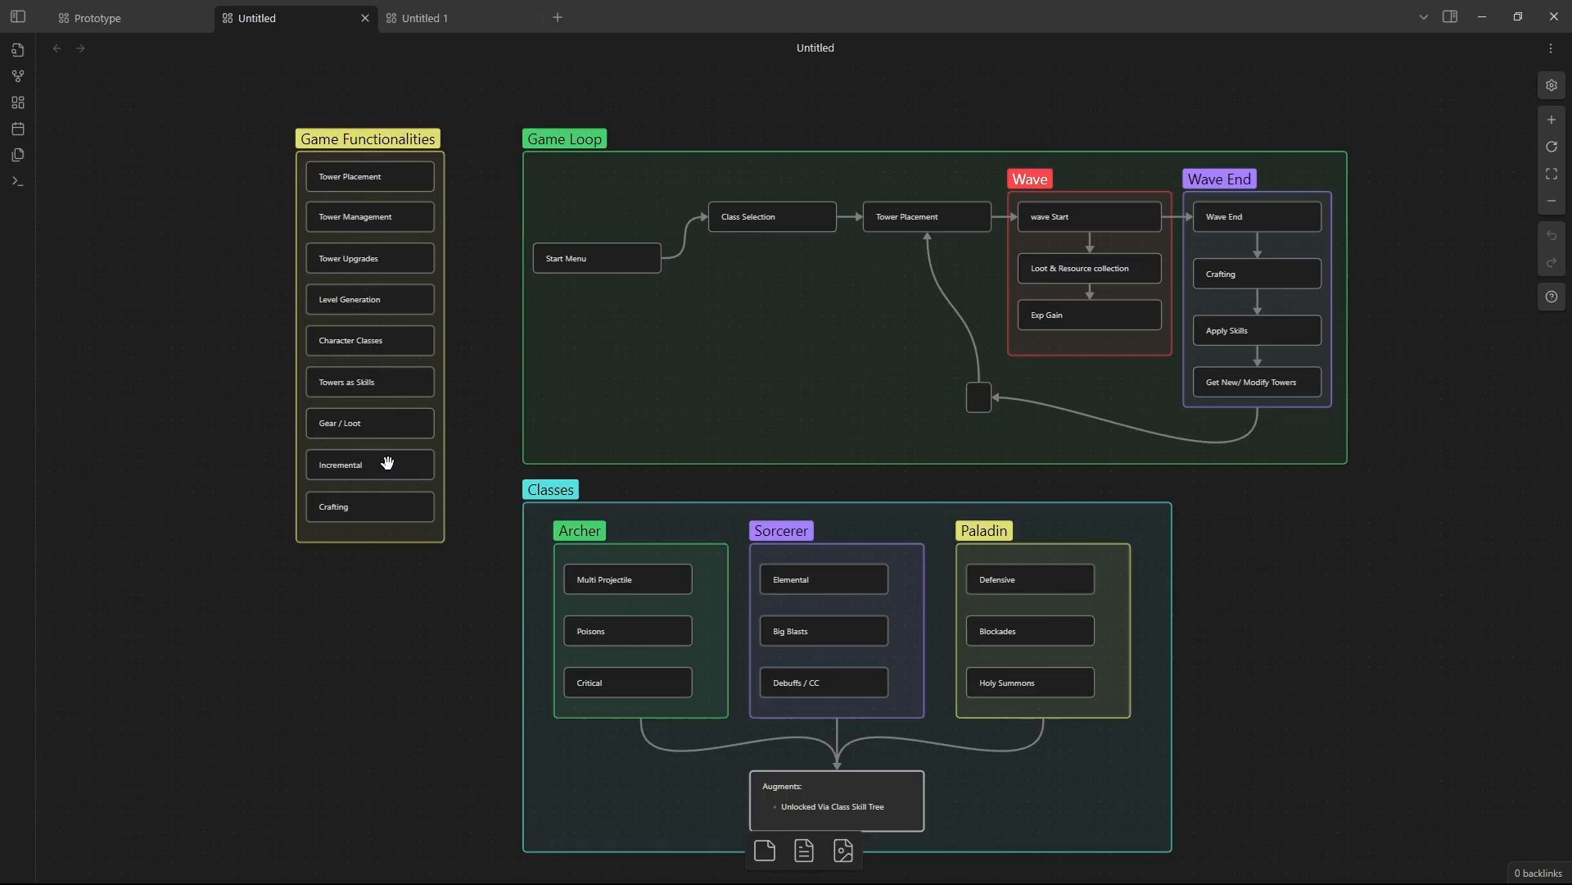
{"action": "mouse_move", "coordinate": [379, 539]}
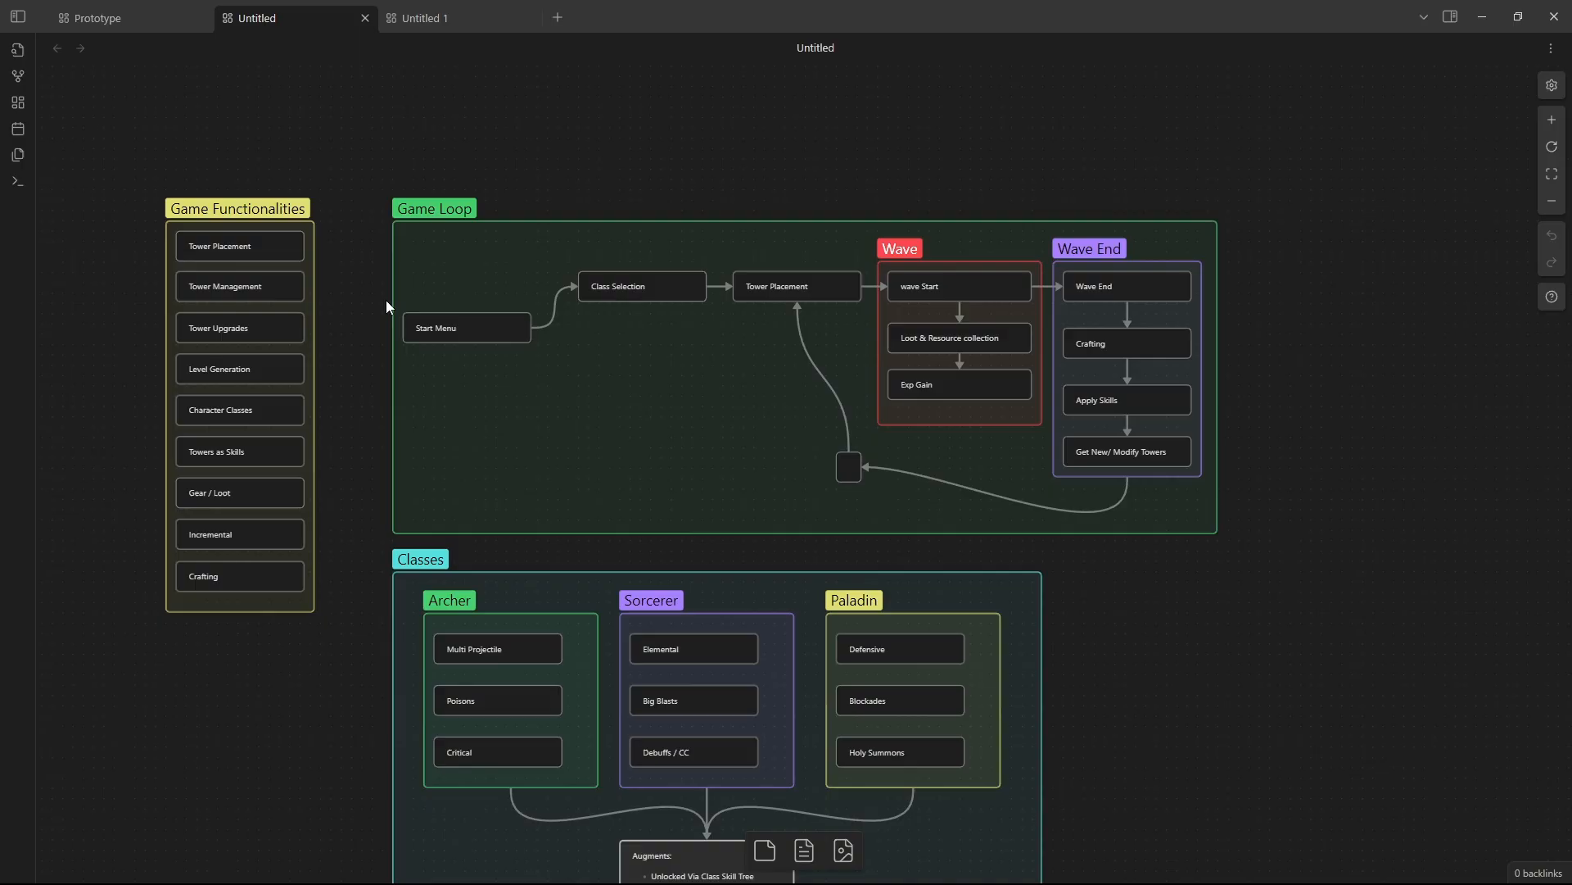
{"action": "mouse_move", "coordinate": [510, 329]}
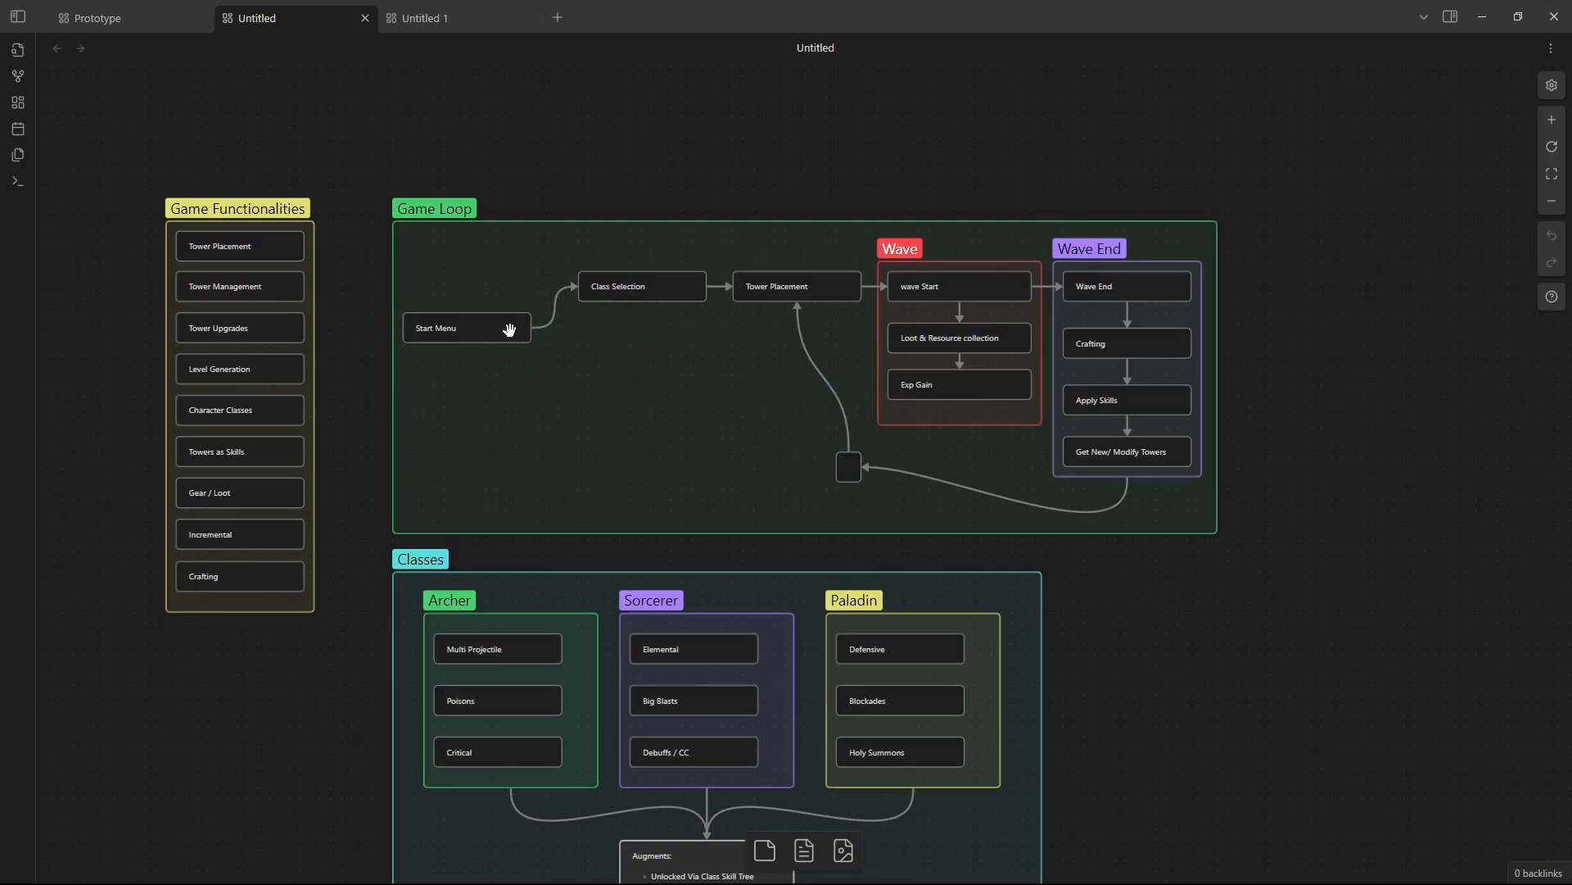
{"action": "mouse_move", "coordinate": [652, 423]}
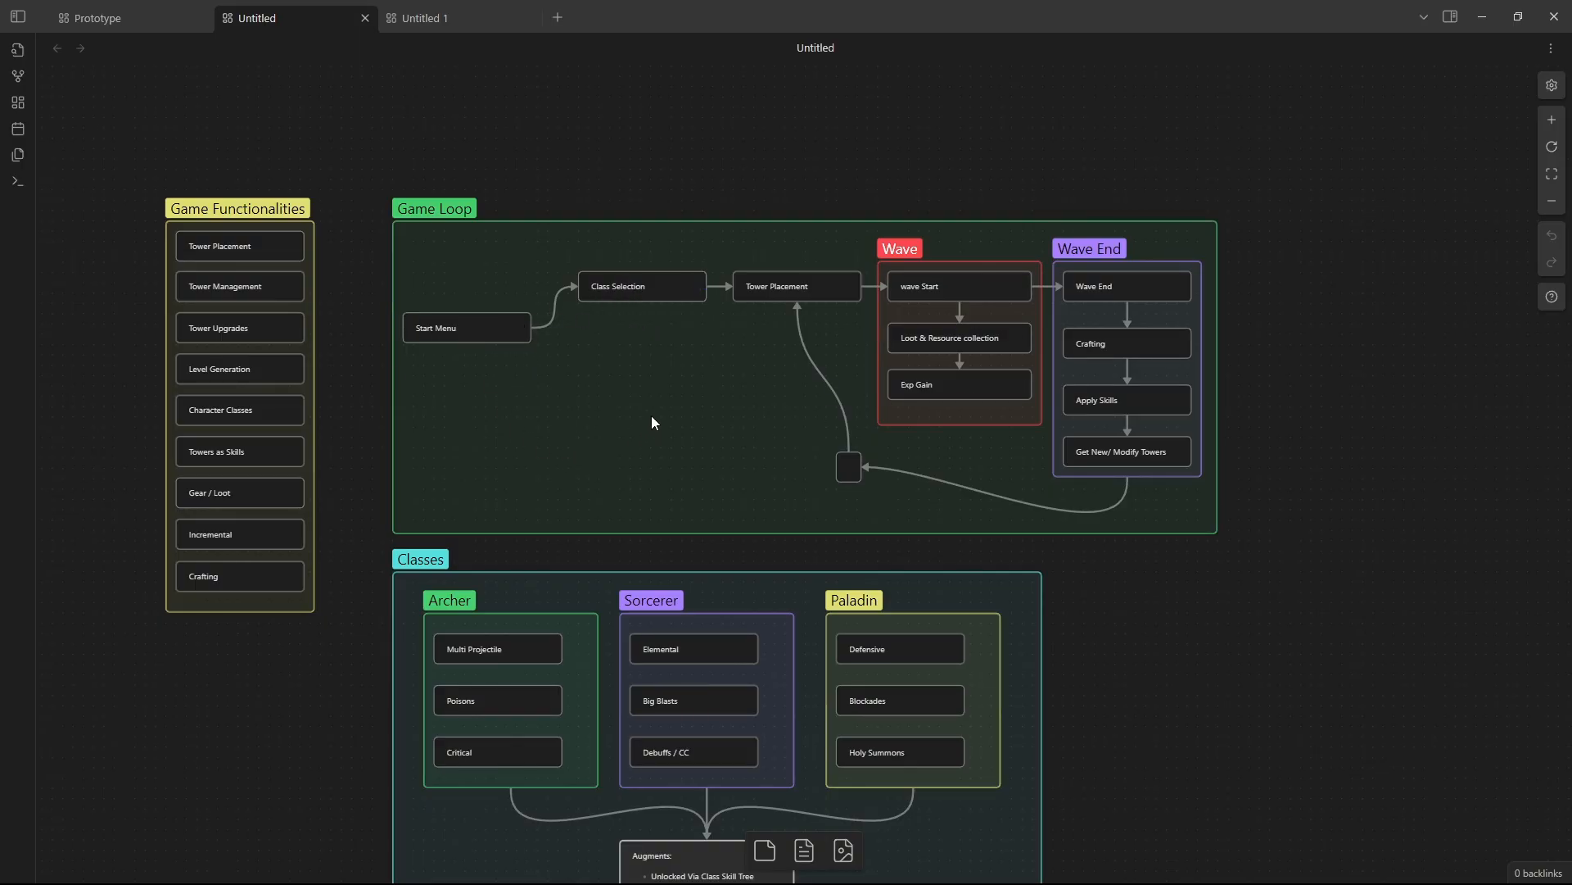
{"action": "mouse_move", "coordinate": [440, 362]}
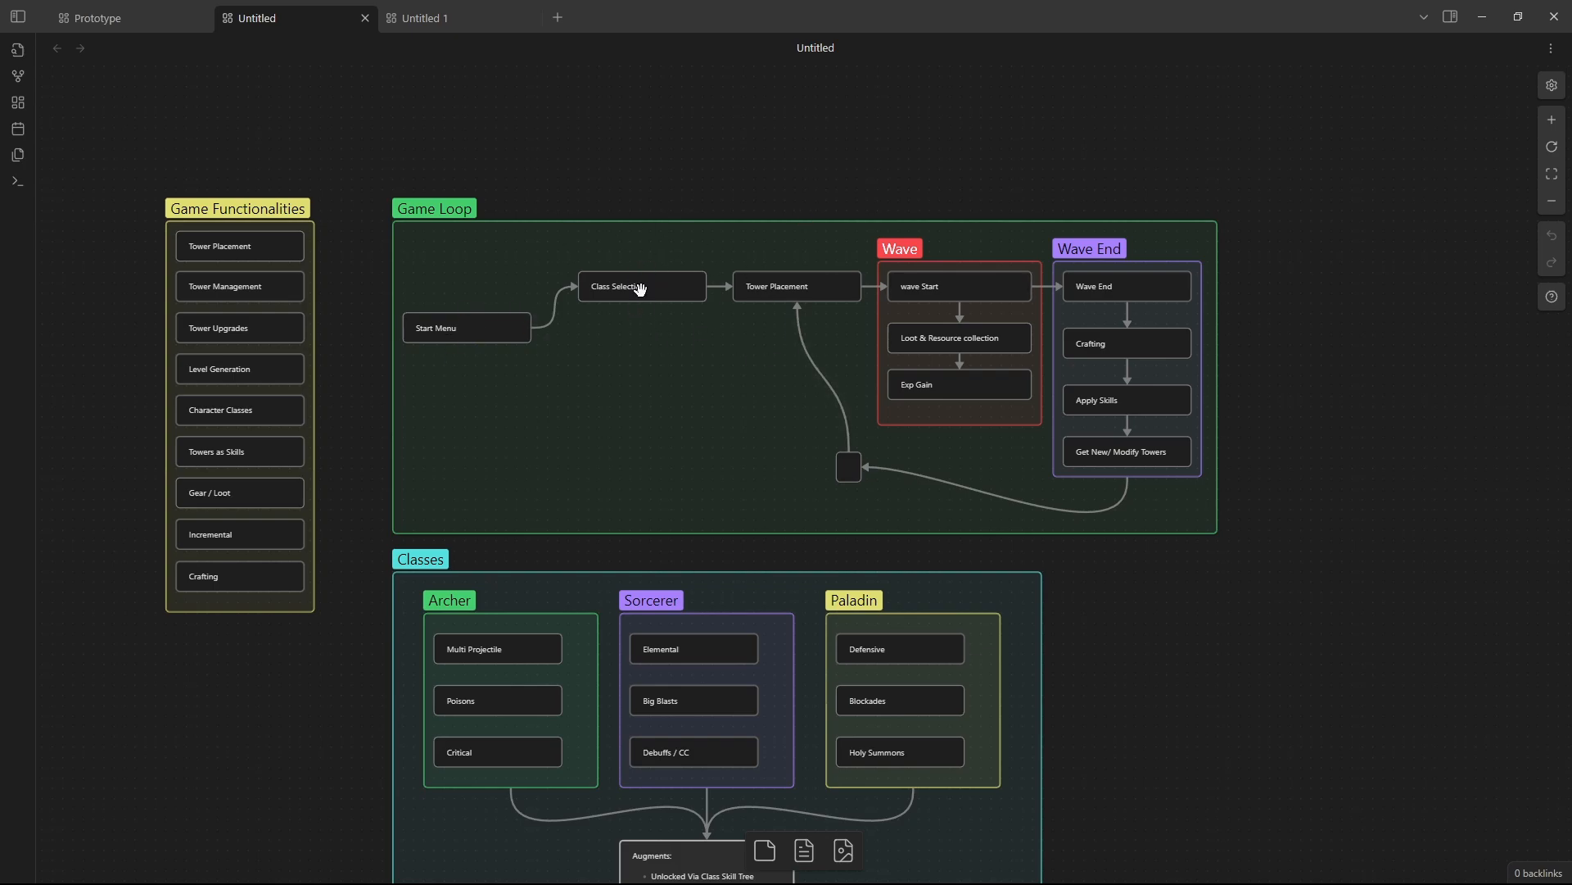
{"action": "mouse_move", "coordinate": [735, 329]}
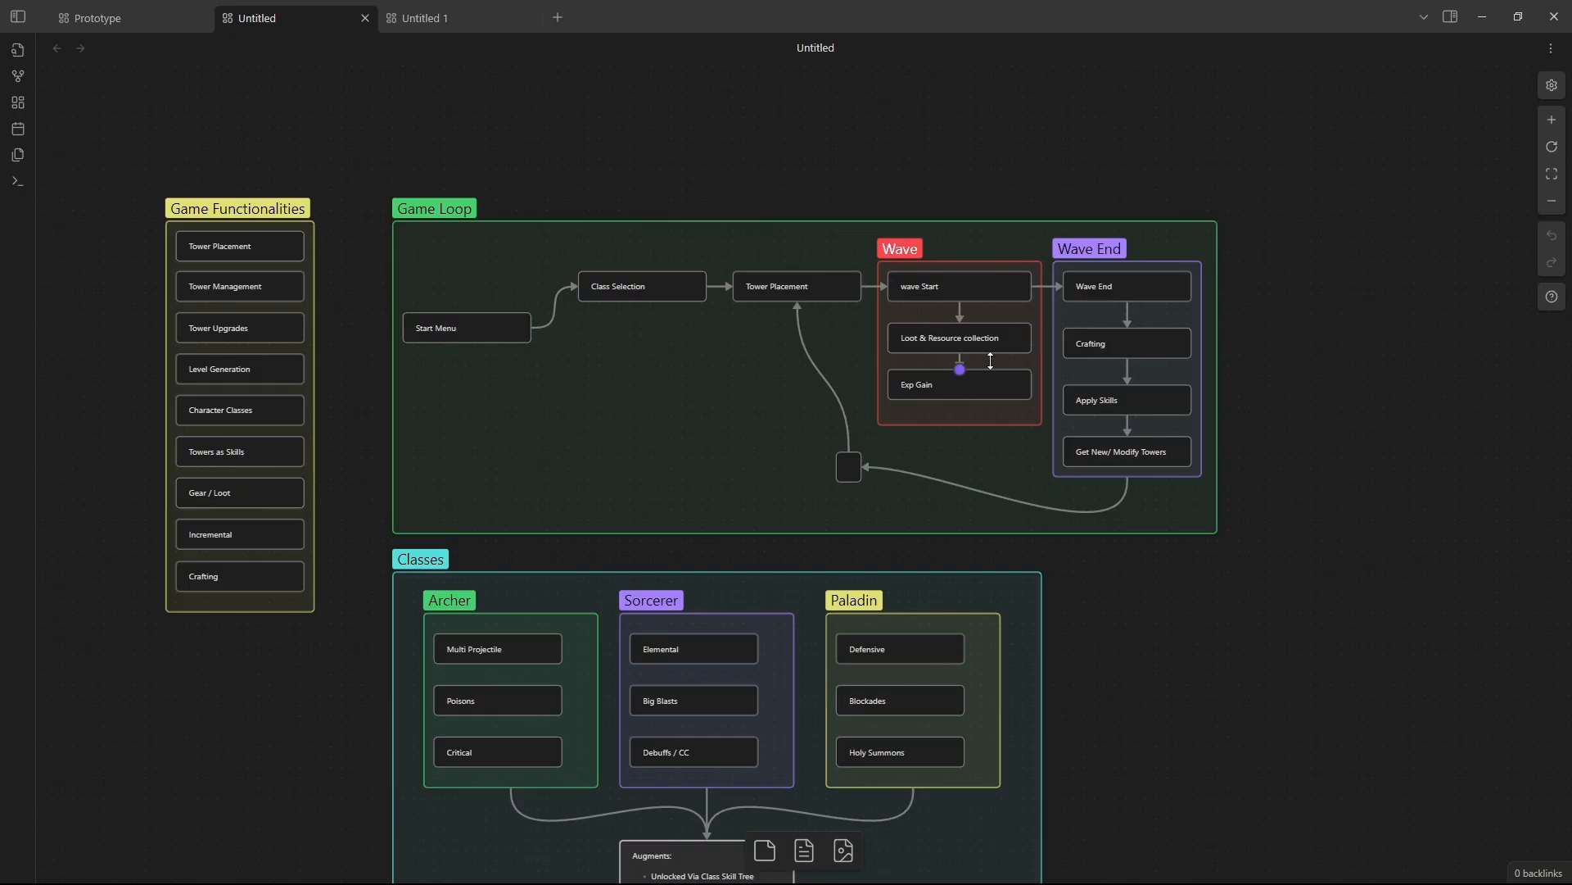
{"action": "mouse_move", "coordinate": [960, 405]}
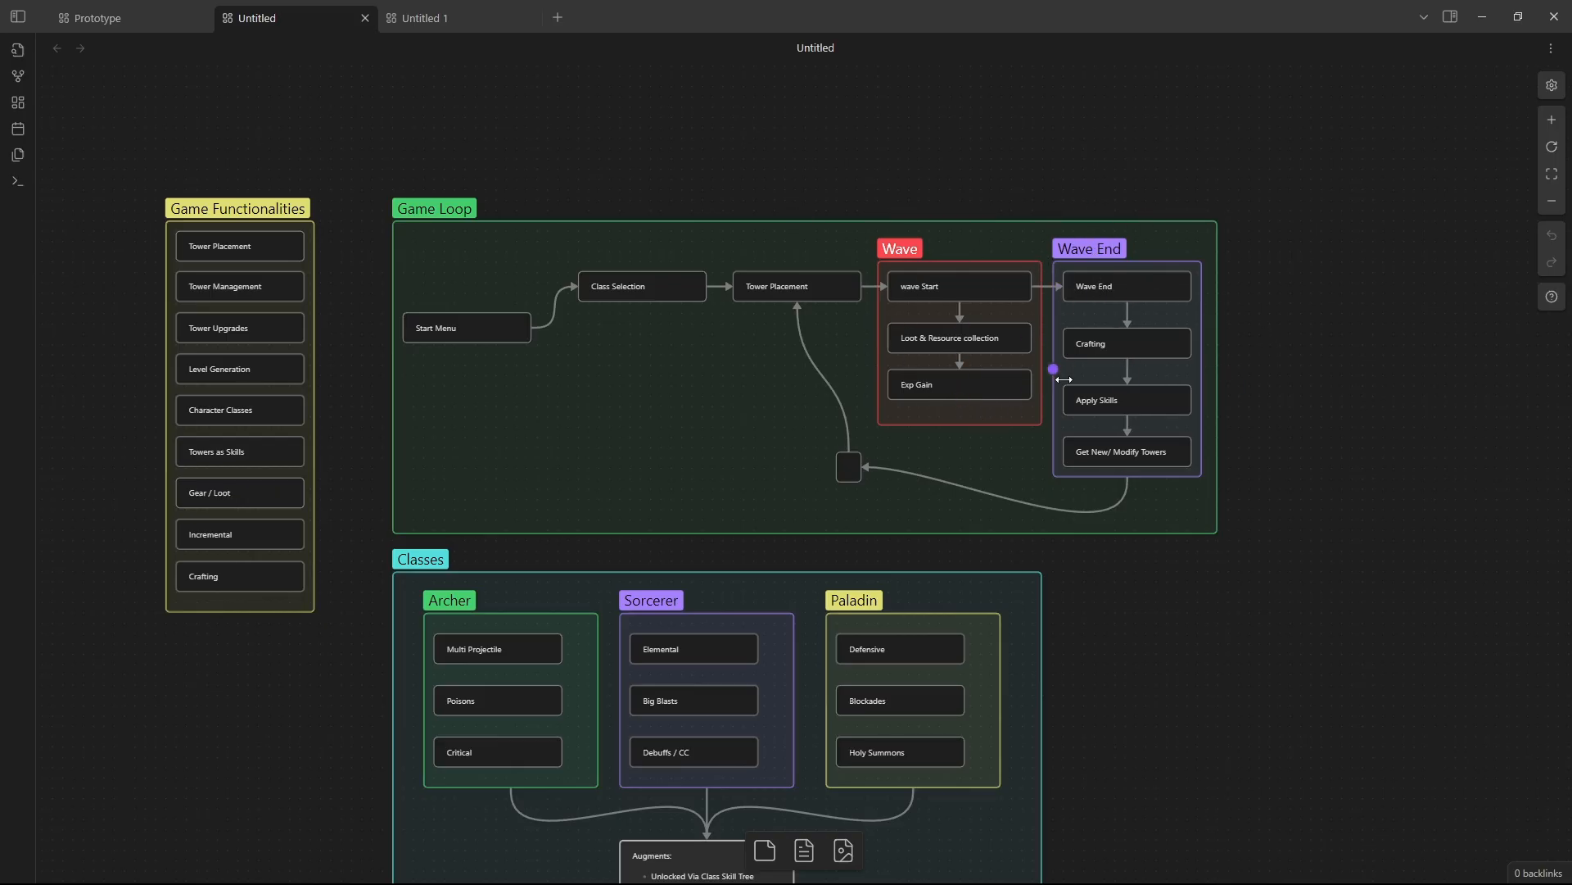
{"action": "mouse_move", "coordinate": [1131, 424]}
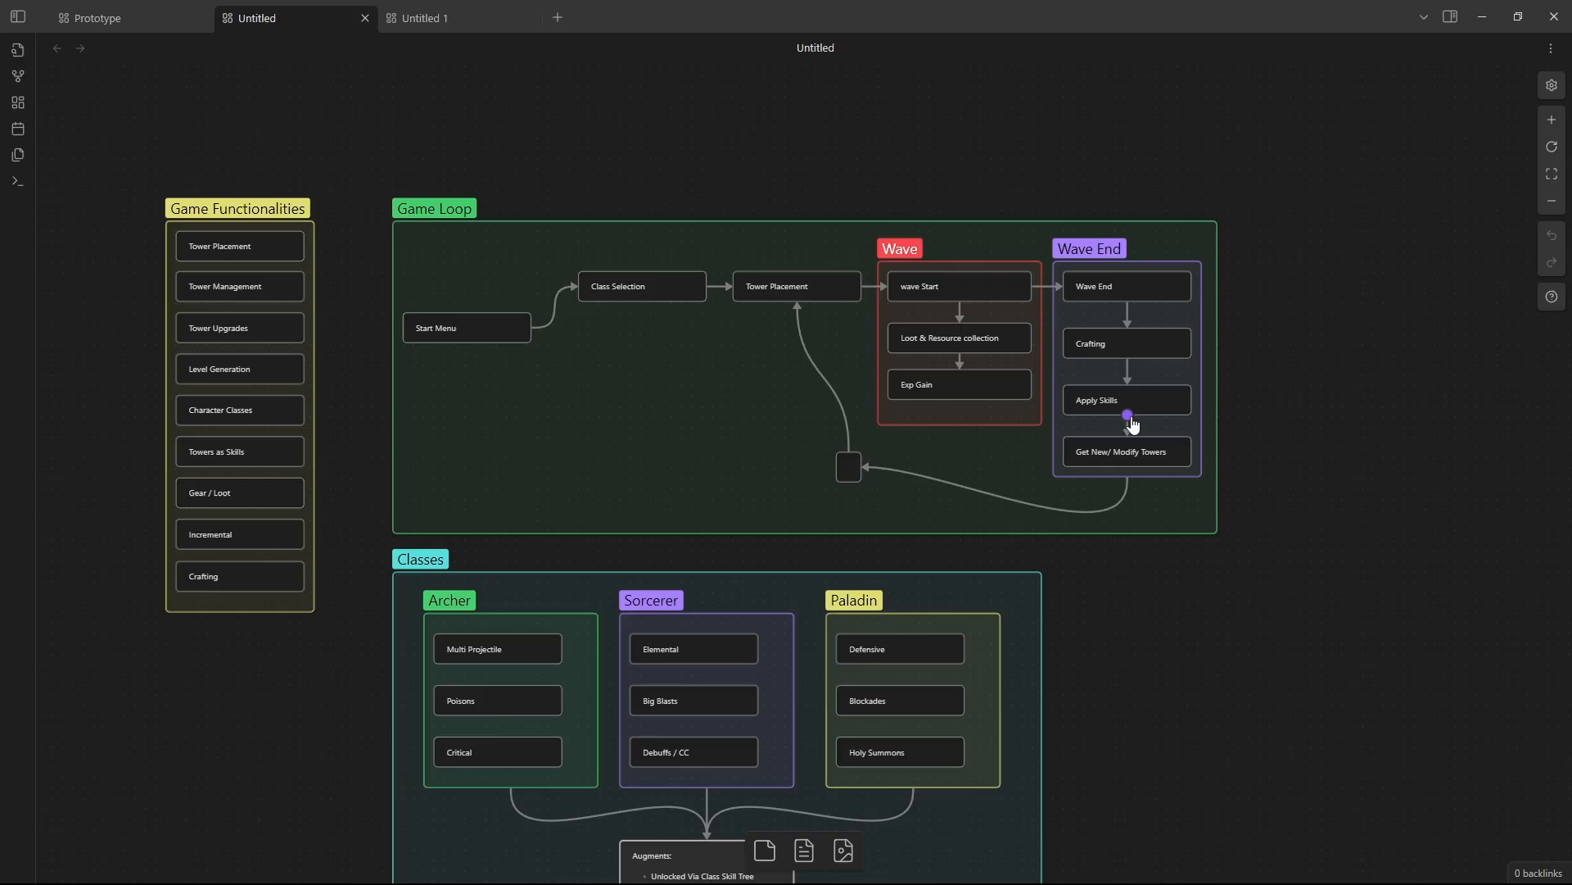
{"action": "mouse_move", "coordinate": [1129, 403]}
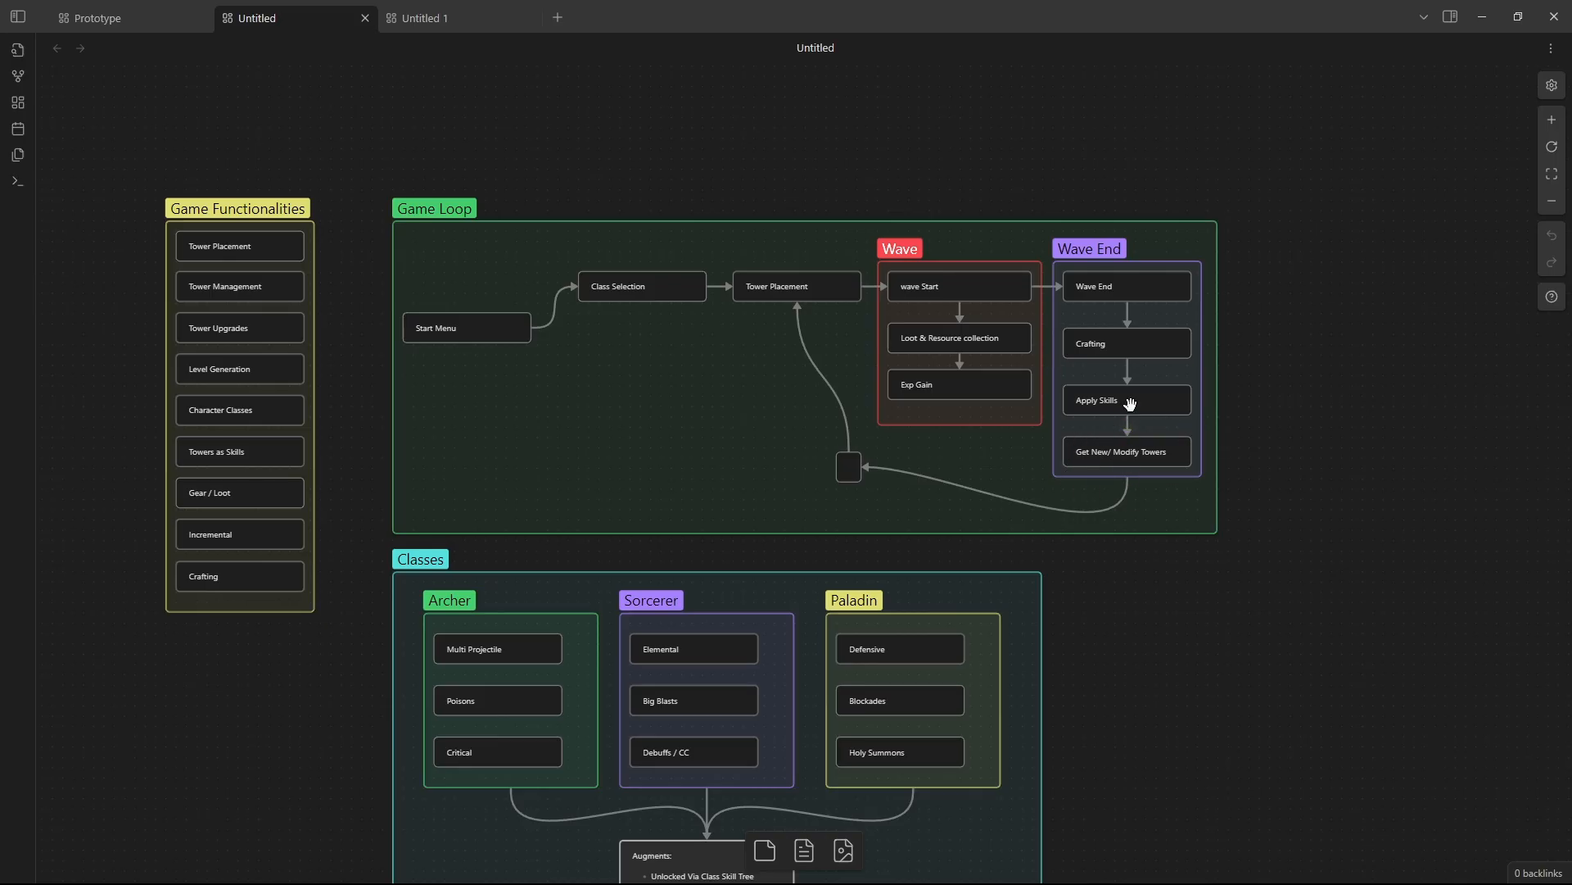
{"action": "mouse_move", "coordinate": [781, 374]}
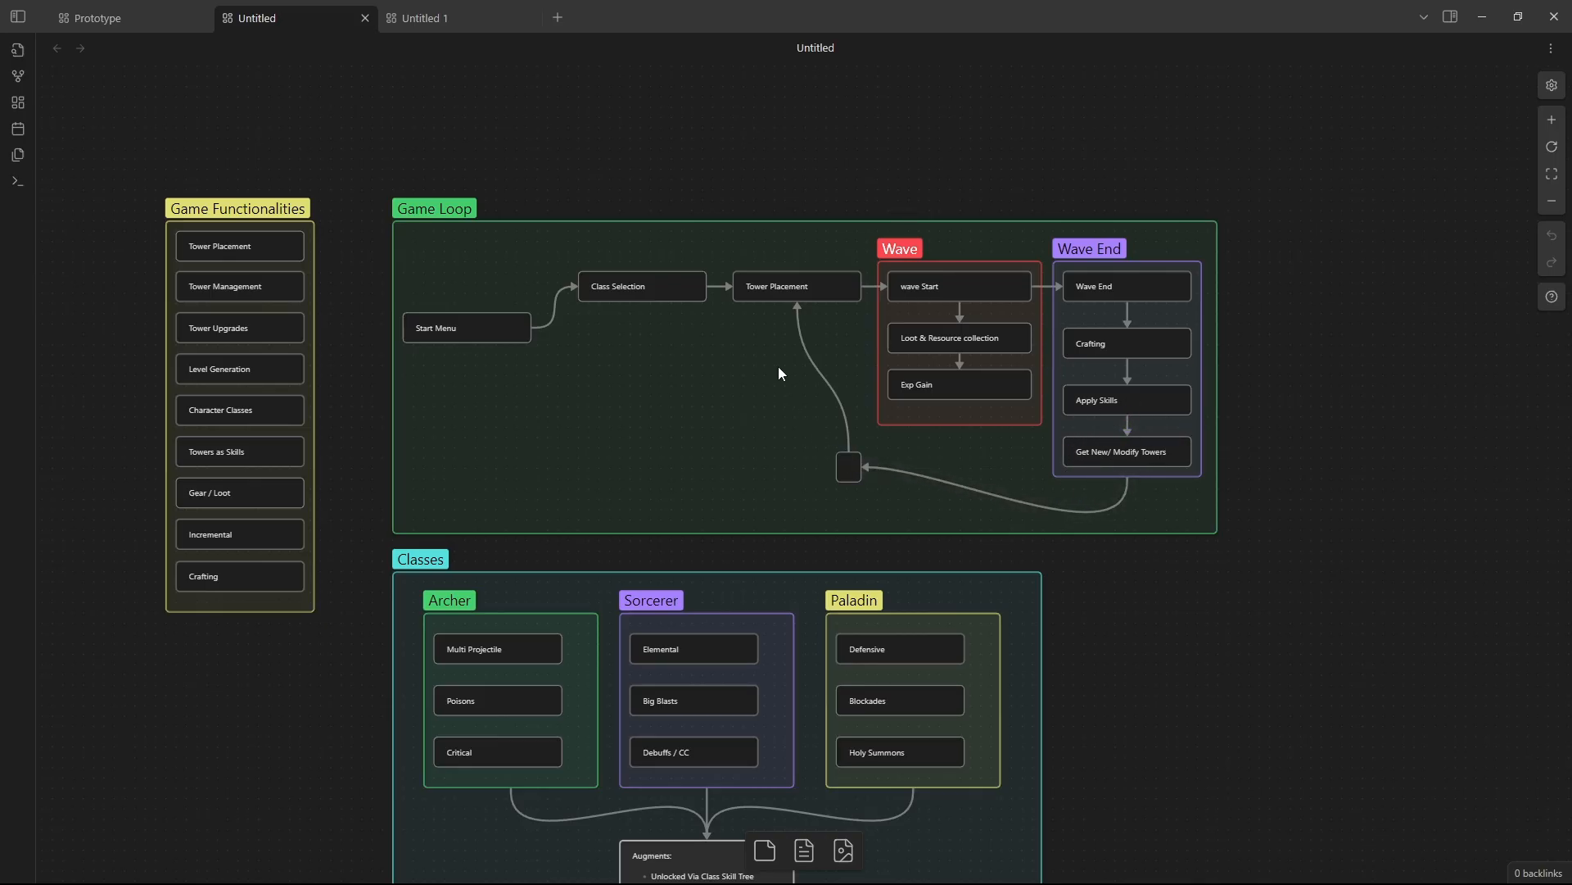
{"action": "mouse_move", "coordinate": [871, 505]}
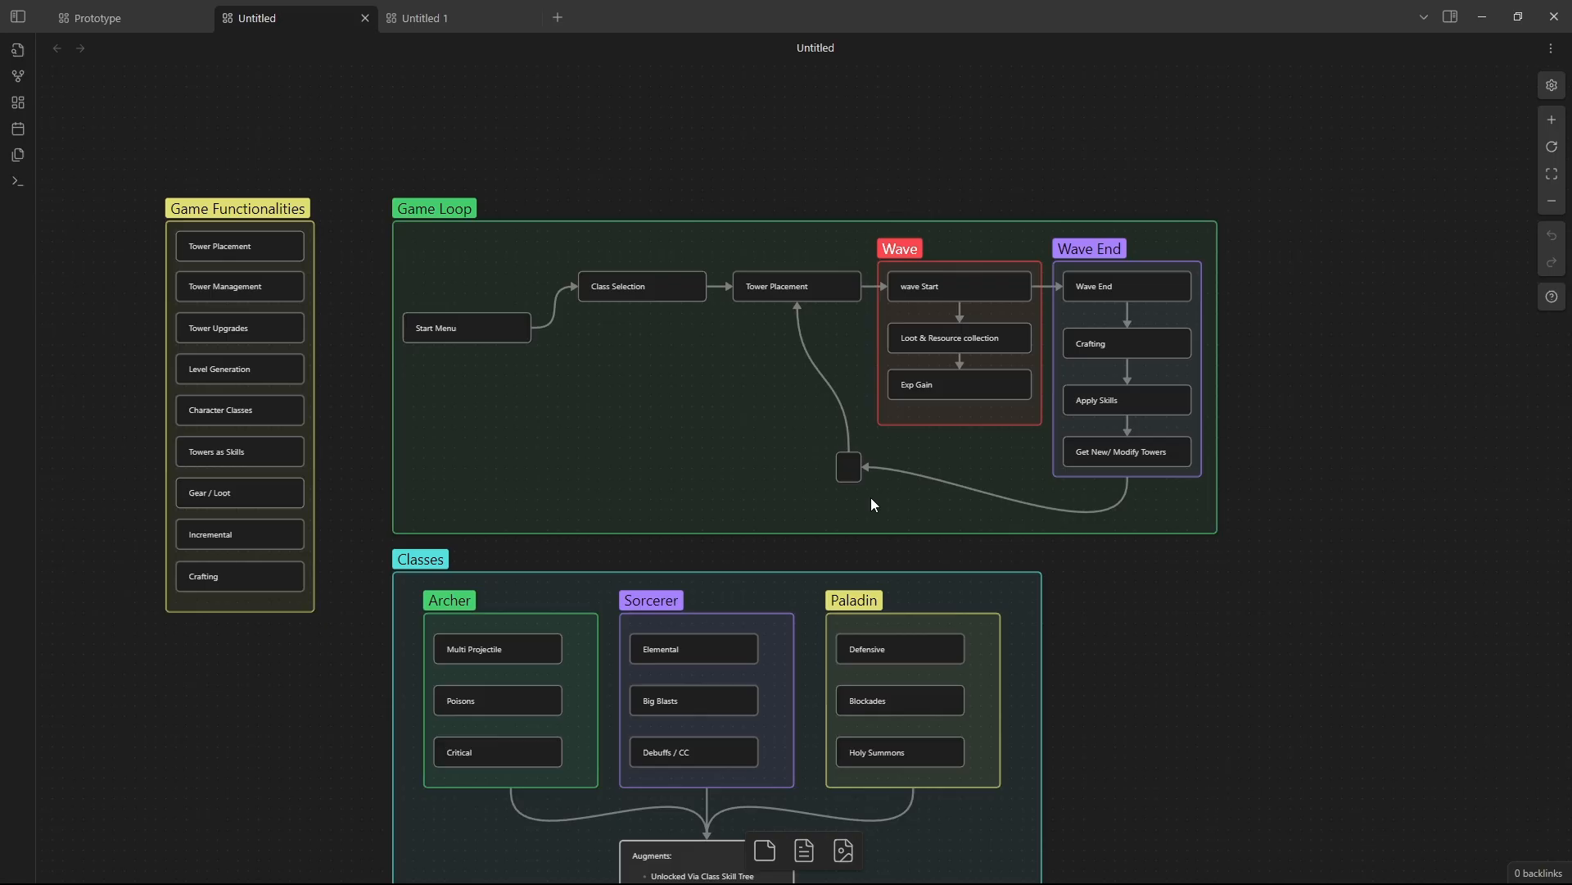
{"action": "scroll", "scroll_direction": "down", "scroll_amount": 3}
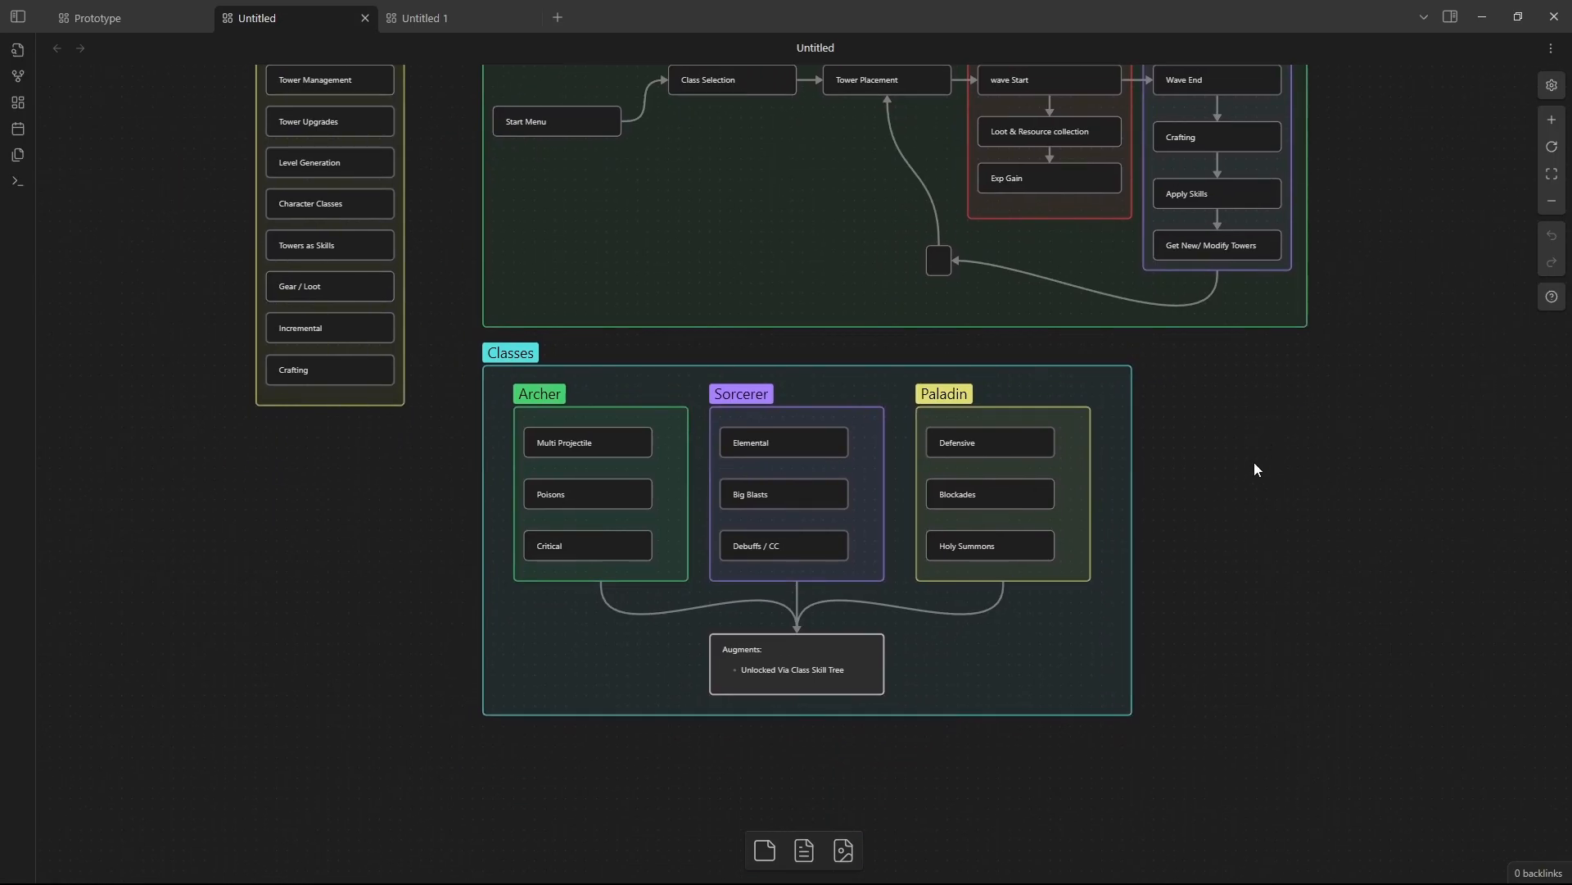
{"action": "mouse_move", "coordinate": [472, 238]}
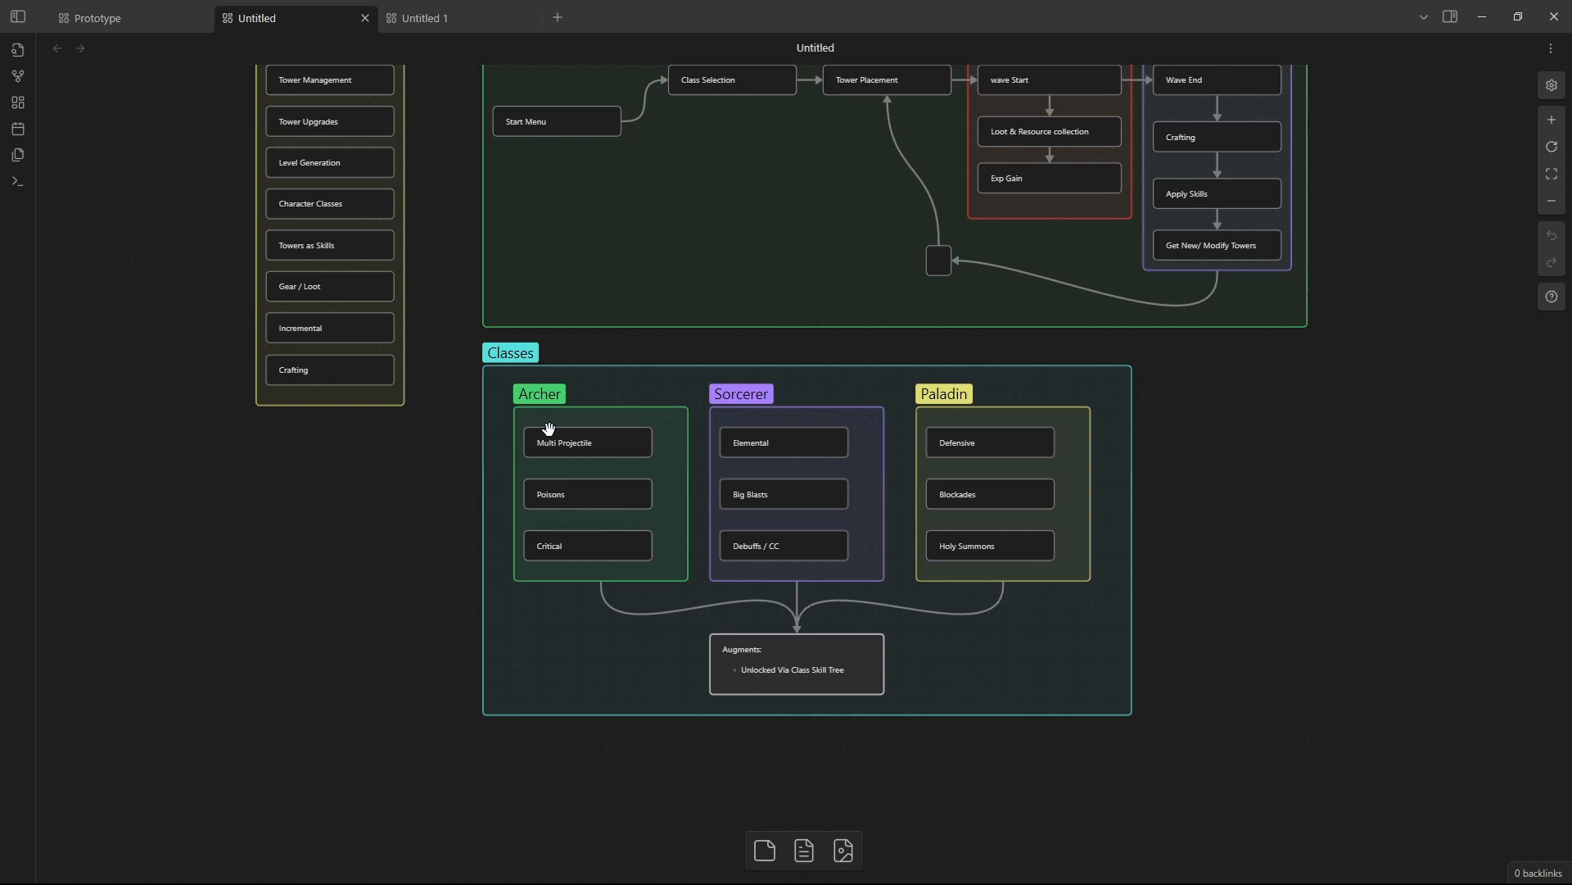
{"action": "mouse_move", "coordinate": [734, 444]}
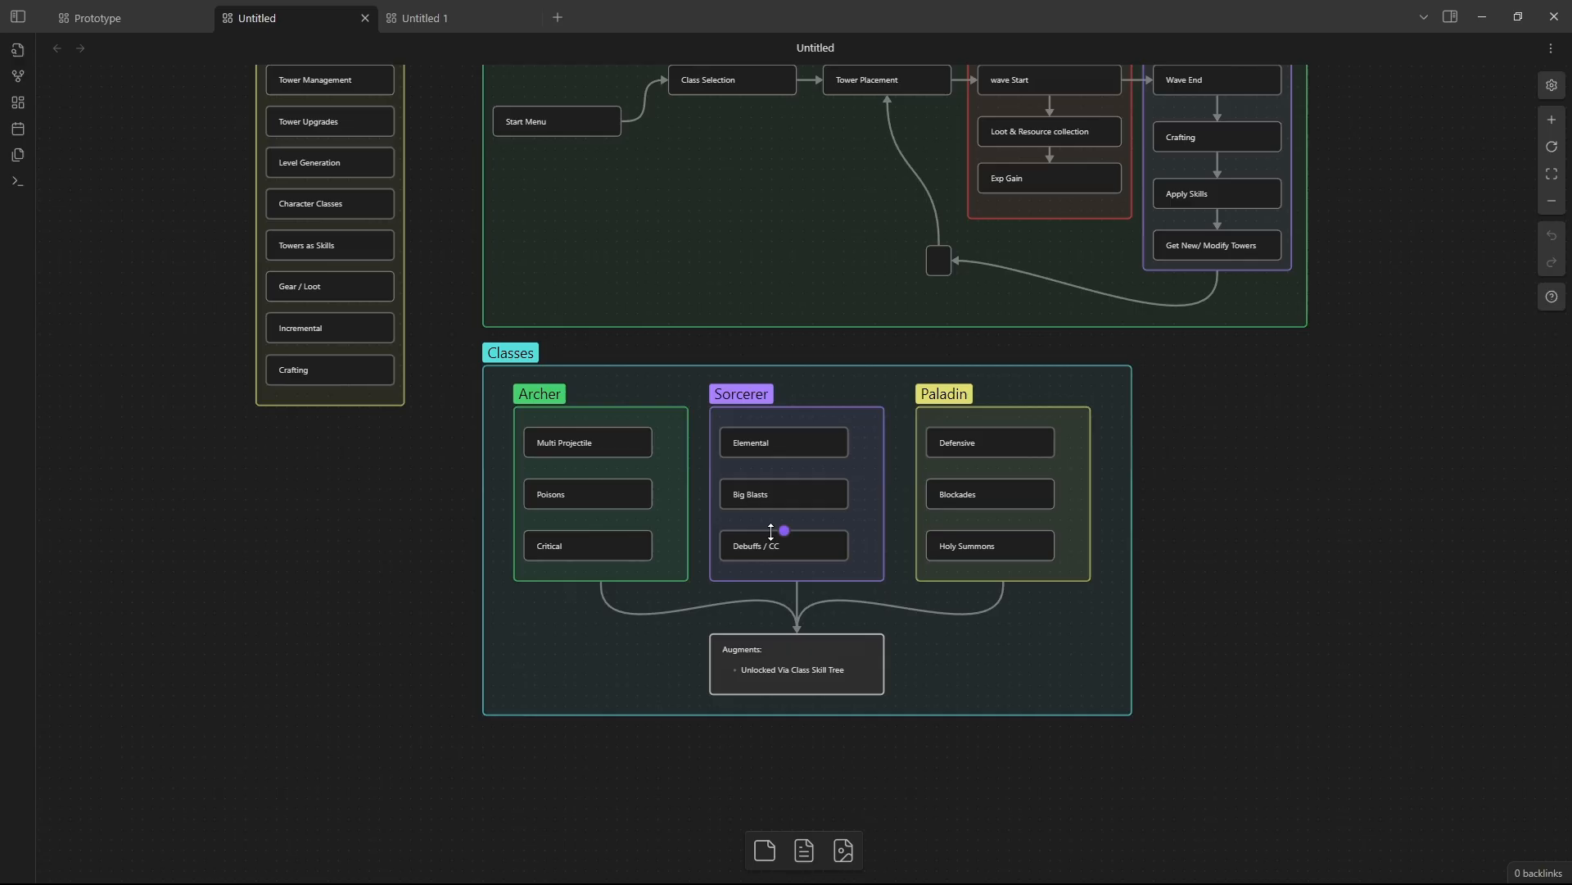
{"action": "mouse_move", "coordinate": [814, 542]}
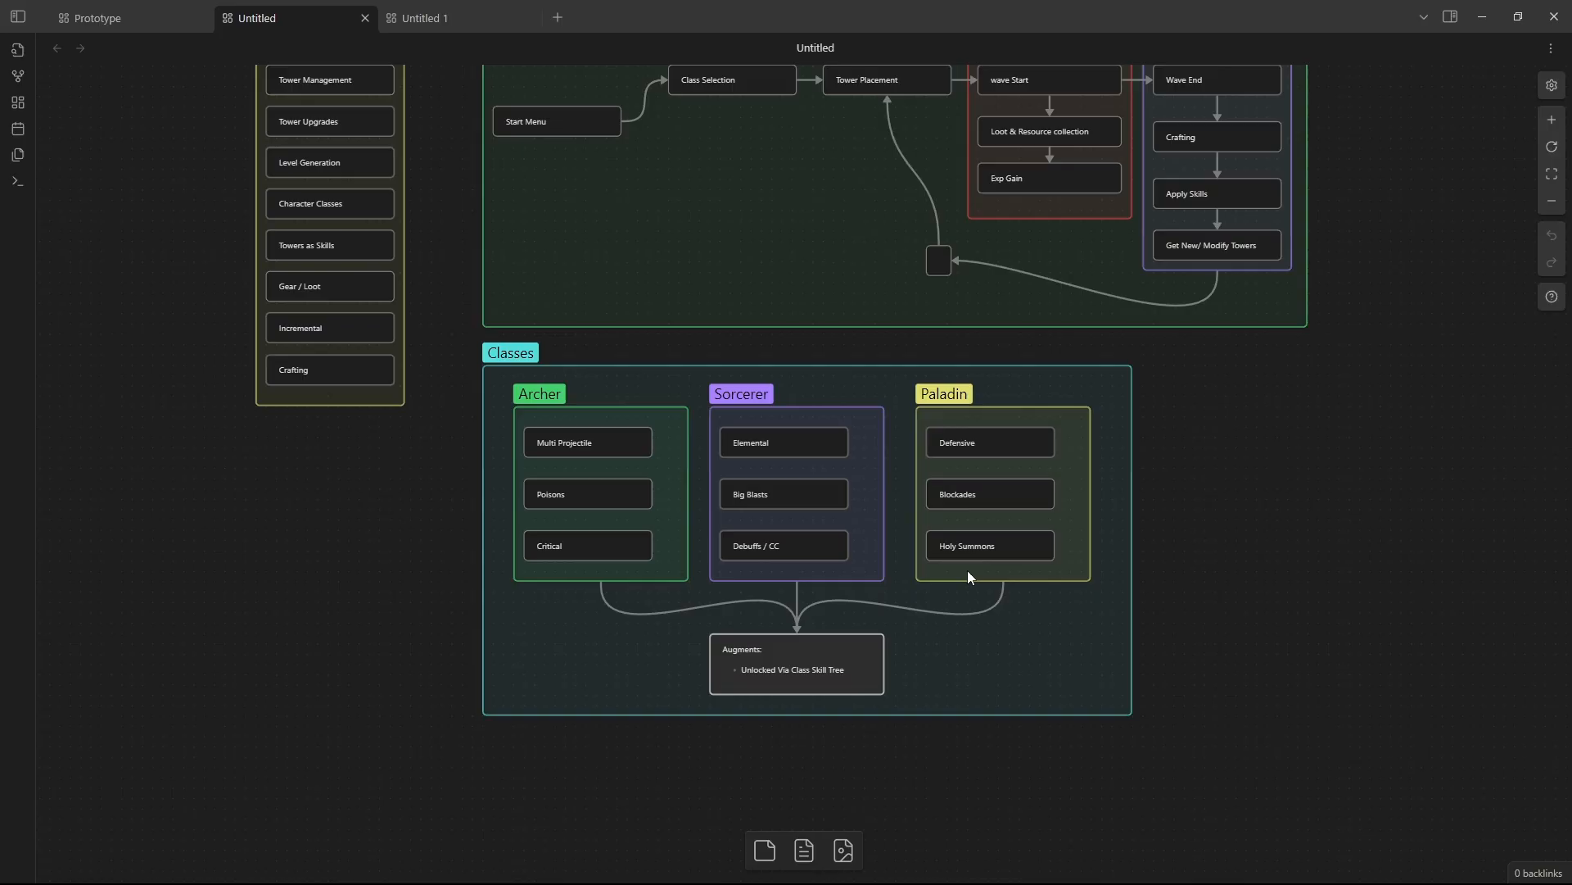
{"action": "mouse_move", "coordinate": [881, 478]}
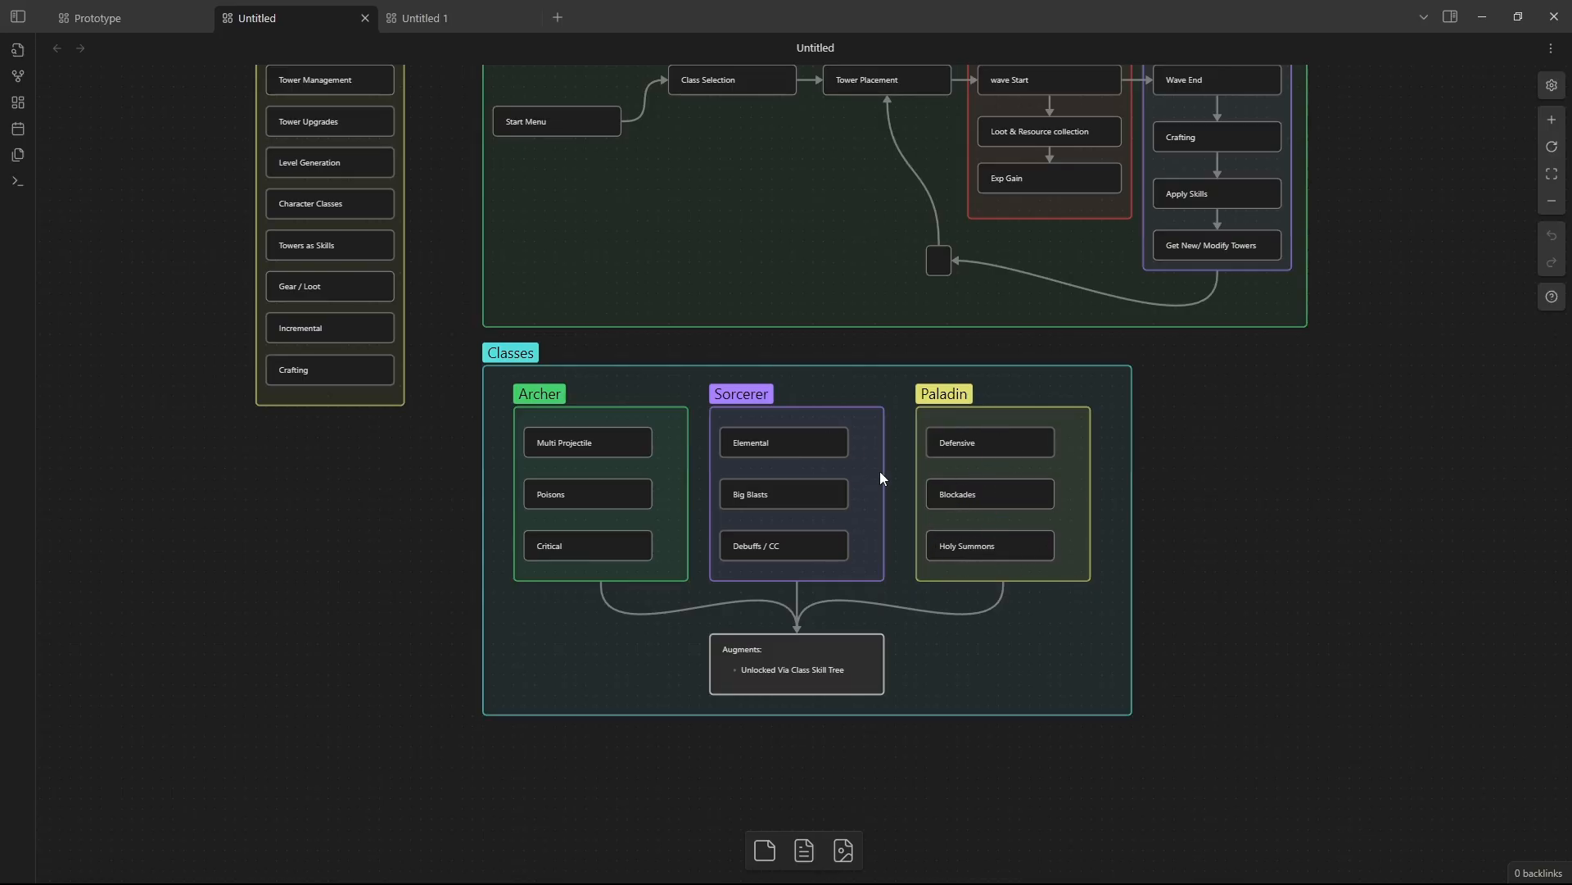
{"action": "mouse_move", "coordinate": [1067, 643]}
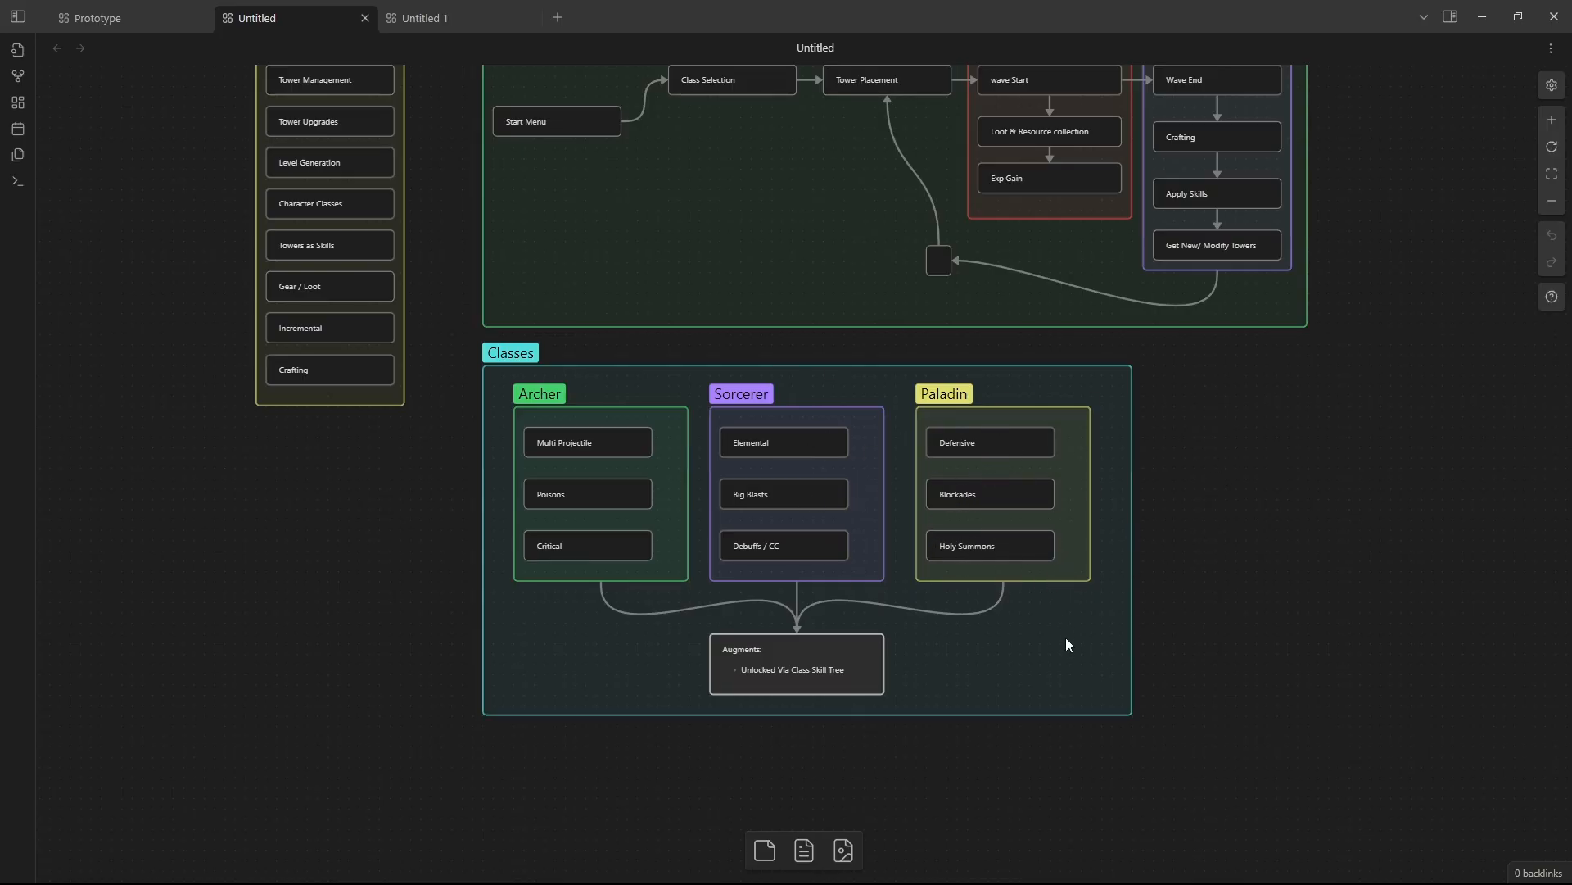
{"action": "mouse_move", "coordinate": [928, 674]}
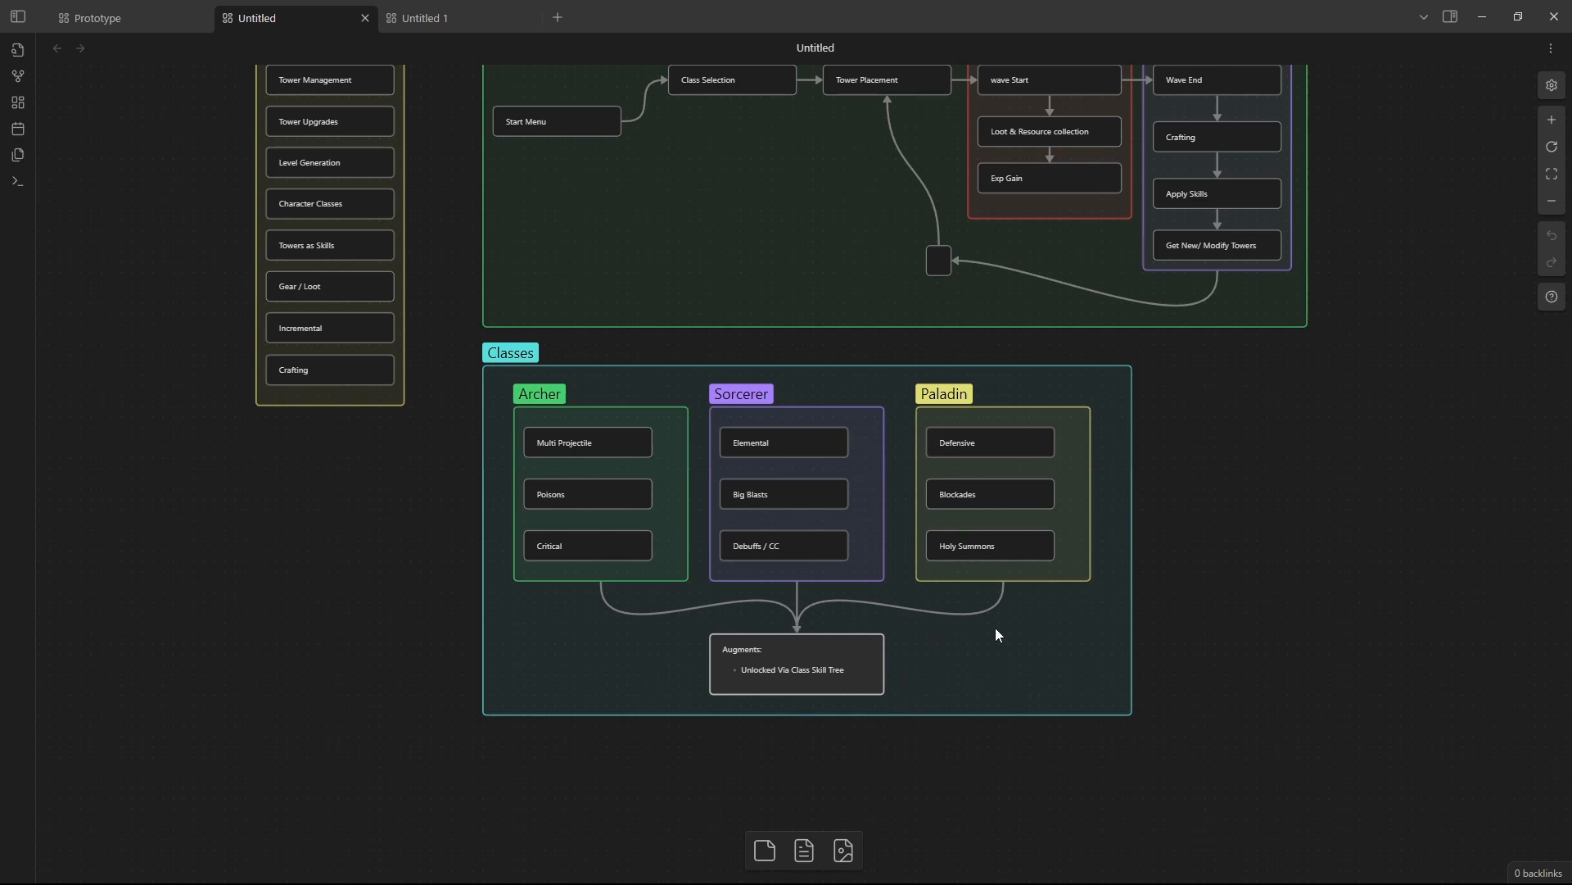
{"action": "mouse_move", "coordinate": [1287, 642]}
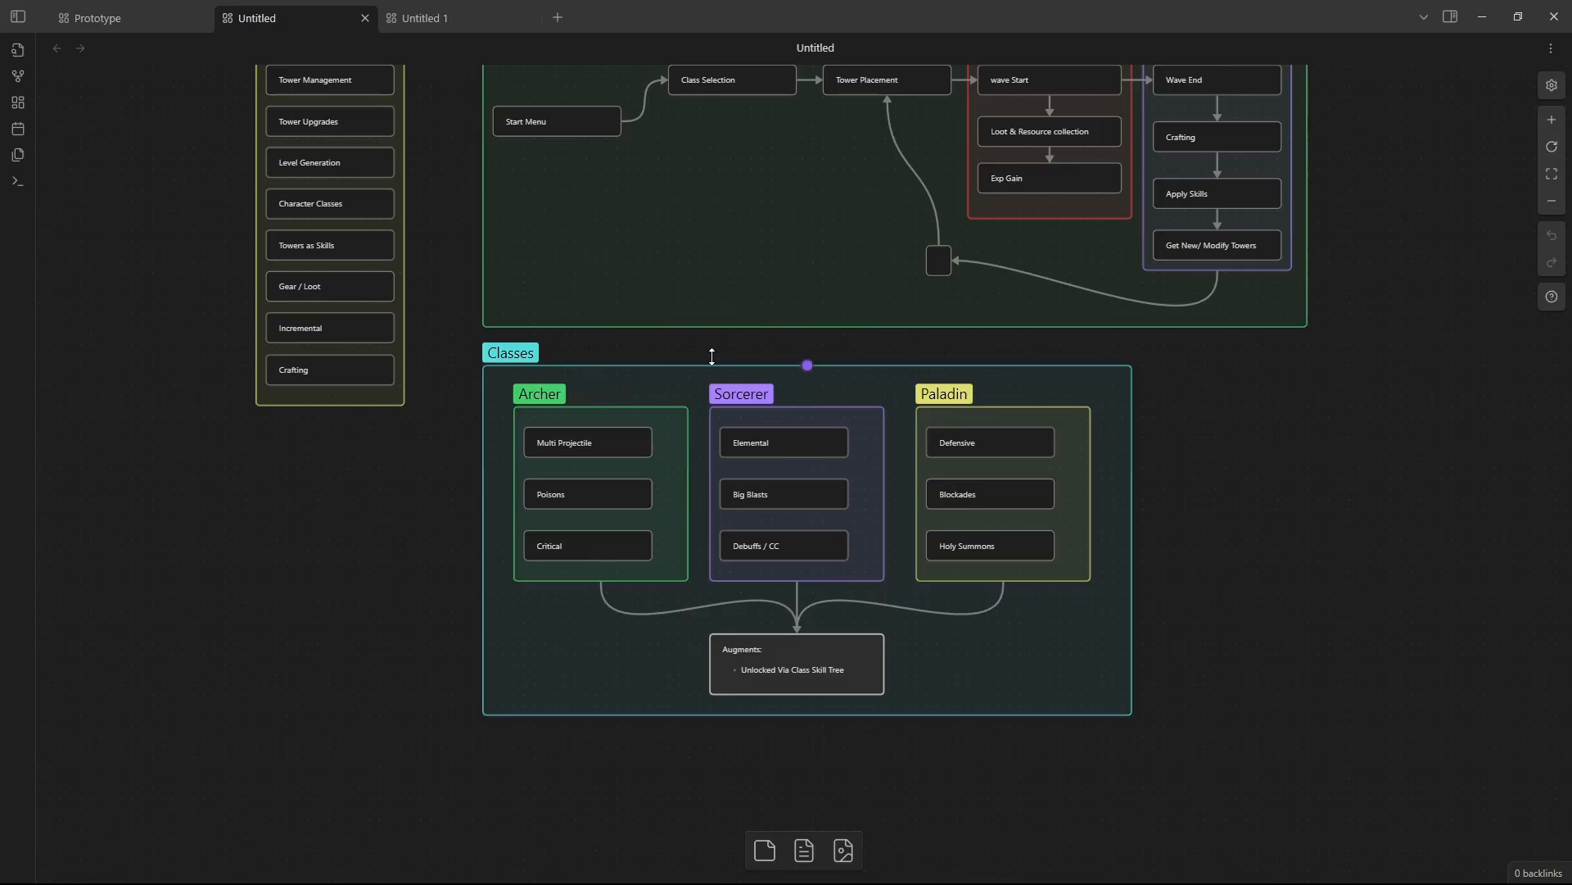
{"action": "left_click_drag", "start_coordinate": [807, 366], "coordinate": [893, 327]}
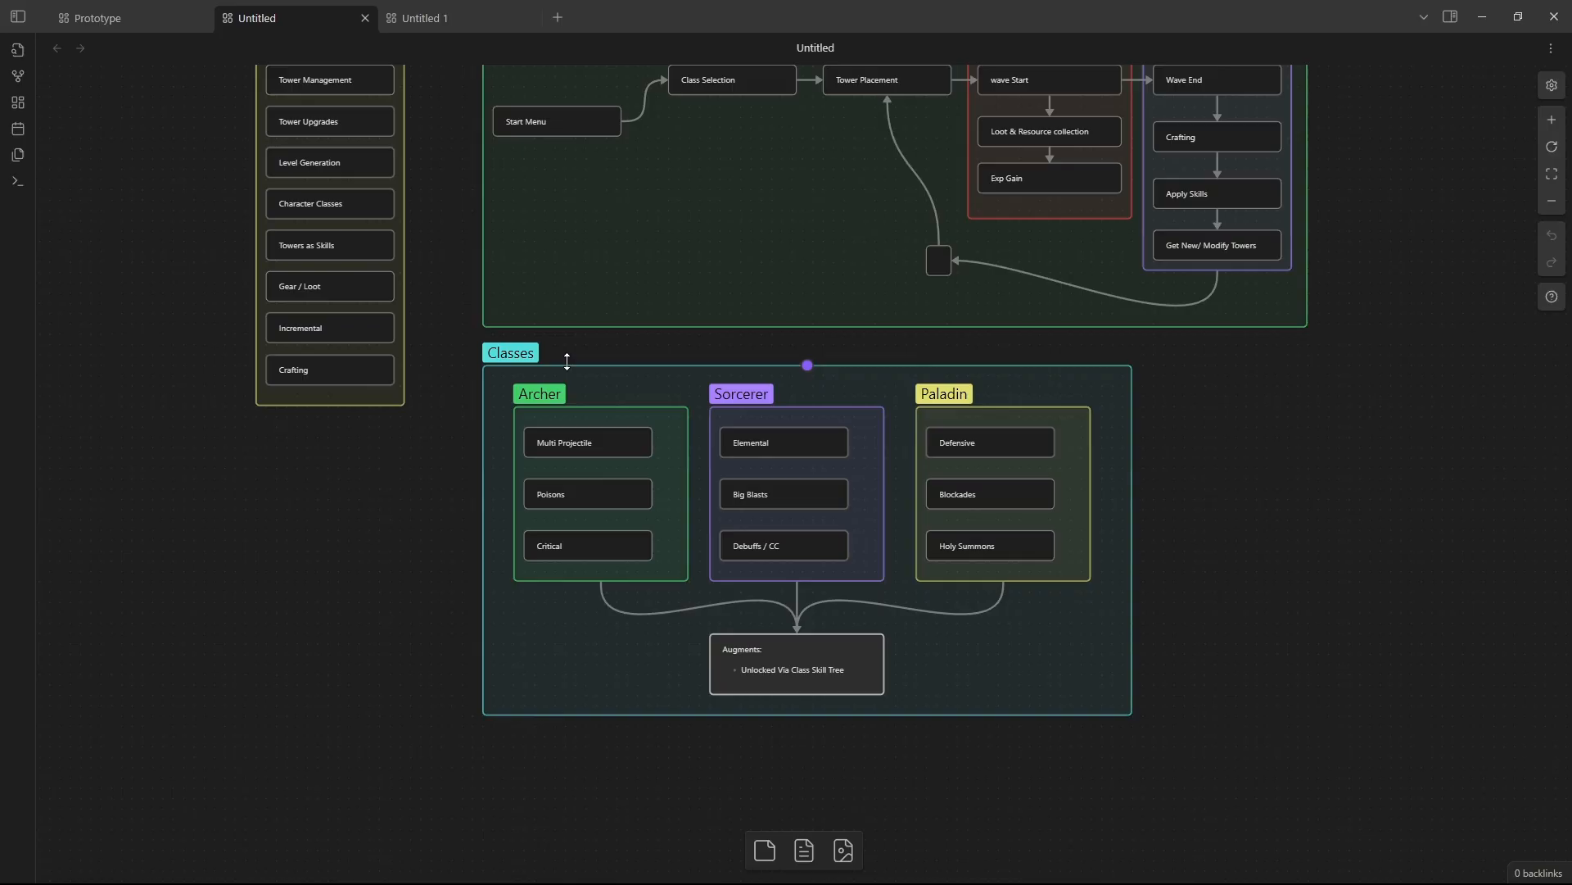
{"action": "mouse_move", "coordinate": [702, 321]}
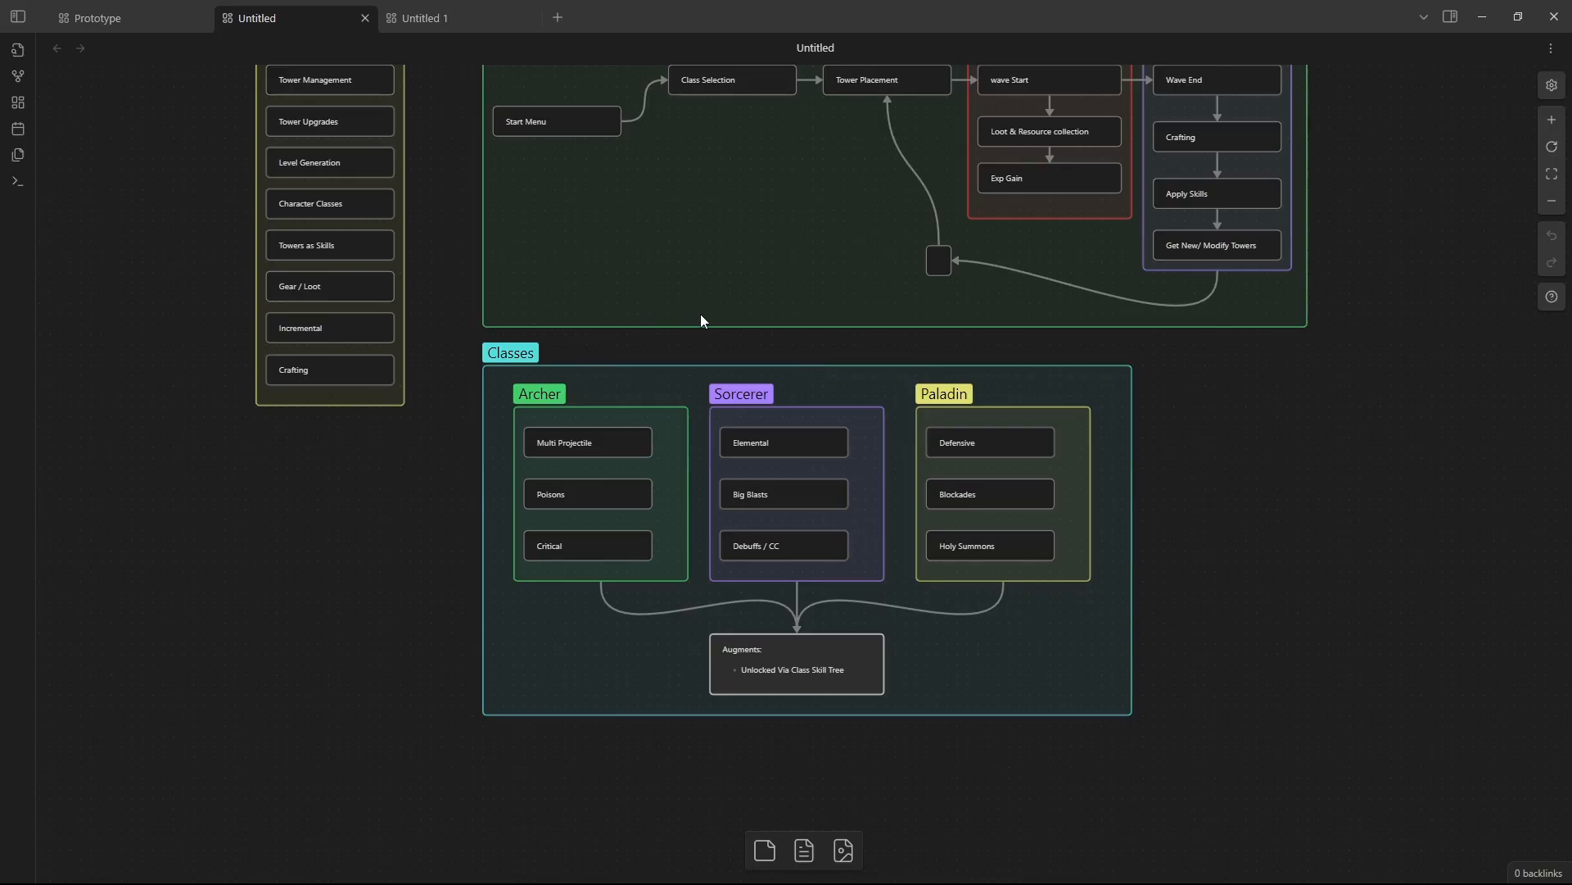
{"action": "mouse_move", "coordinate": [898, 306]}
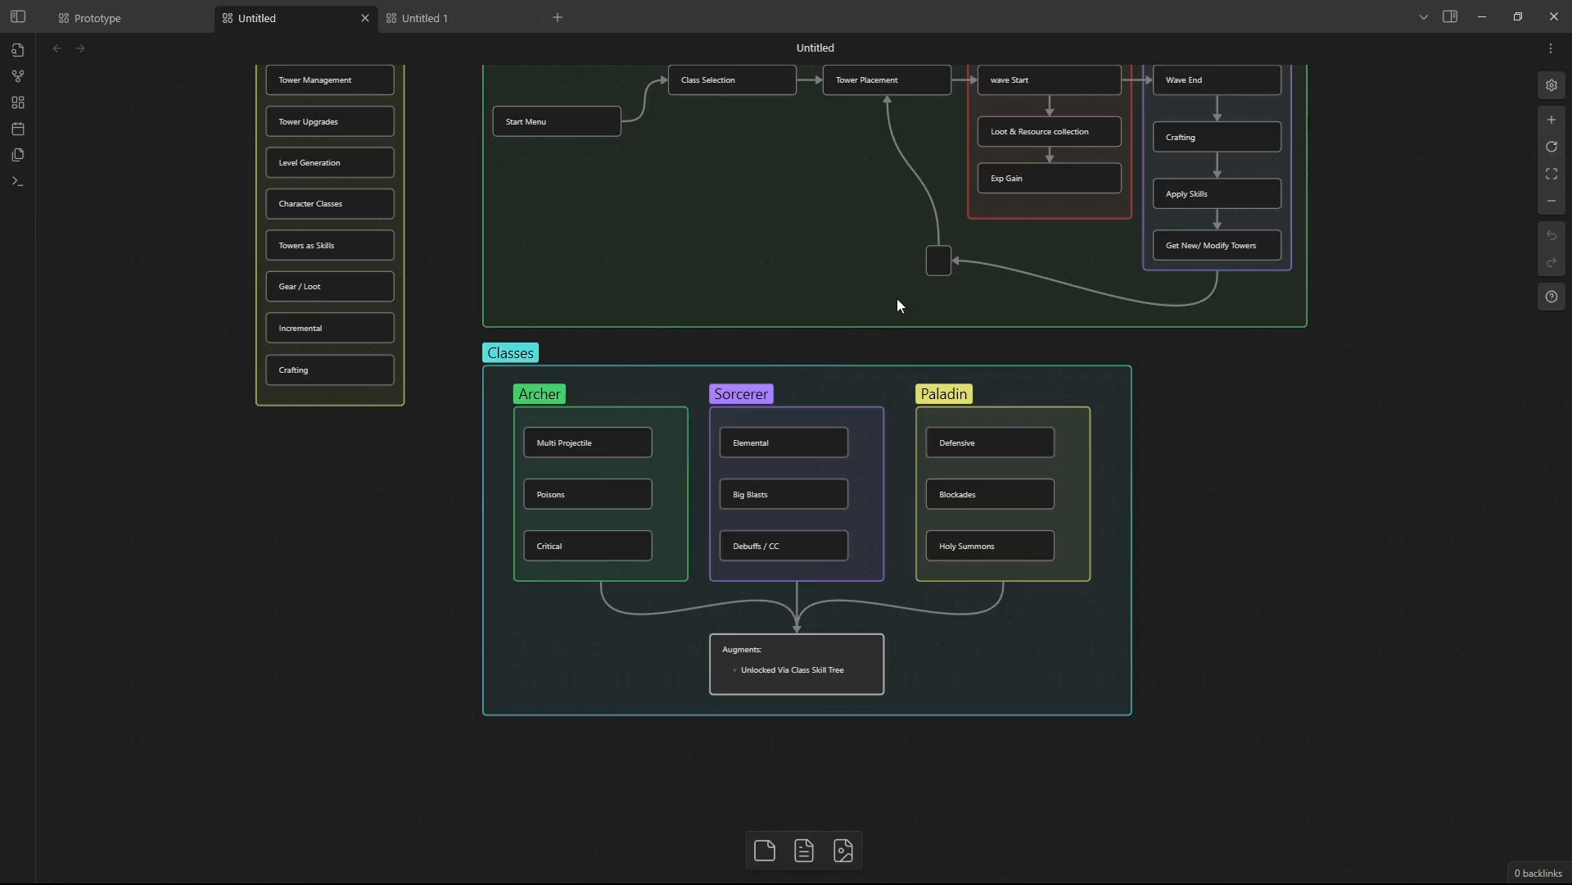
{"action": "mouse_move", "coordinate": [602, 406]}
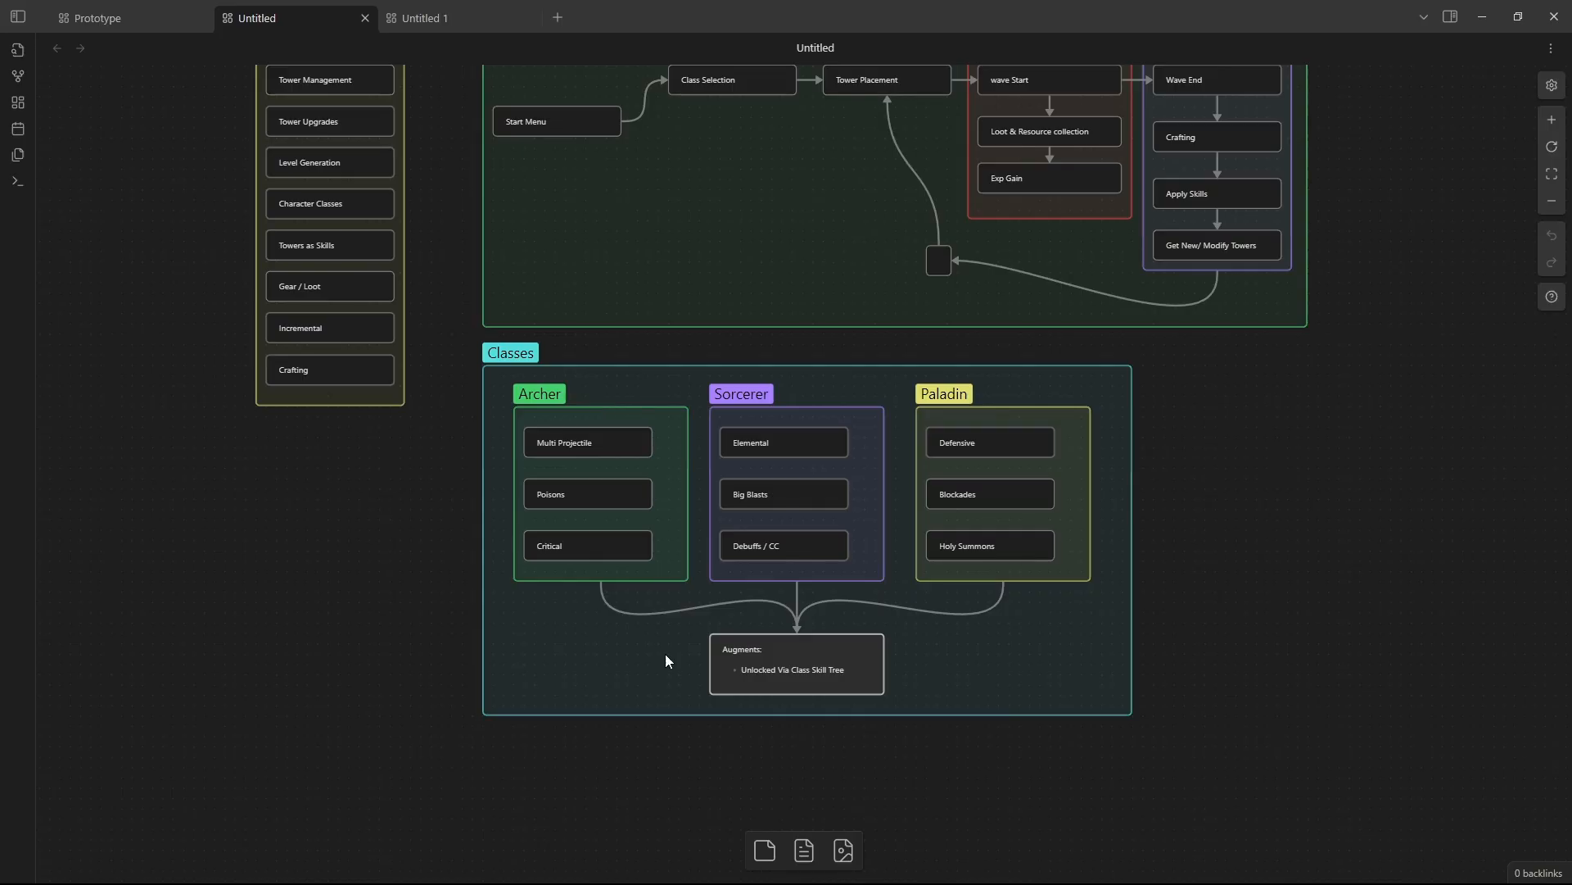
{"action": "mouse_move", "coordinate": [744, 597]}
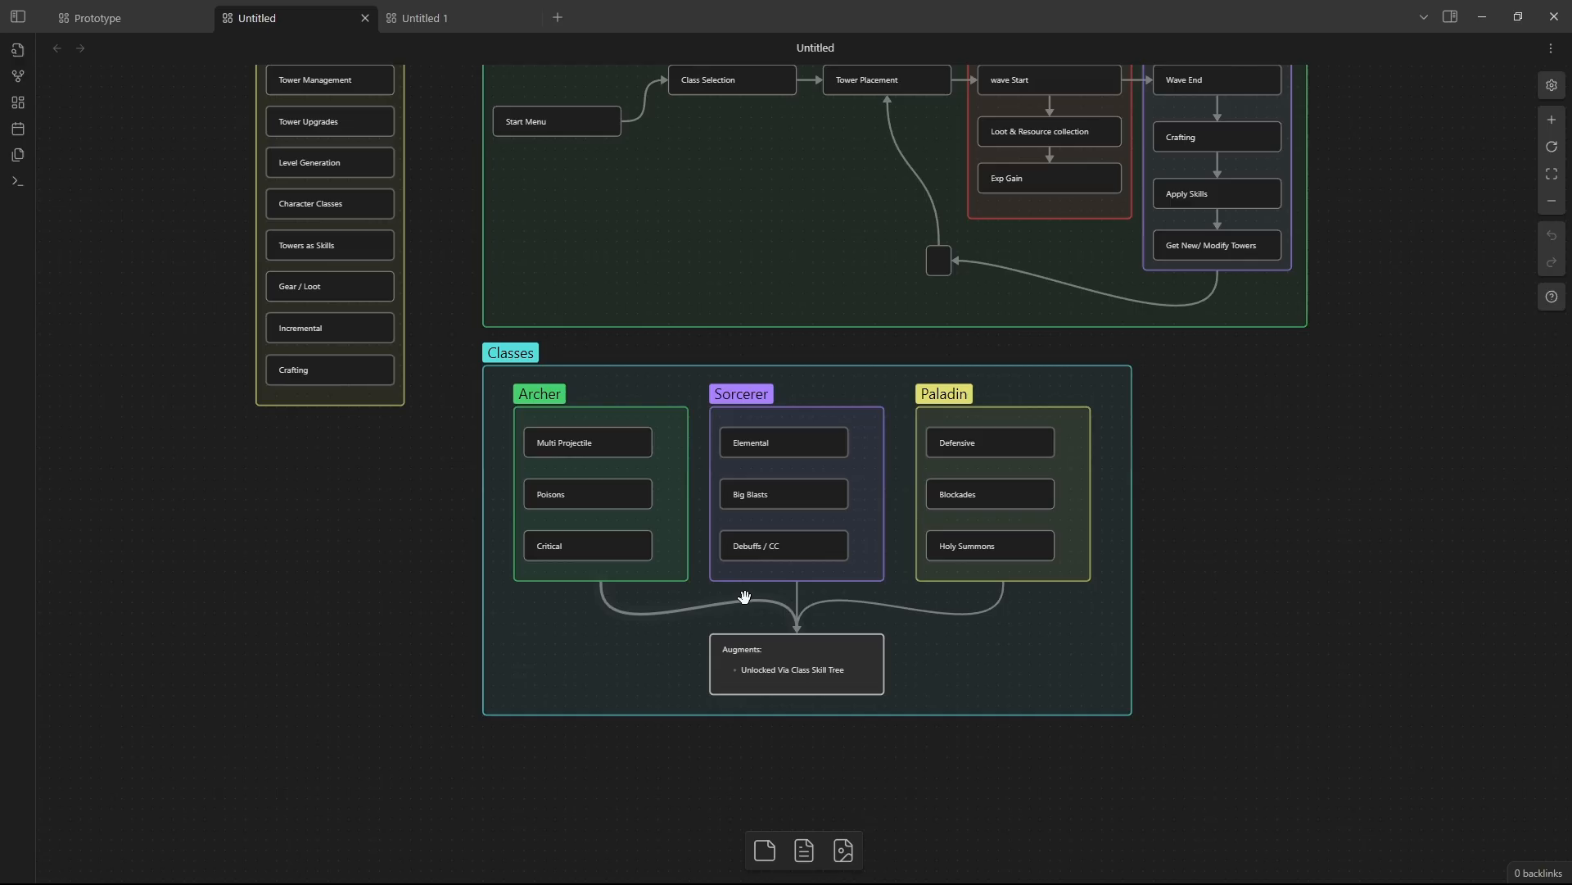
{"action": "mouse_move", "coordinate": [1392, 800]}
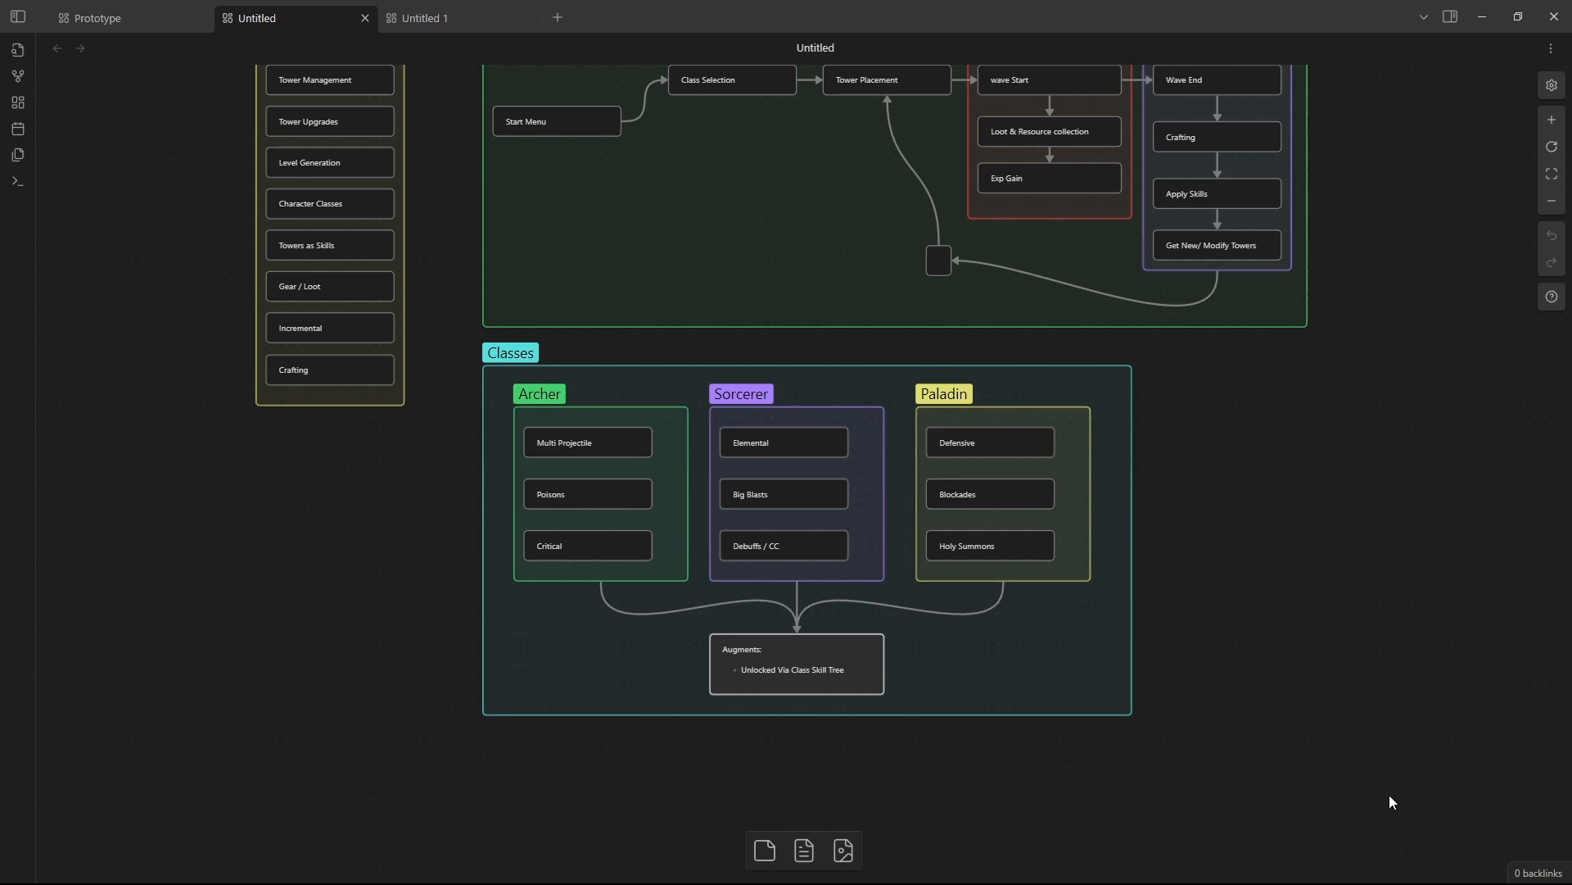
{"action": "mouse_move", "coordinate": [1299, 810]}
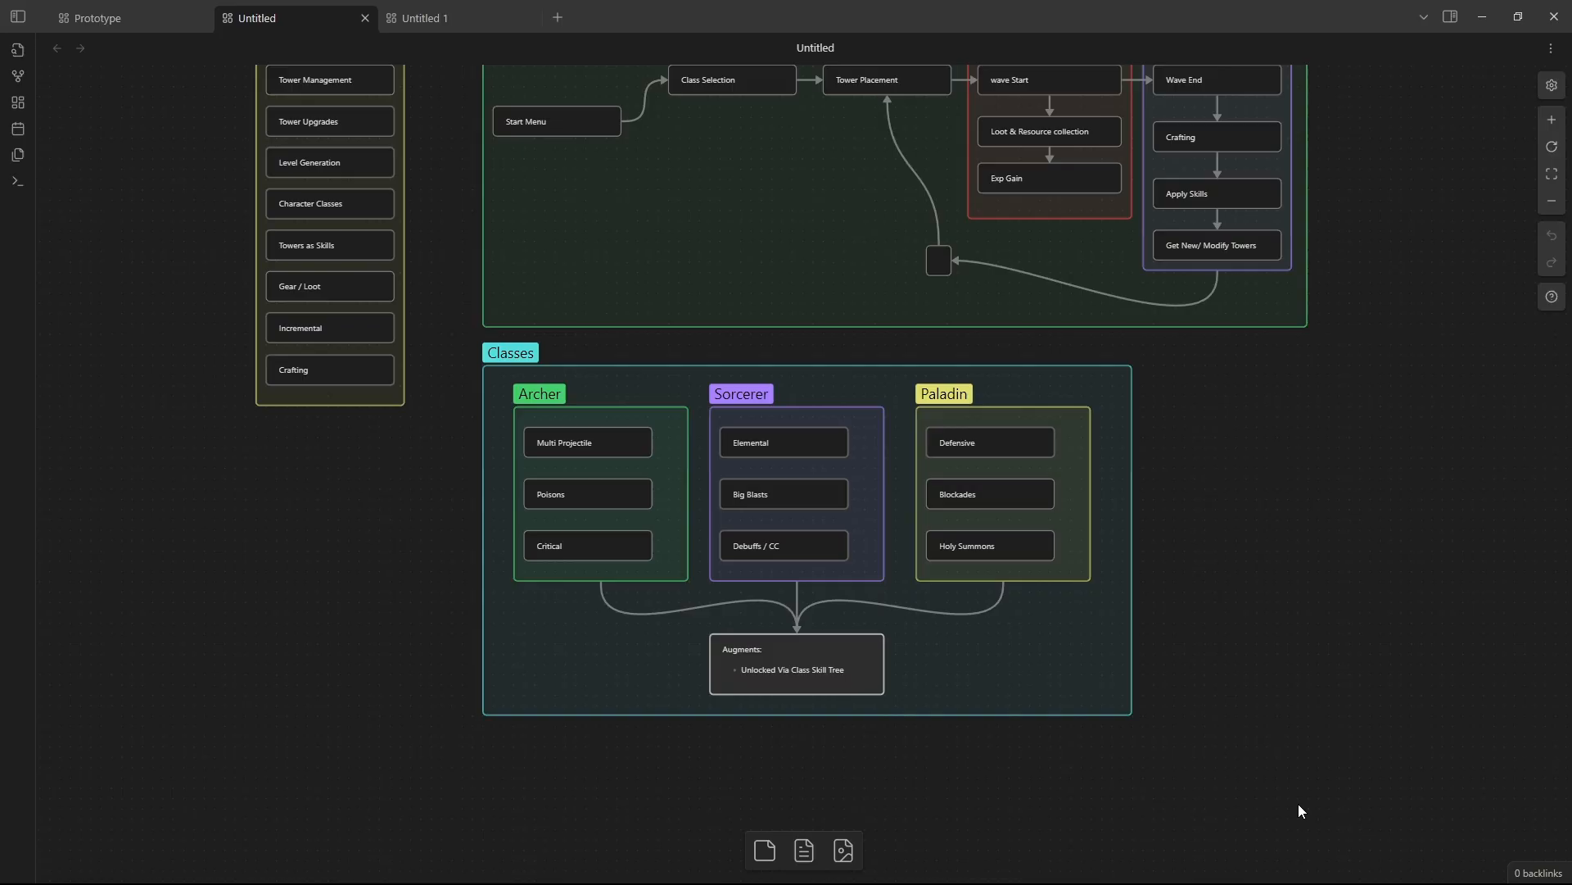
{"action": "mouse_move", "coordinate": [969, 689]}
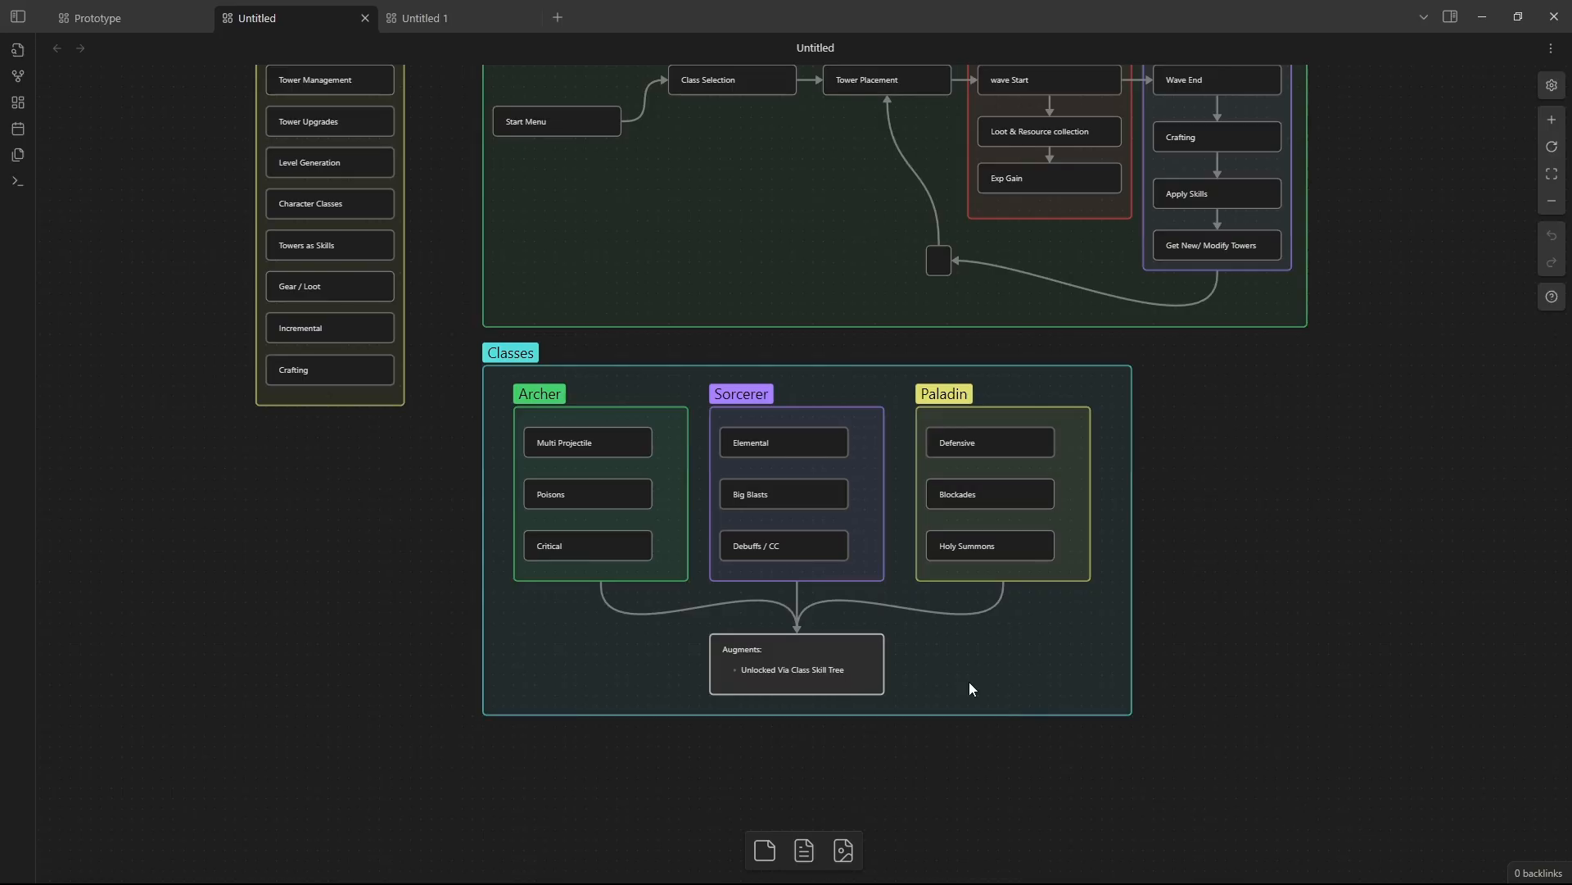
{"action": "mouse_move", "coordinate": [541, 443]}
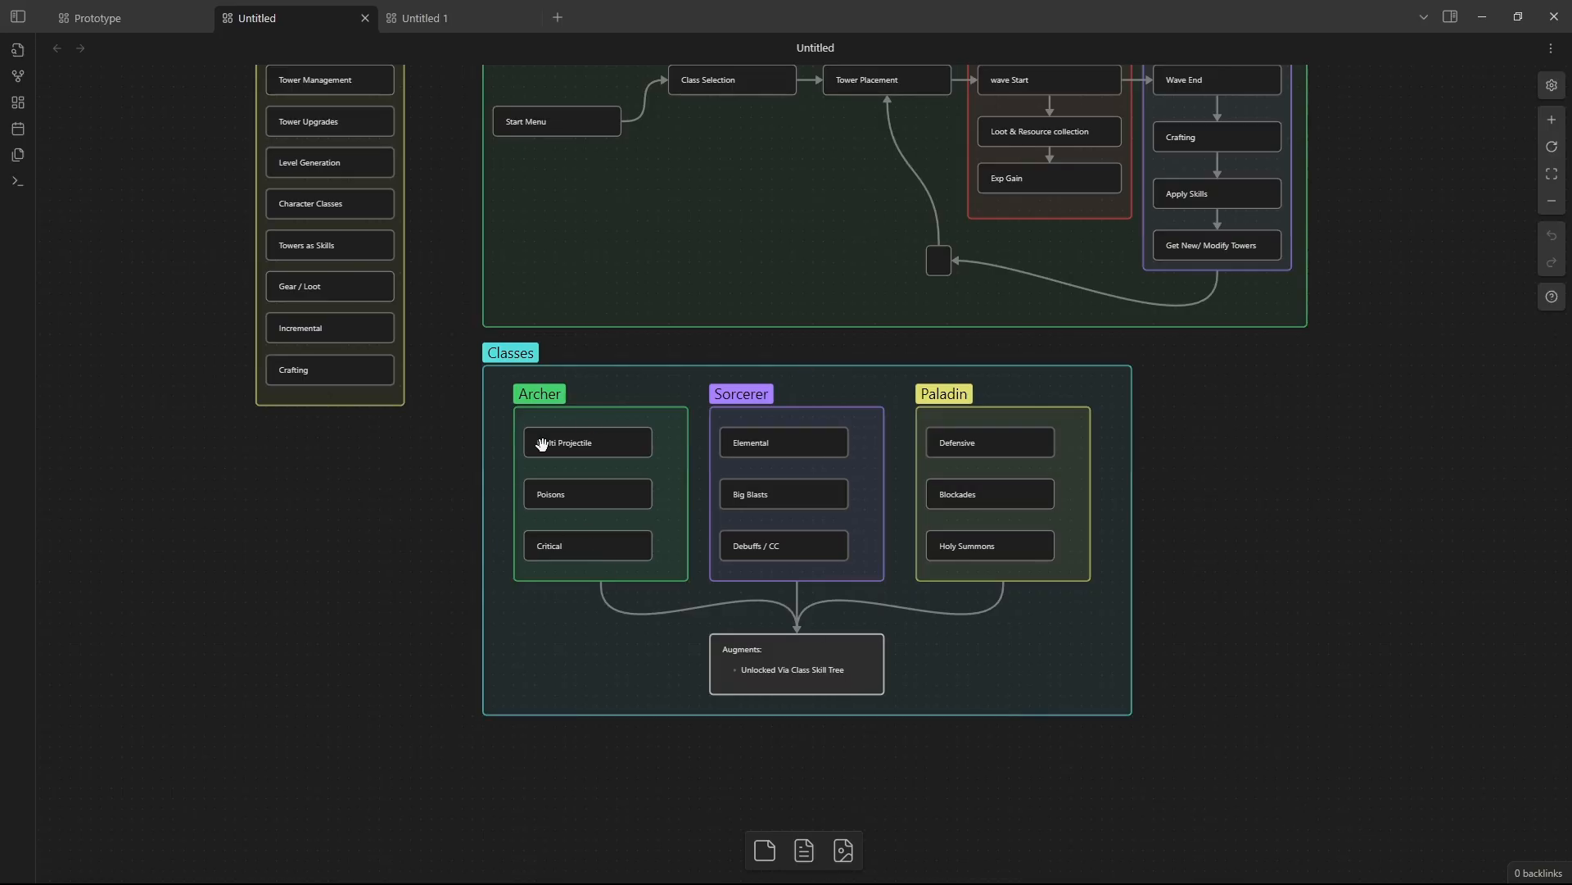
{"action": "mouse_move", "coordinate": [653, 690]}
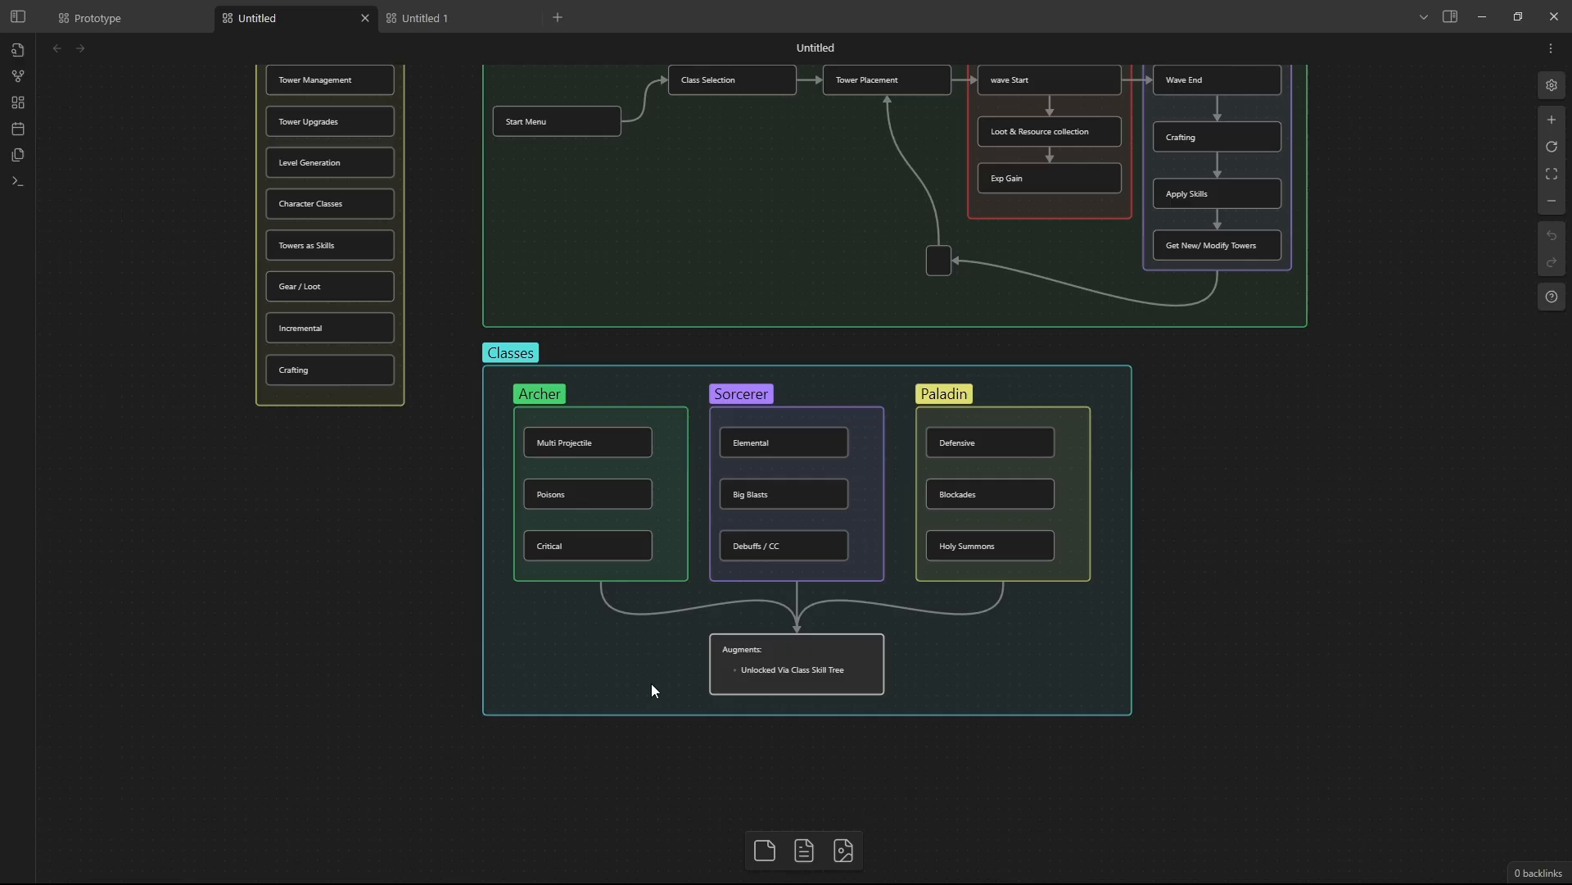
{"action": "mouse_move", "coordinate": [573, 754]}
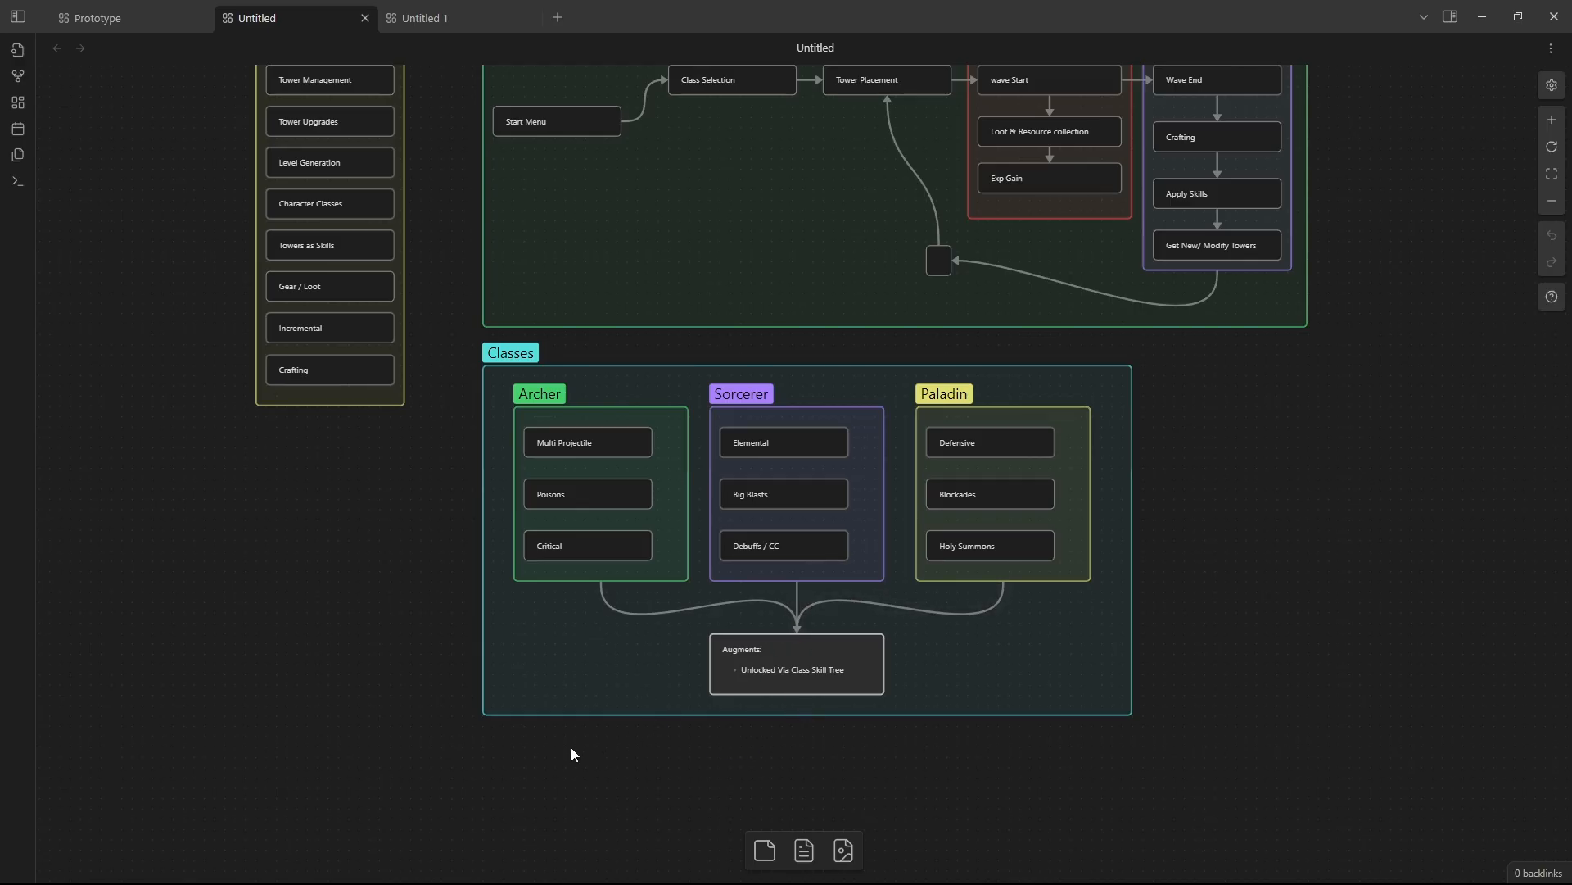
{"action": "mouse_move", "coordinate": [616, 781]}
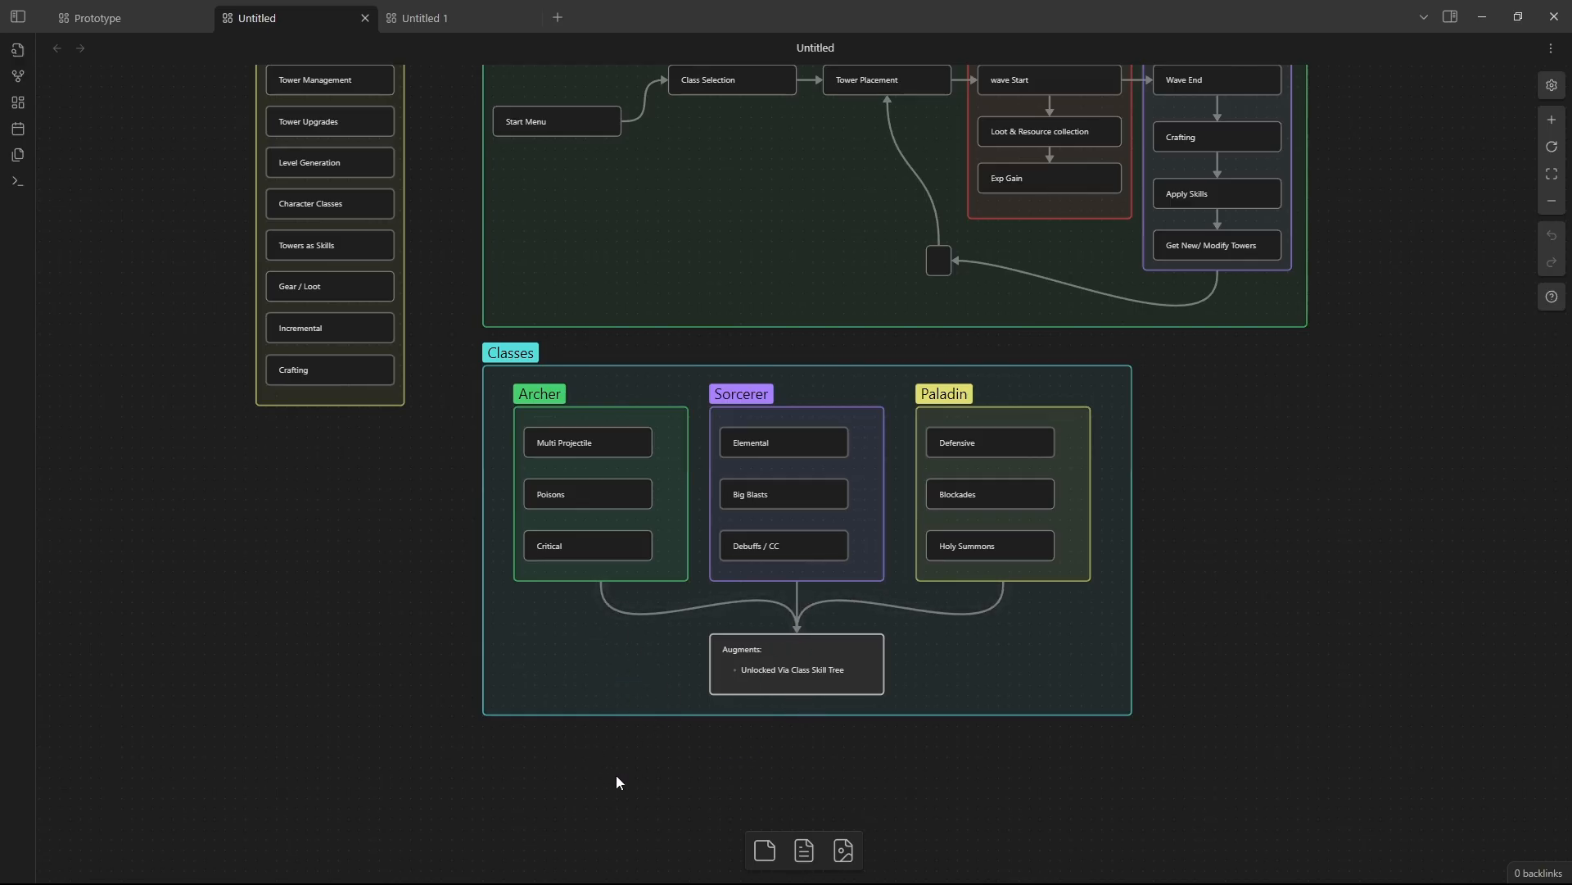
{"action": "mouse_move", "coordinate": [590, 434]}
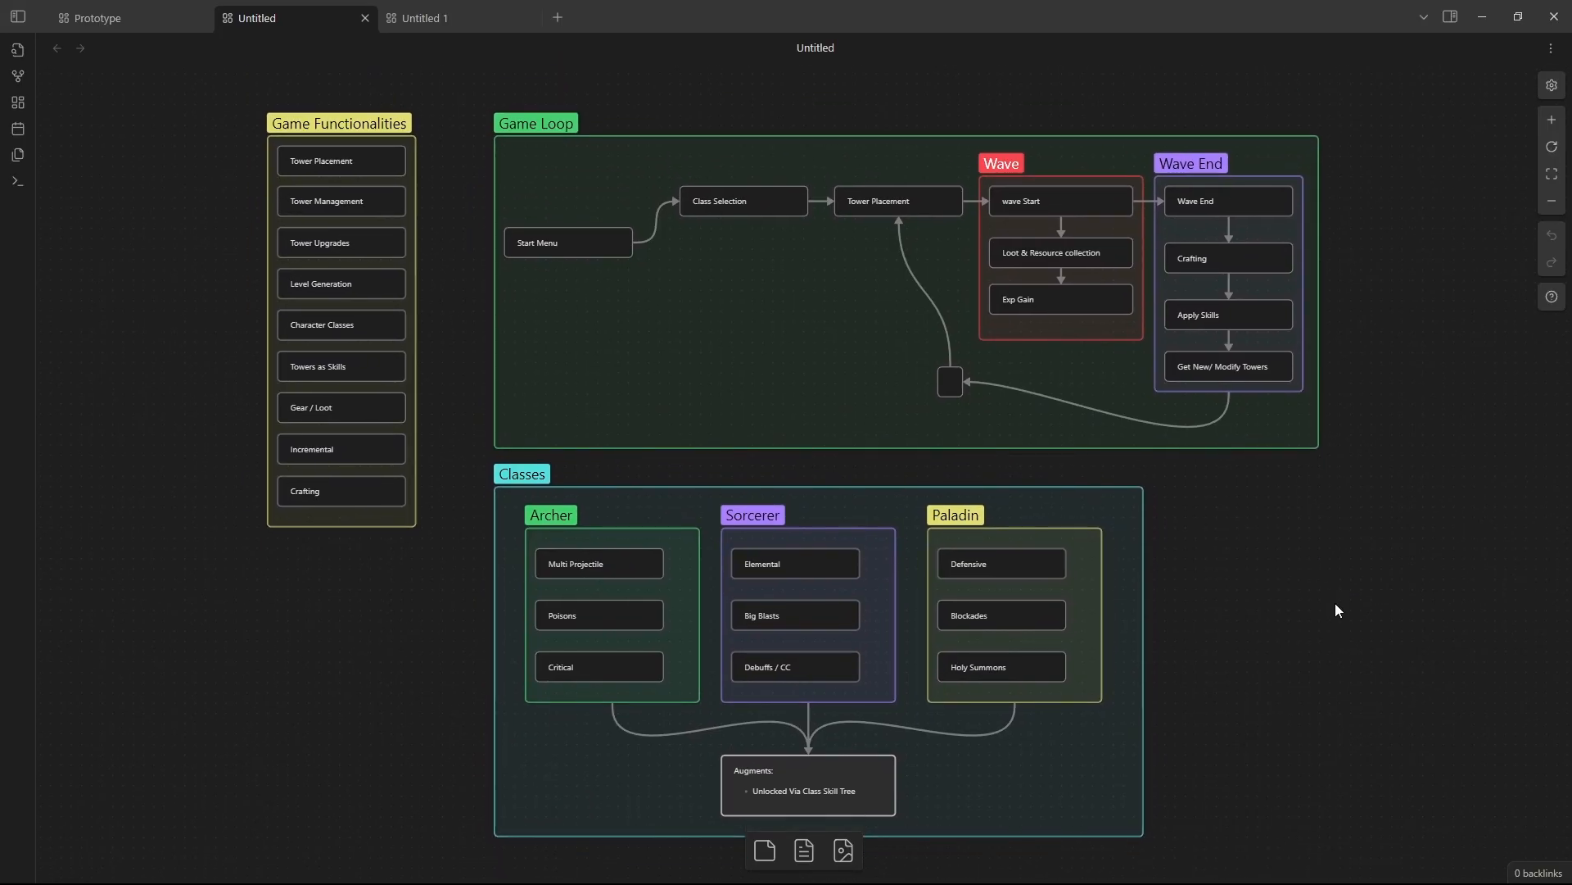
{"action": "mouse_move", "coordinate": [456, 235]}
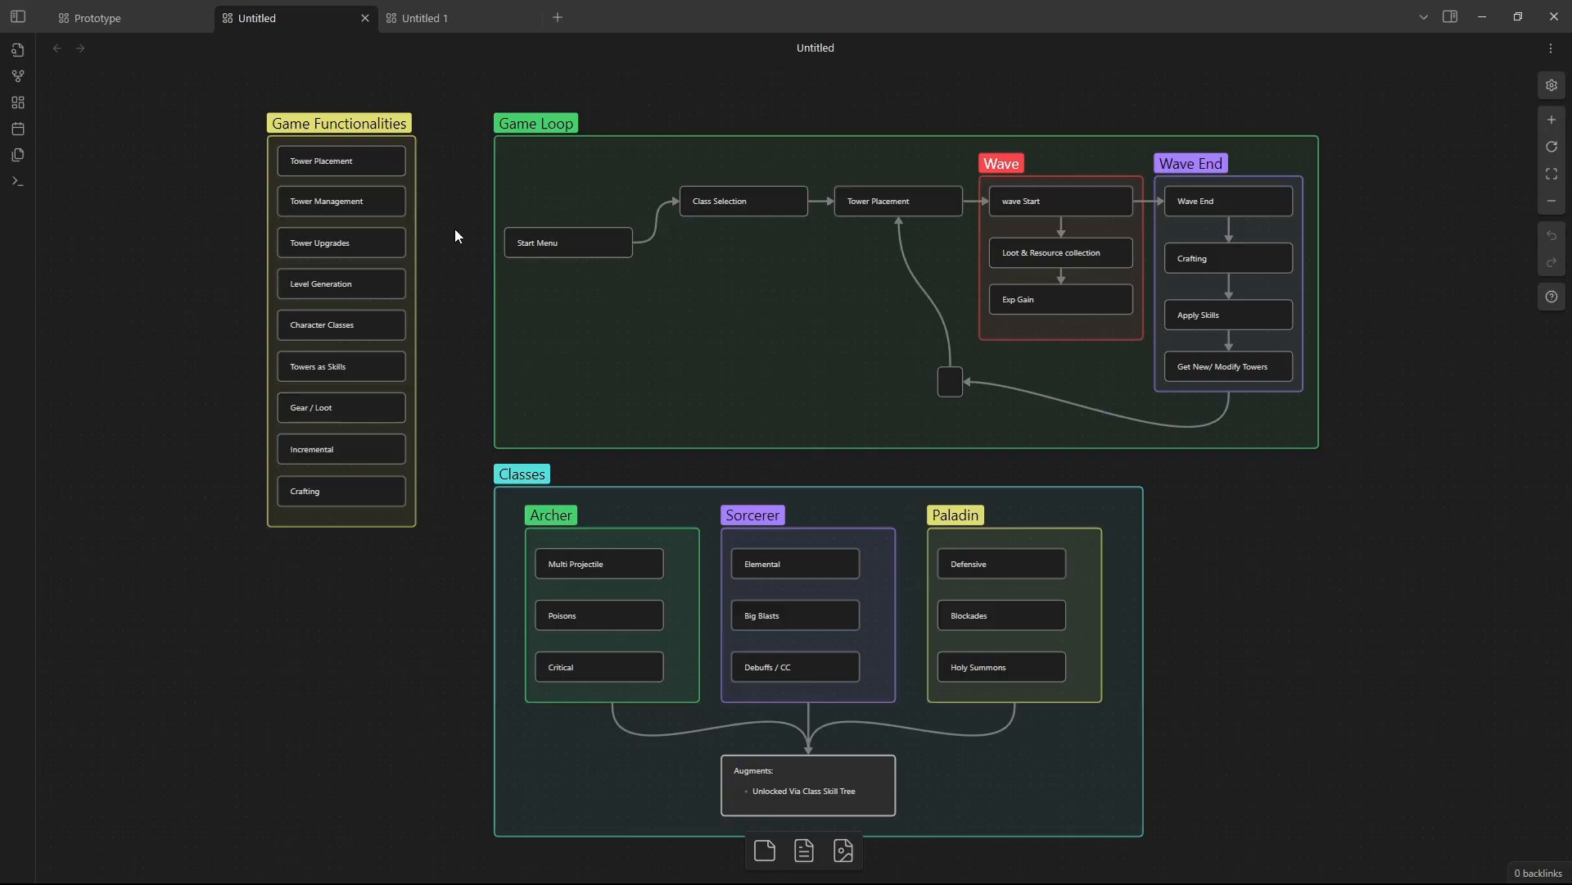
Step: Switch to the 'Untitled 1' tab holding the farming game canvas
{"action": "left_click", "coordinate": [432, 17]}
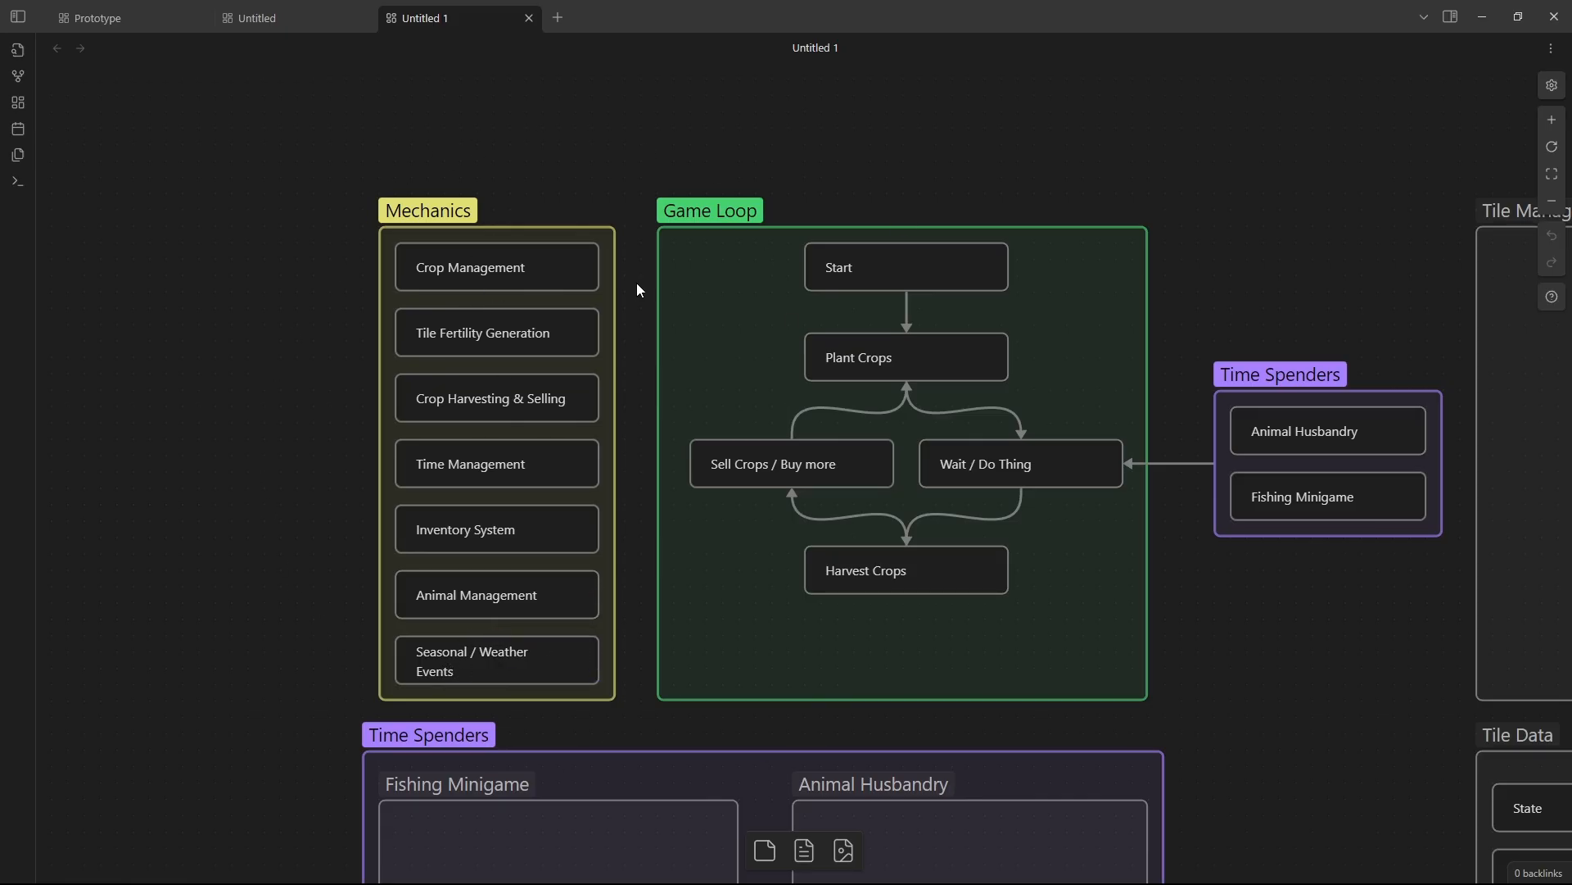
{"action": "mouse_move", "coordinate": [813, 285]}
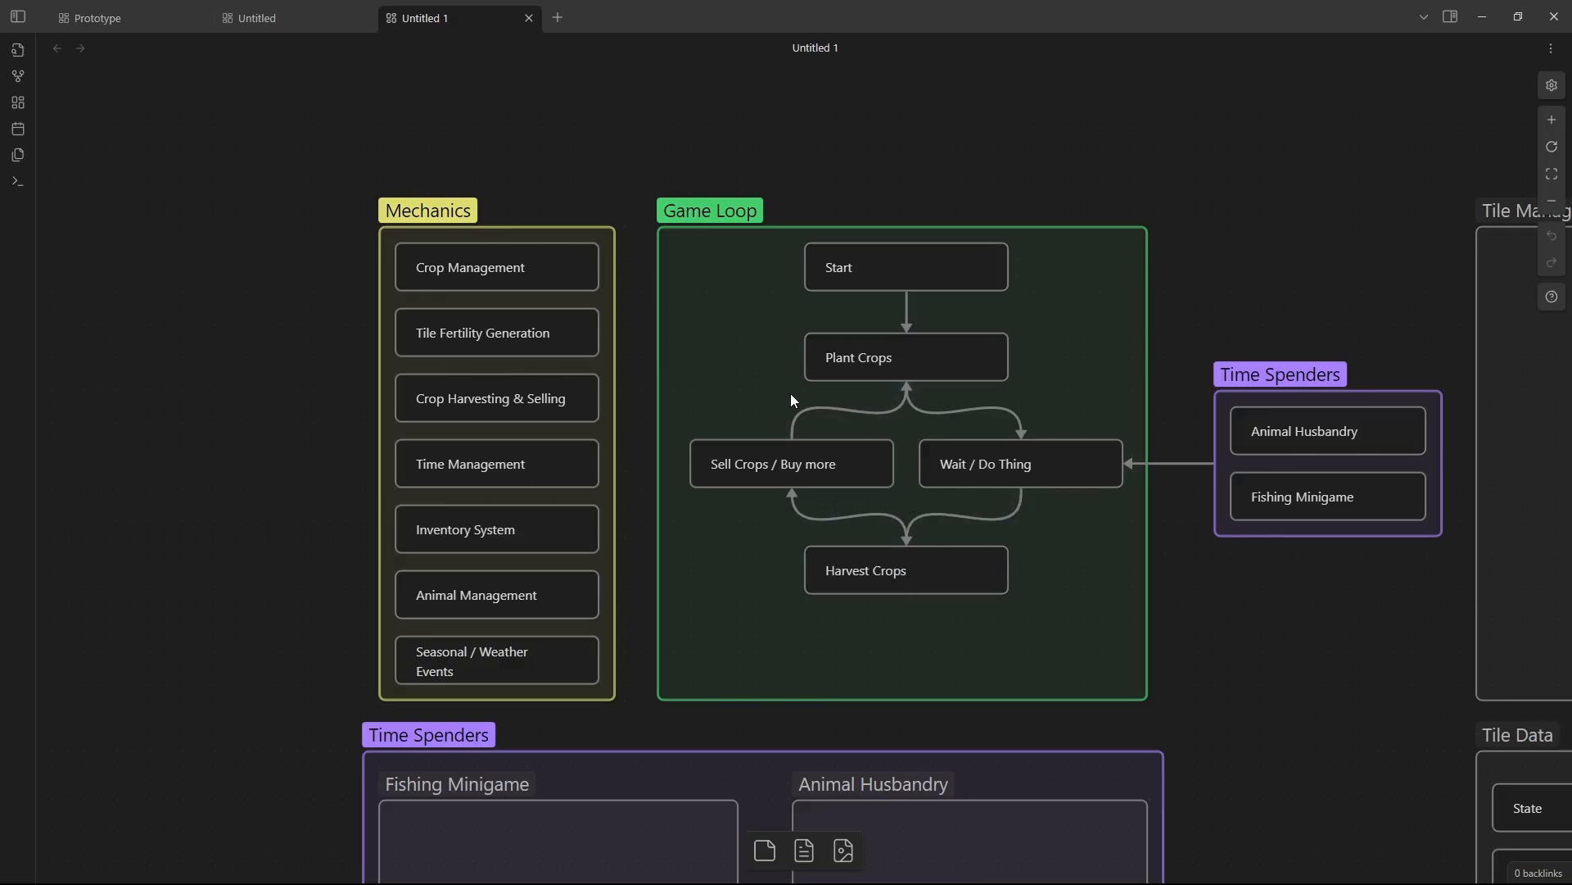
{"action": "mouse_move", "coordinate": [927, 665]}
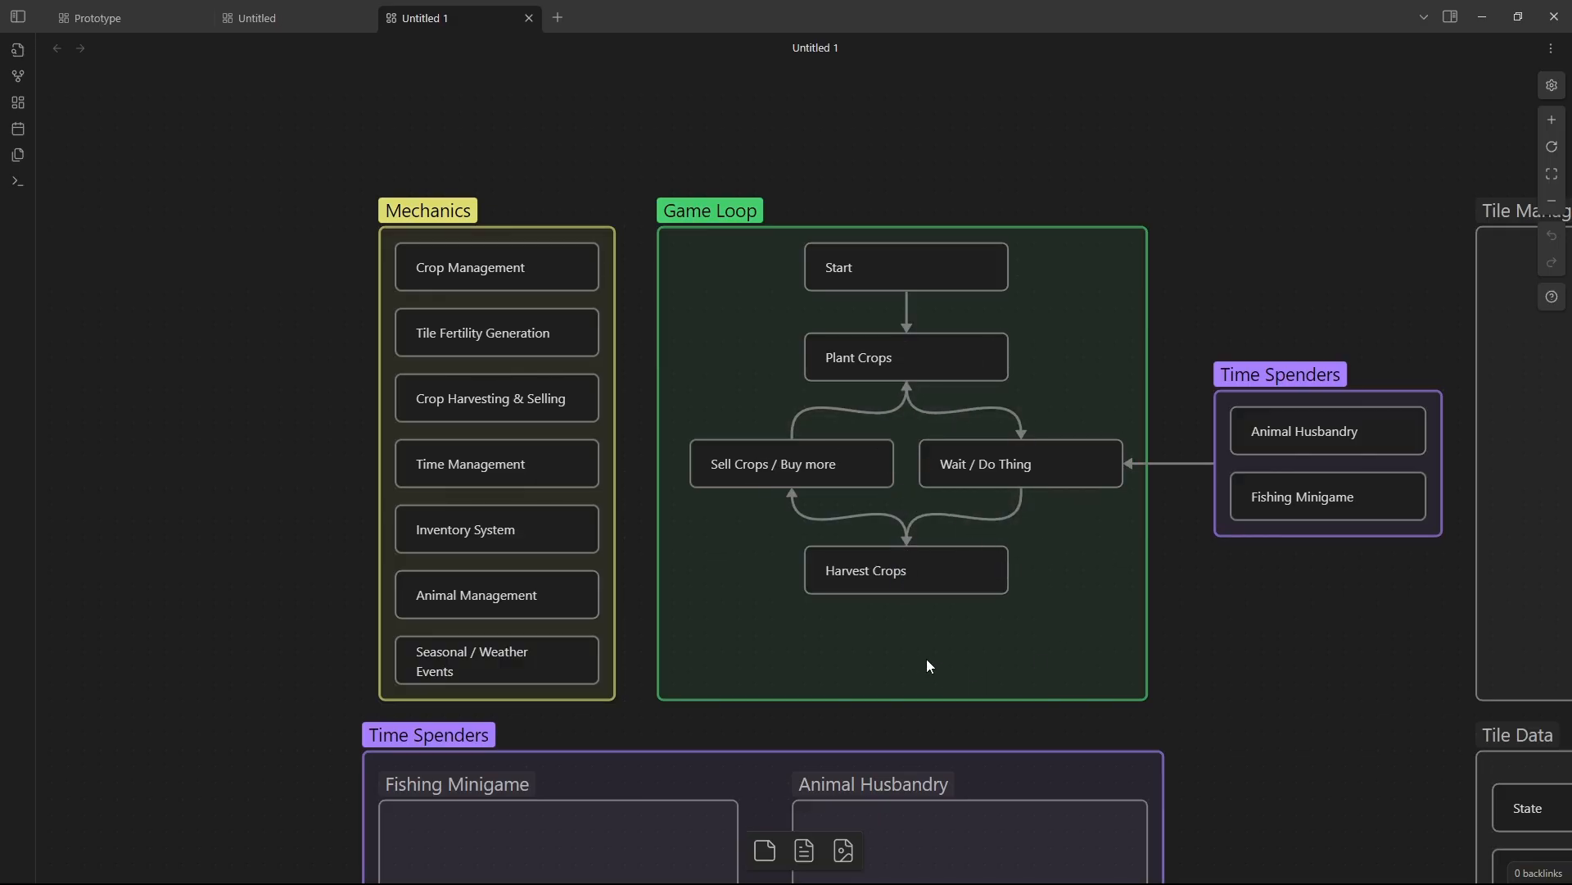
{"action": "mouse_move", "coordinate": [938, 469]}
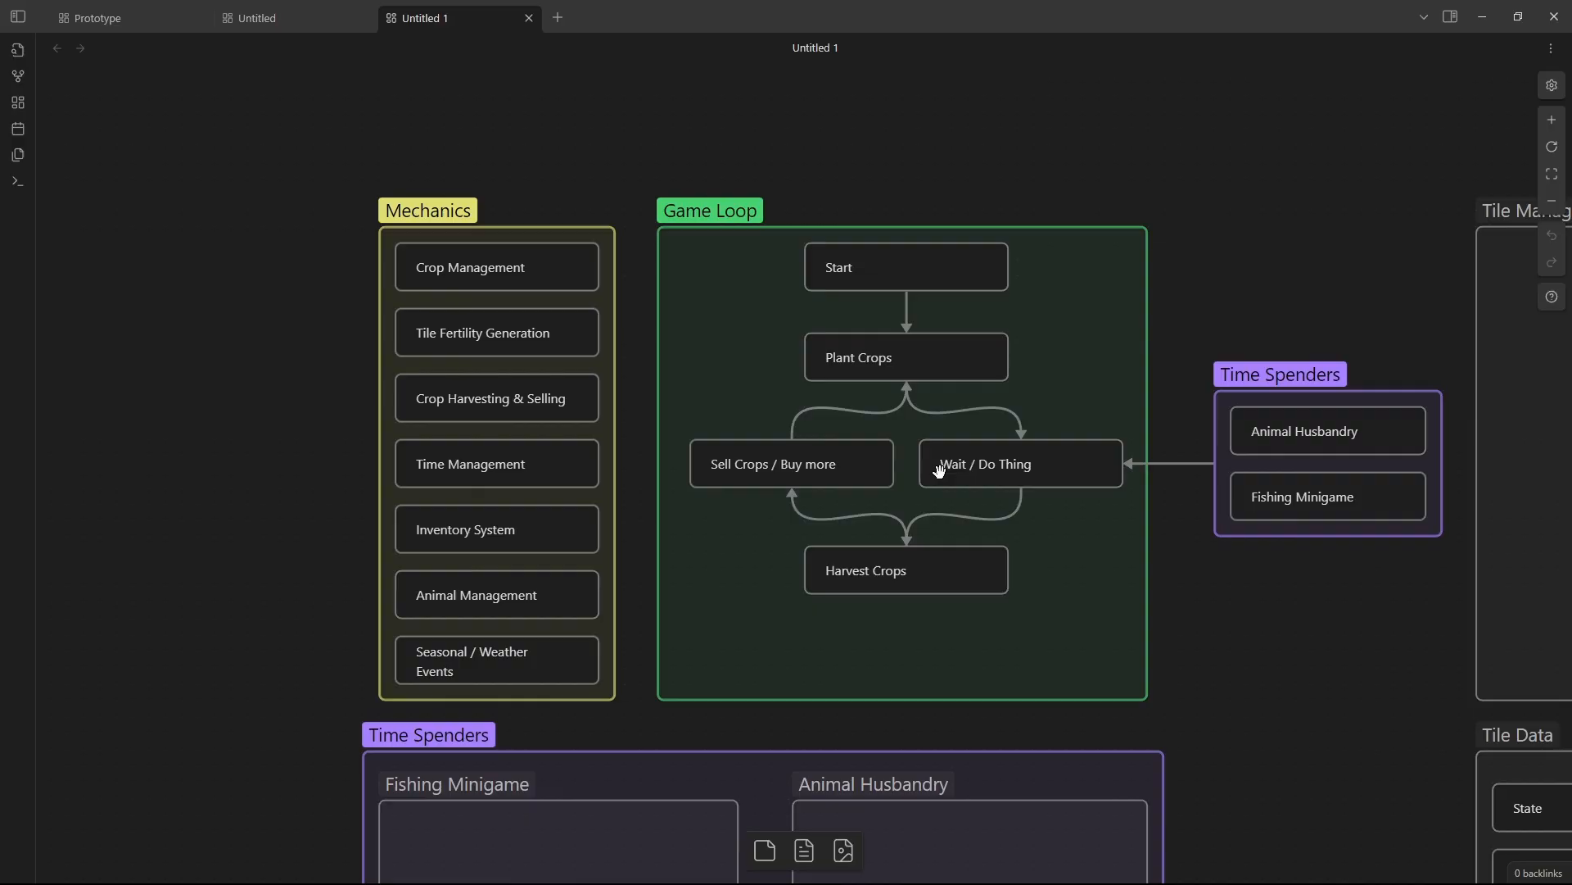
{"action": "mouse_move", "coordinate": [1069, 464]}
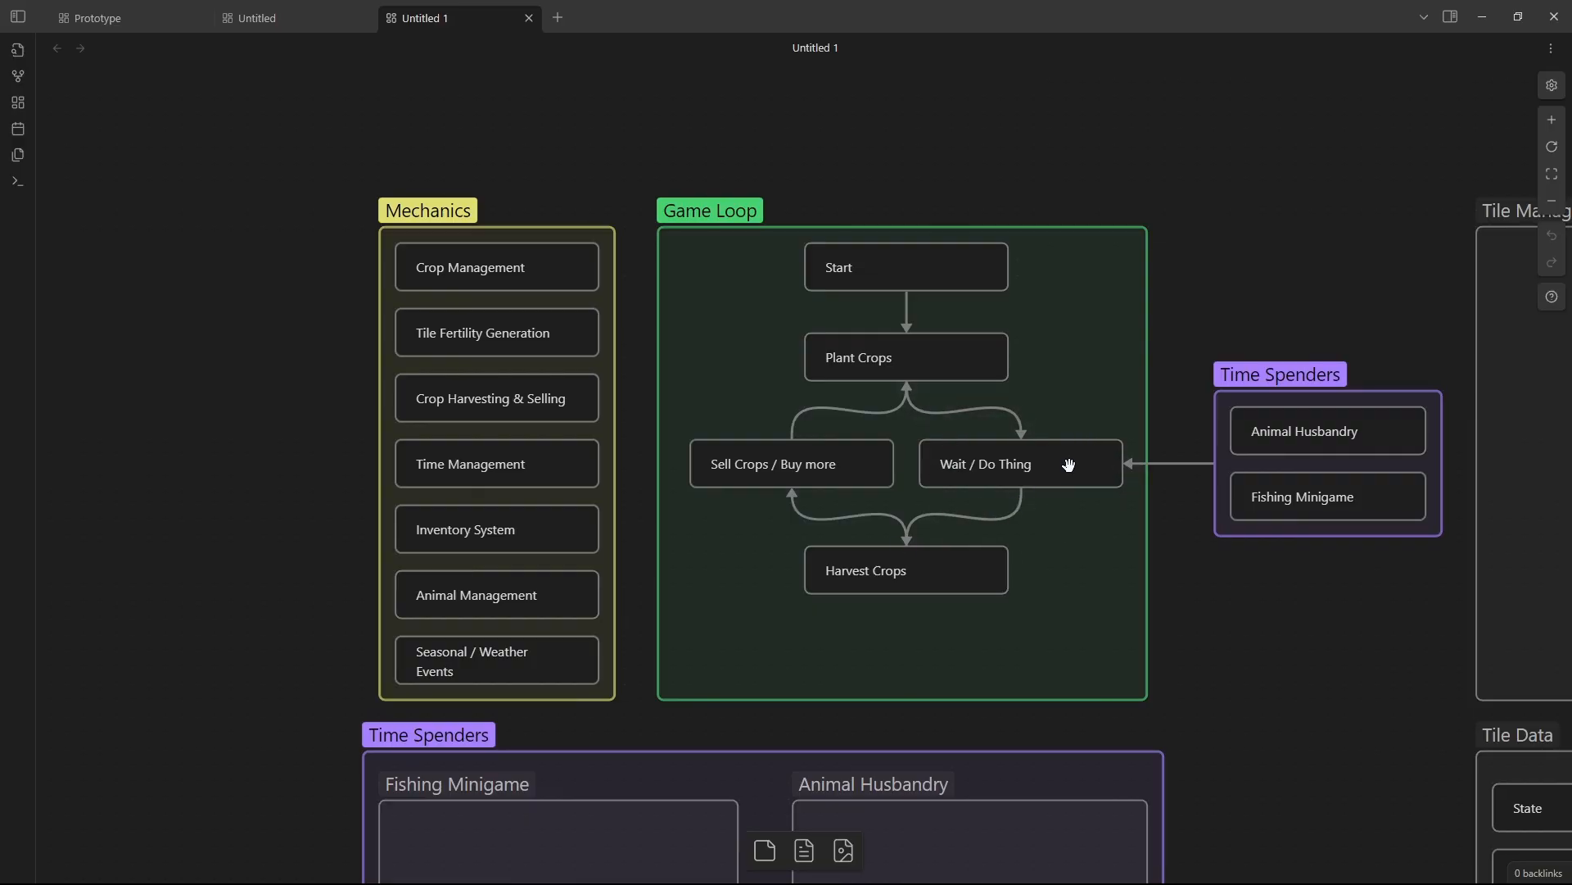
{"action": "mouse_move", "coordinate": [1109, 416]}
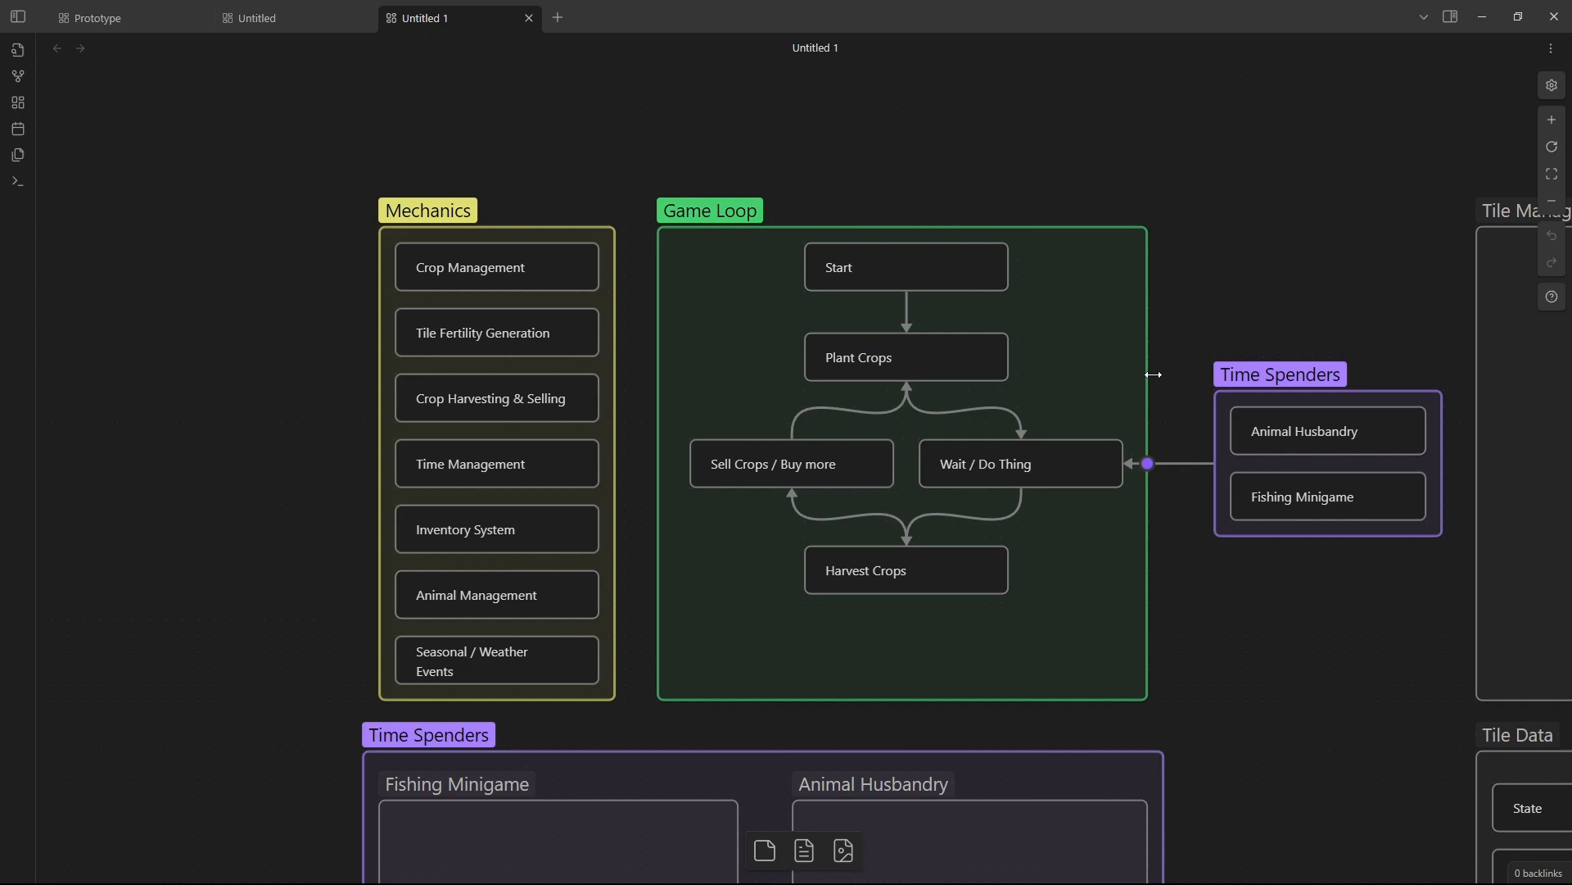
{"action": "mouse_move", "coordinate": [1137, 399]}
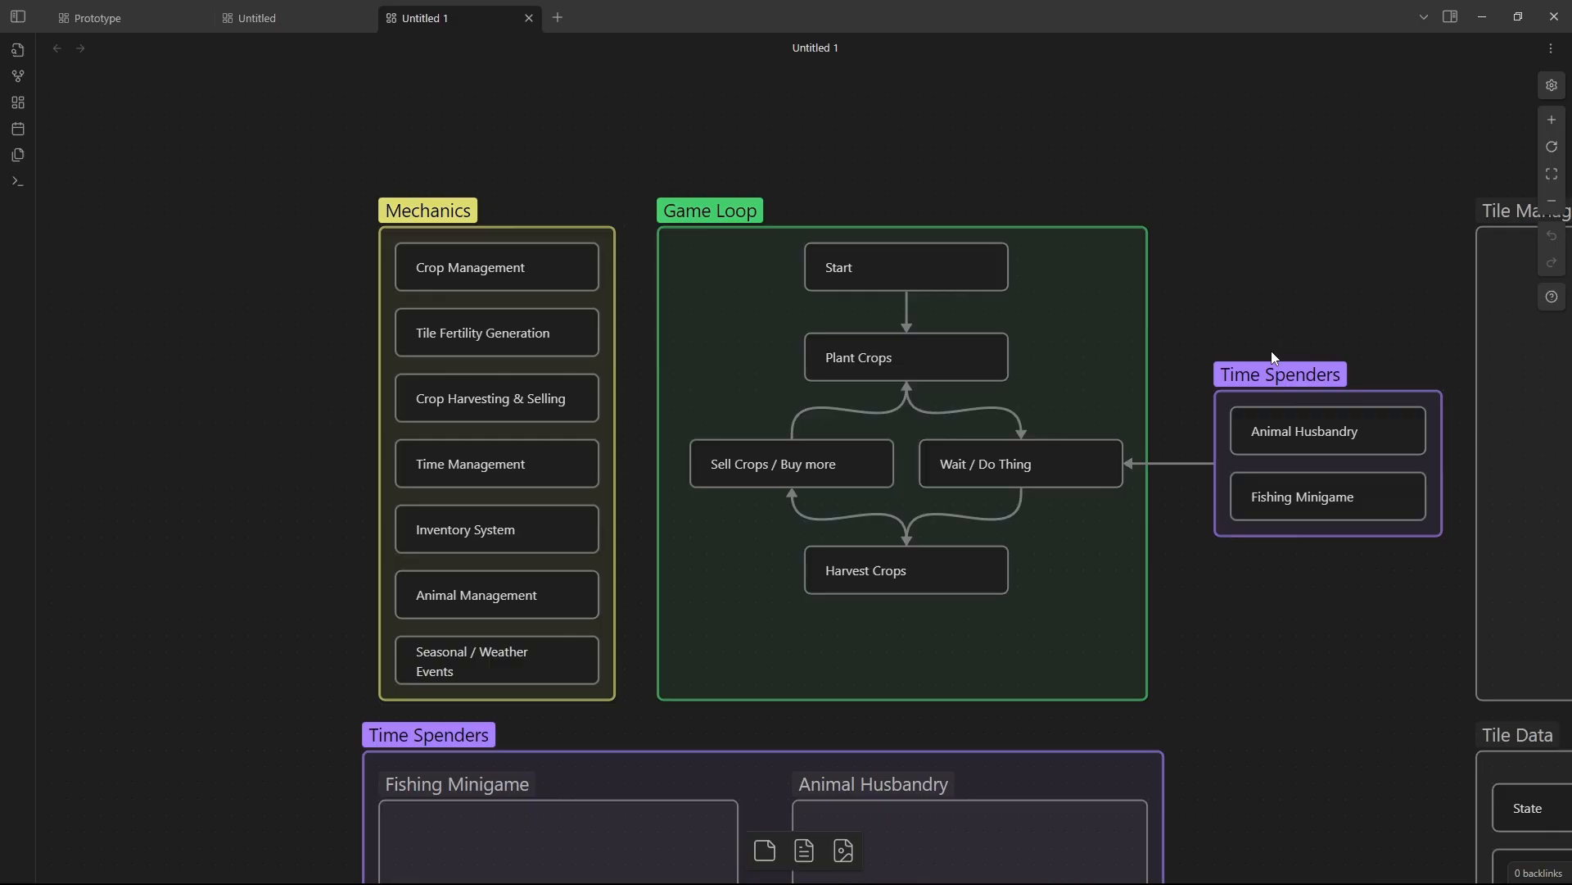
{"action": "mouse_move", "coordinate": [1374, 633]}
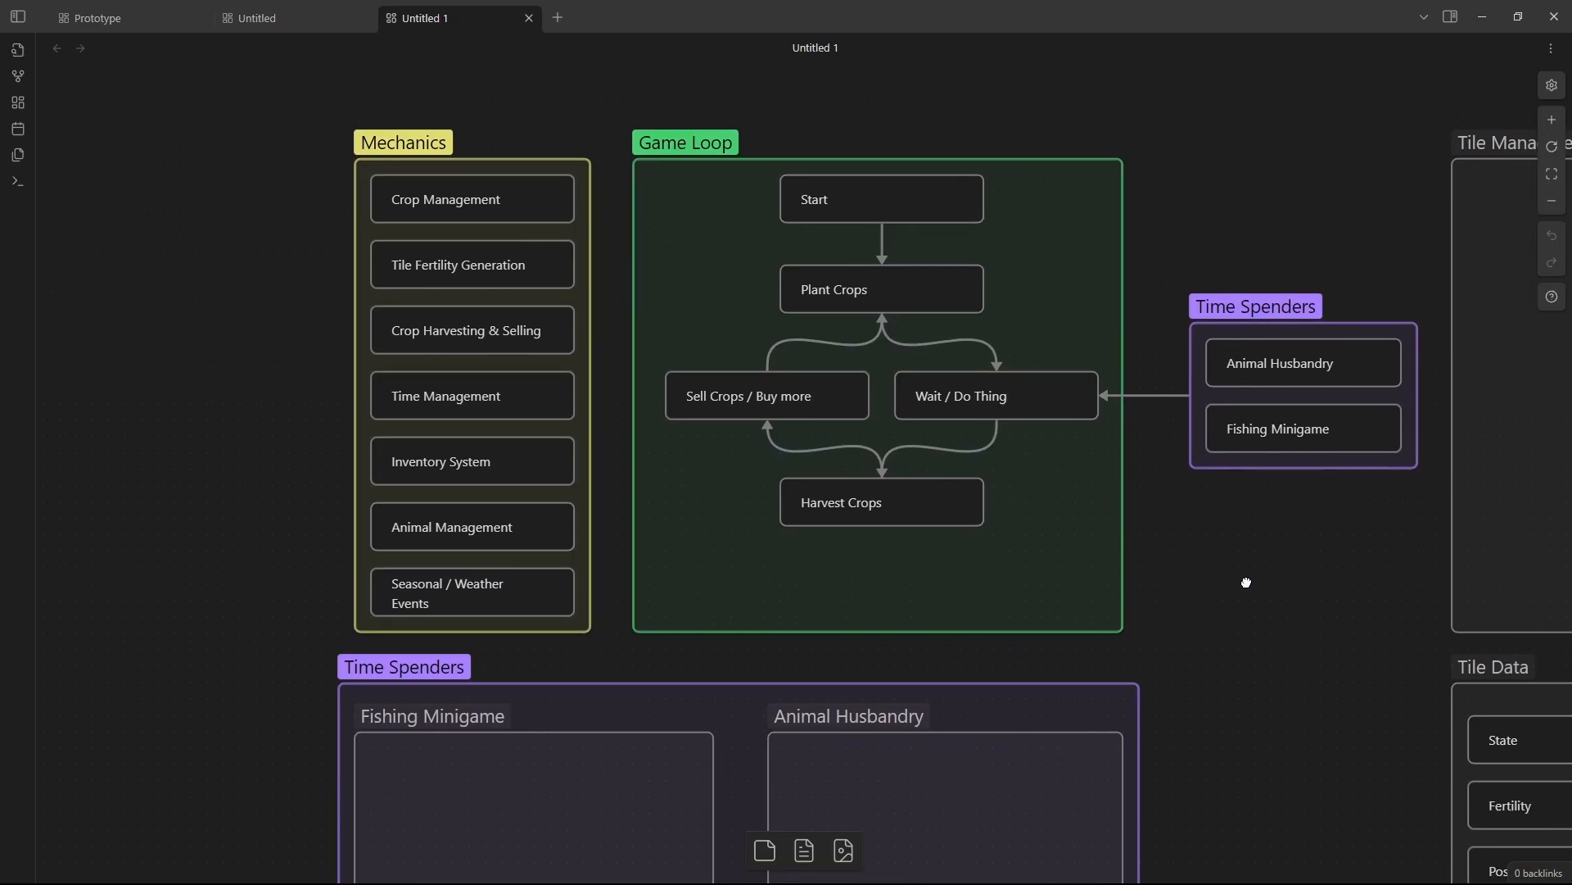
Step: Scroll down the farming canvas to the Time Spenders group
{"action": "scroll", "scroll_direction": "down", "scroll_amount": 3}
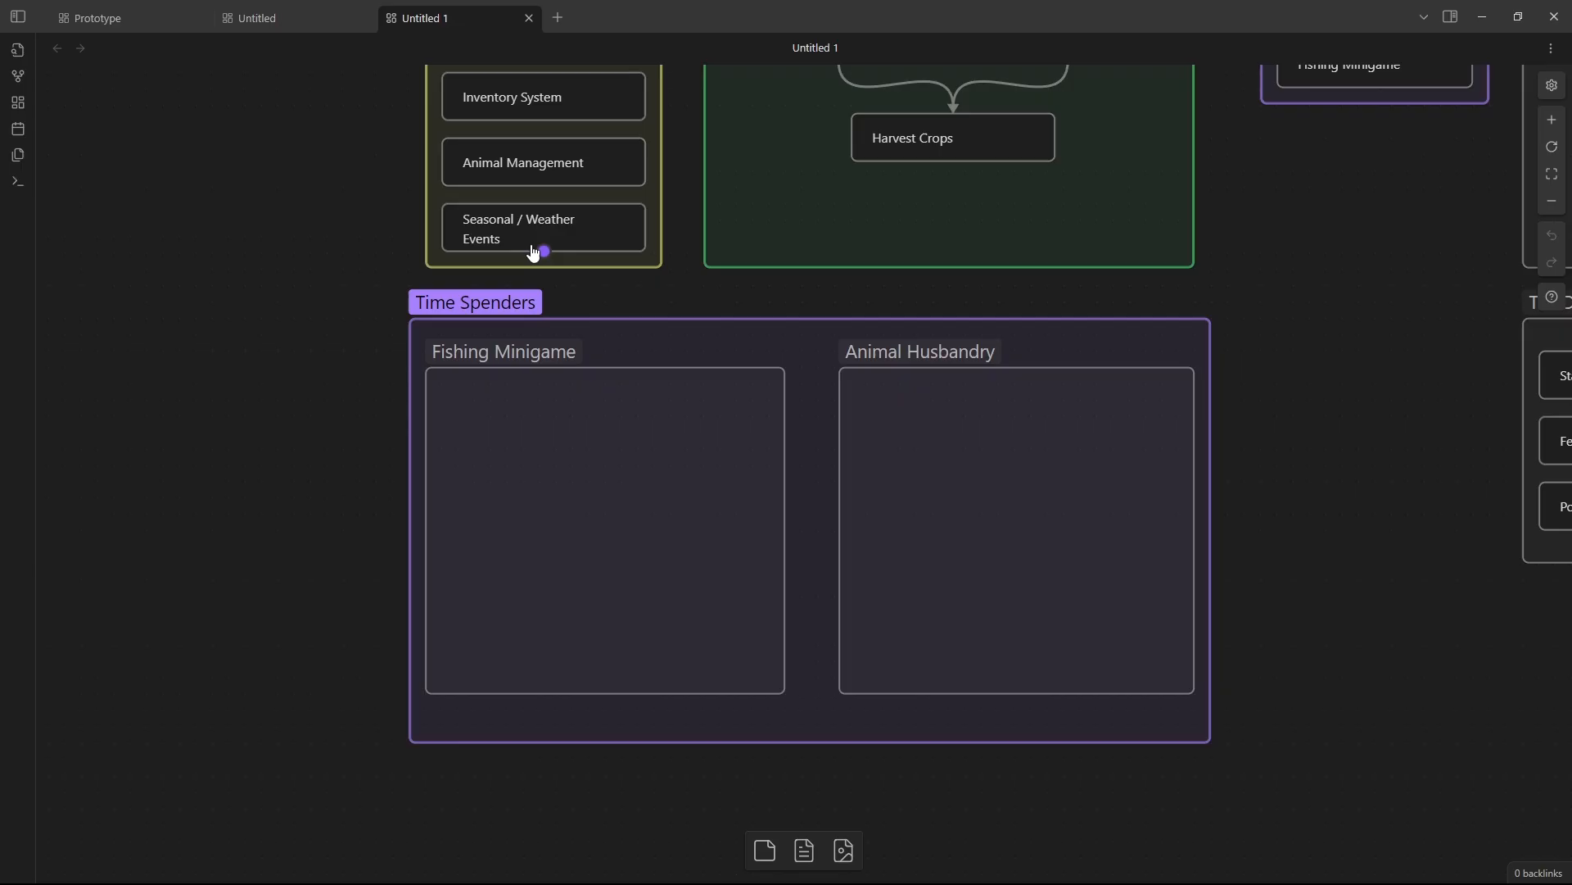
{"action": "mouse_move", "coordinate": [1311, 314]}
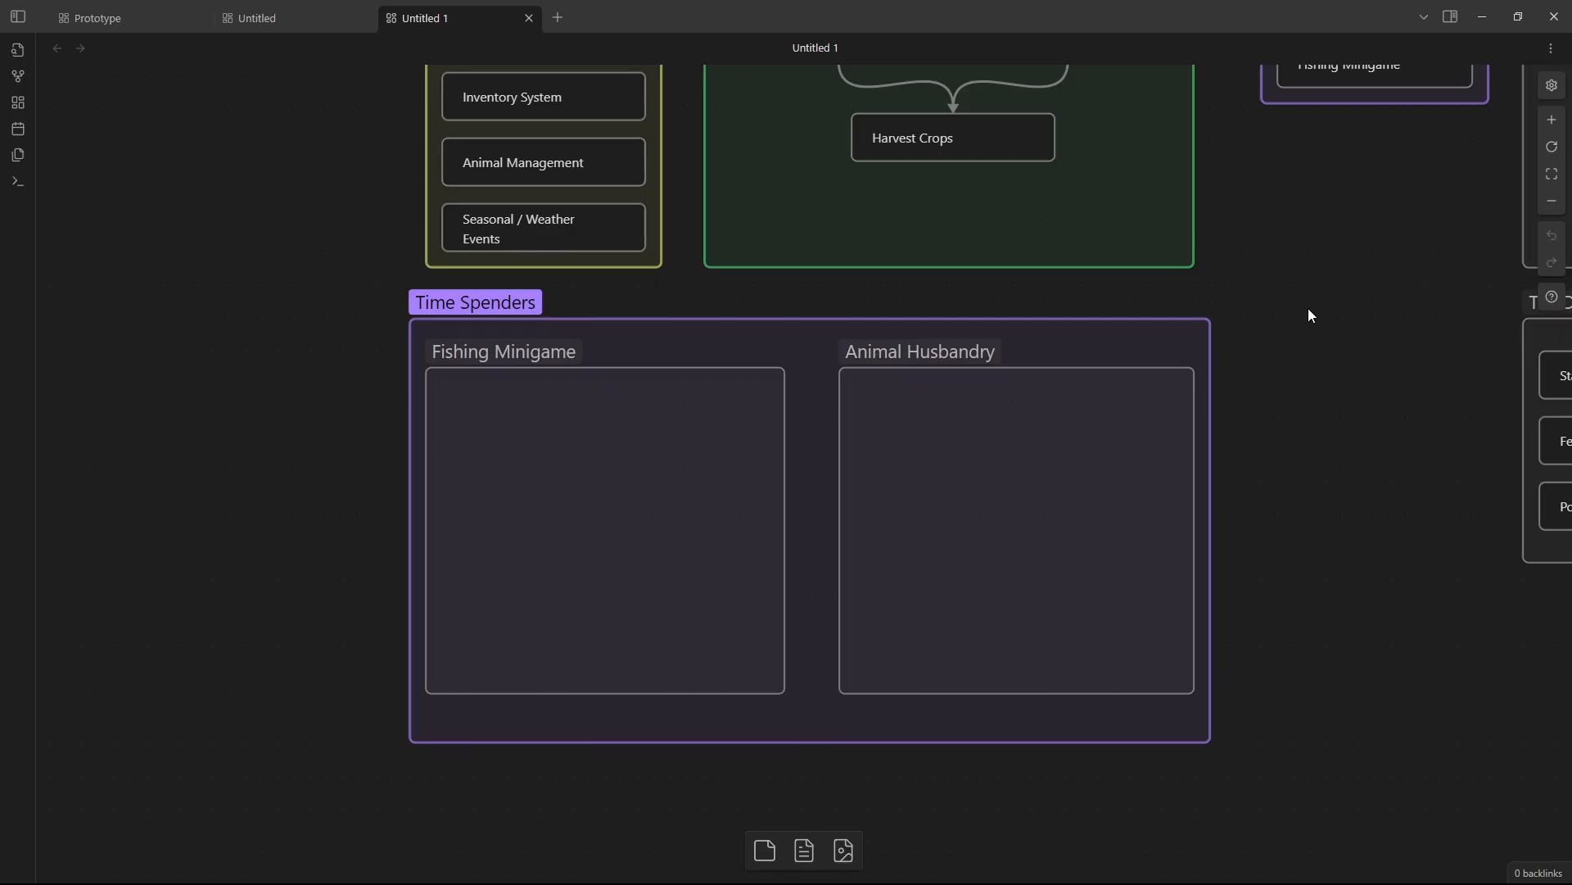
{"action": "mouse_move", "coordinate": [652, 503]}
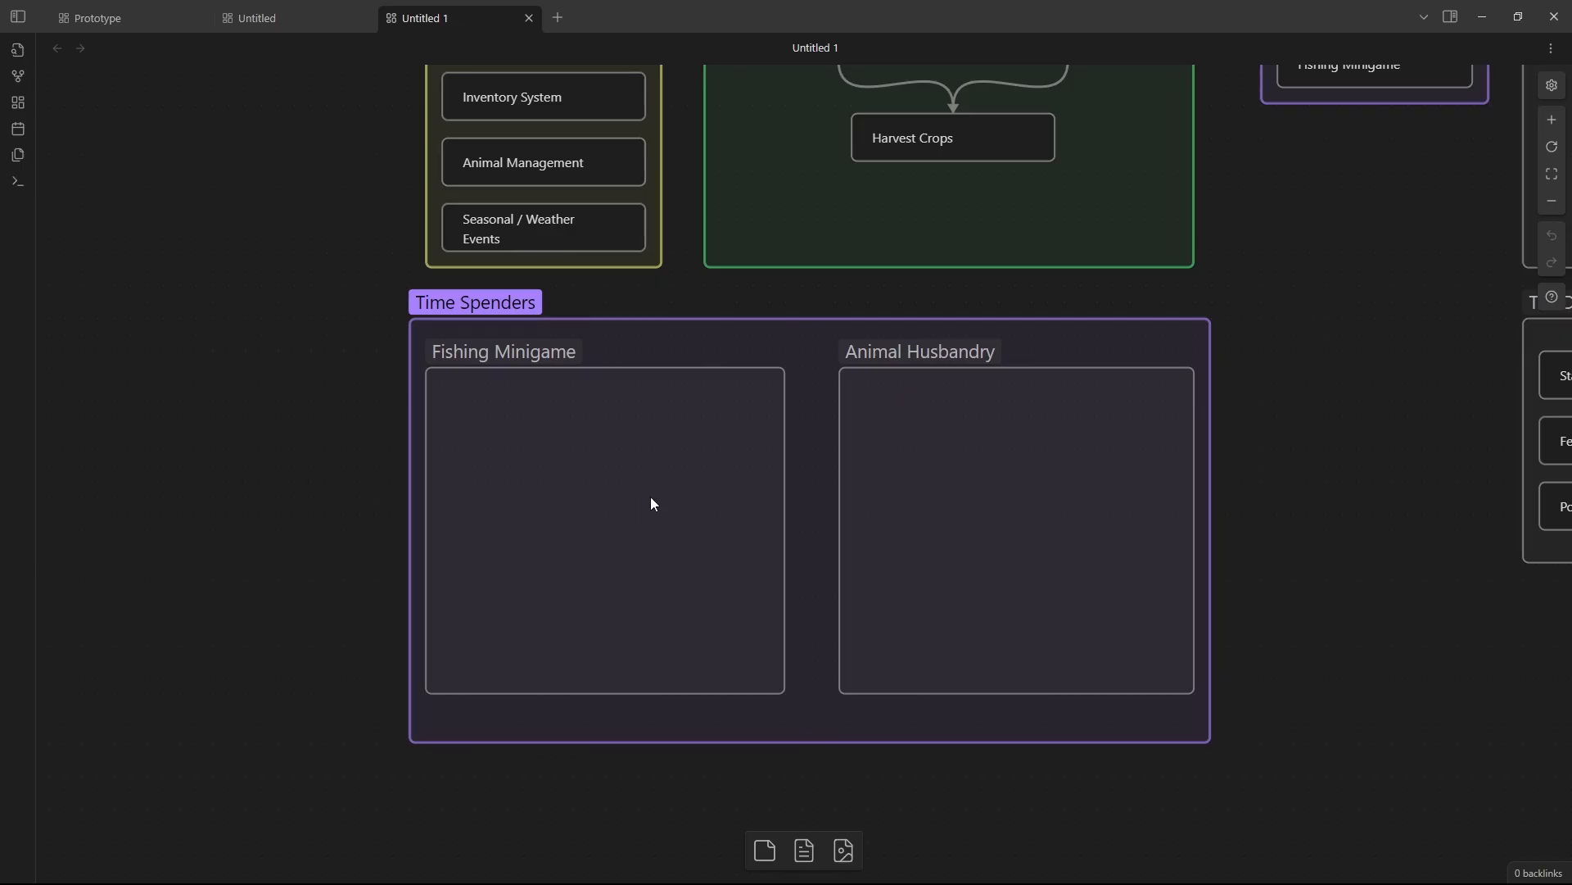
{"action": "mouse_move", "coordinate": [723, 434]}
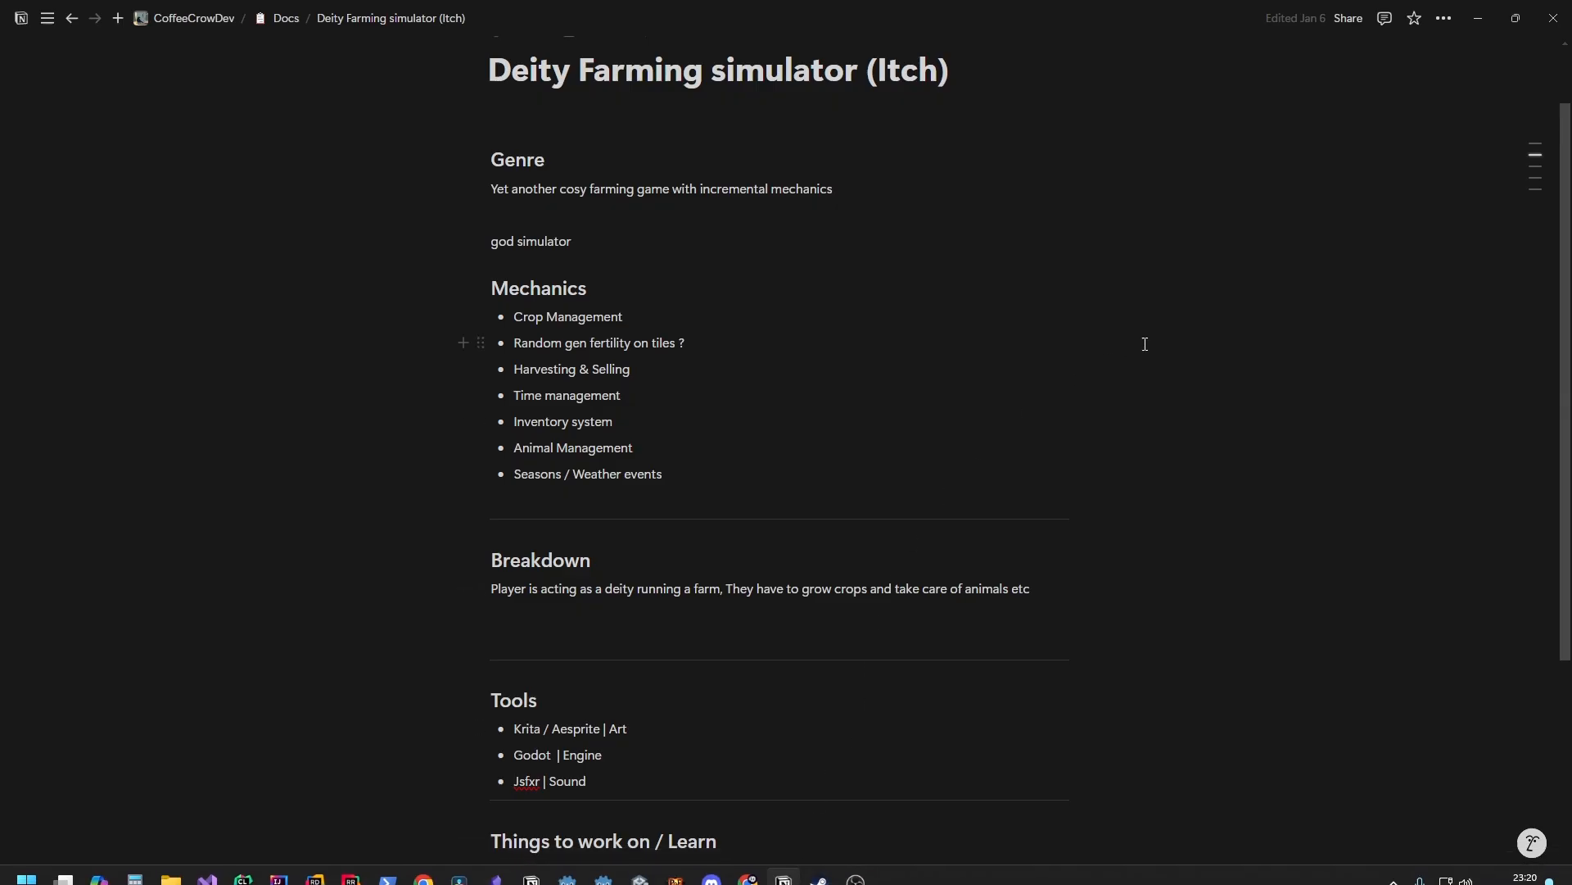
{"action": "left_click", "coordinate": [515, 781]}
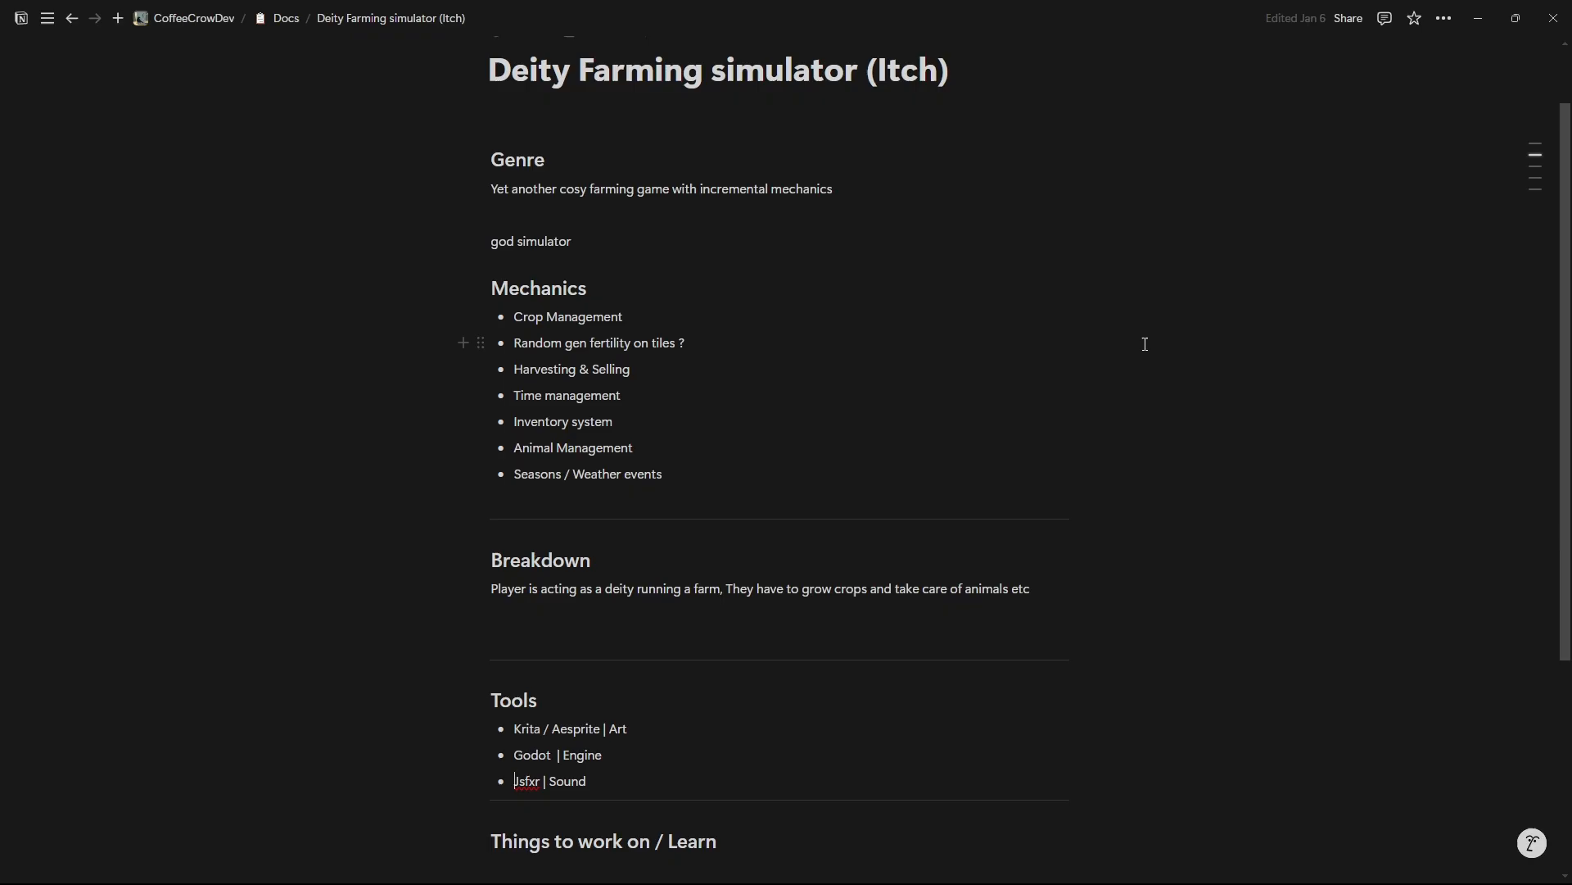
{"action": "mouse_move", "coordinate": [1125, 337]}
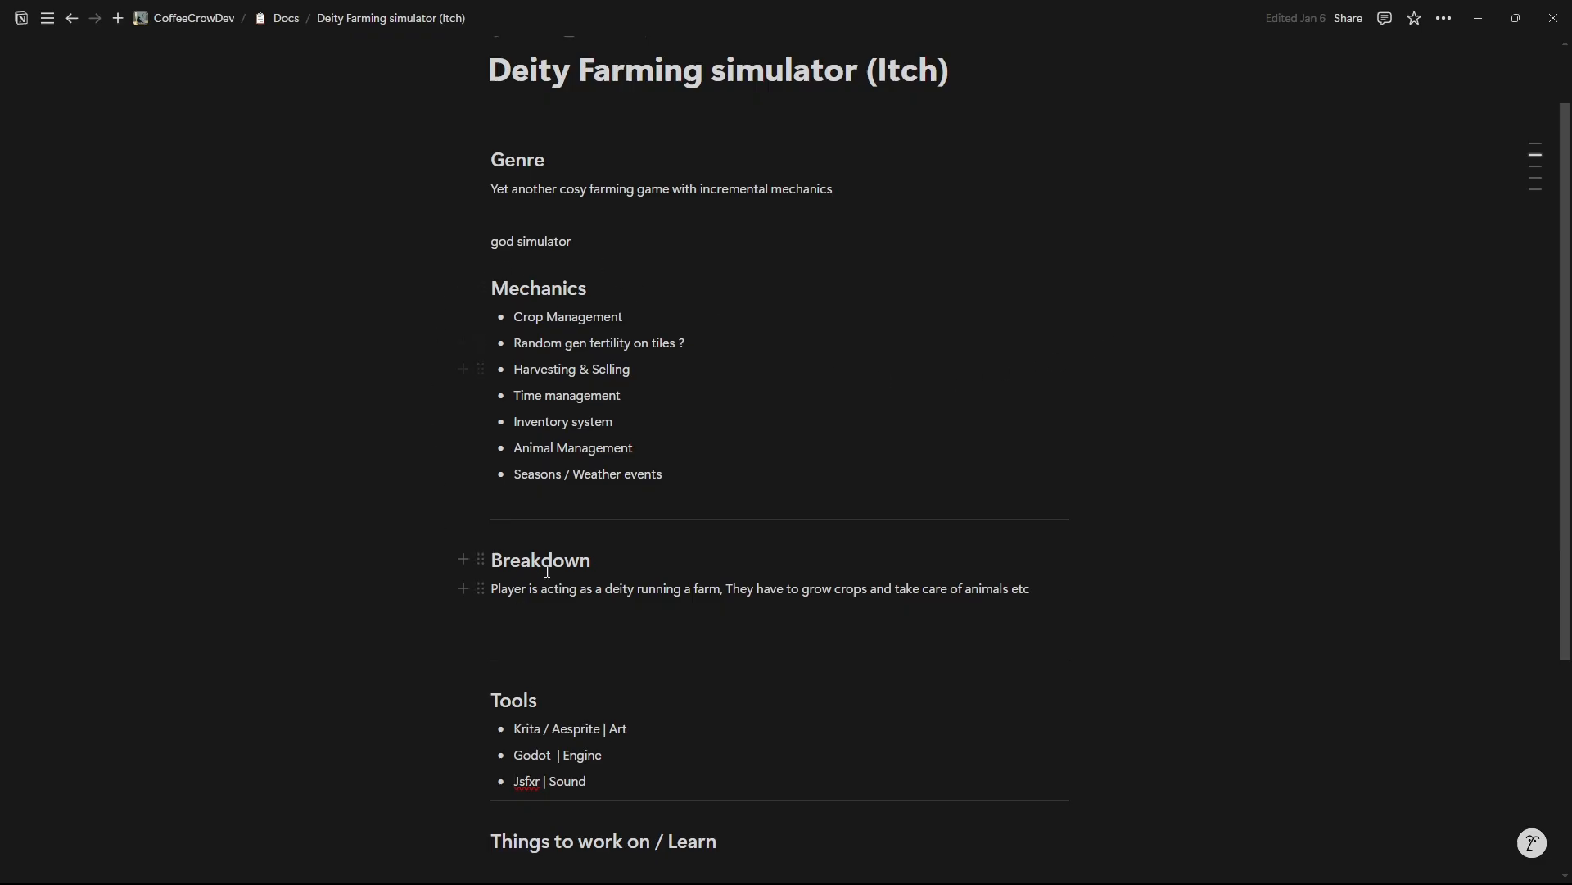
{"action": "scroll", "scroll_direction": "down", "scroll_amount": 3}
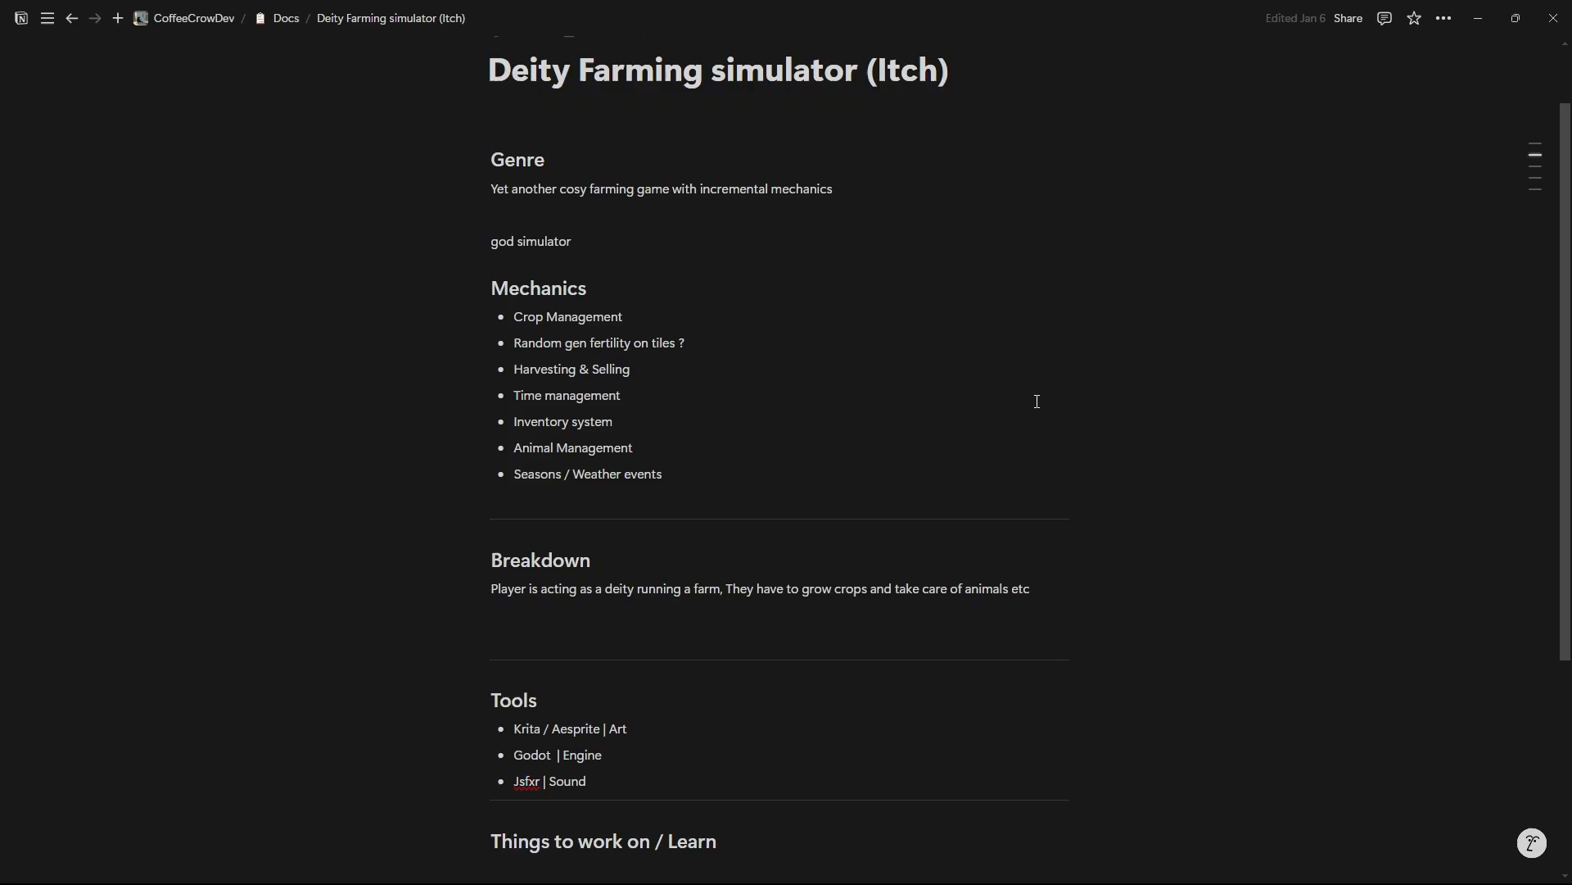
{"action": "mouse_move", "coordinate": [971, 593]}
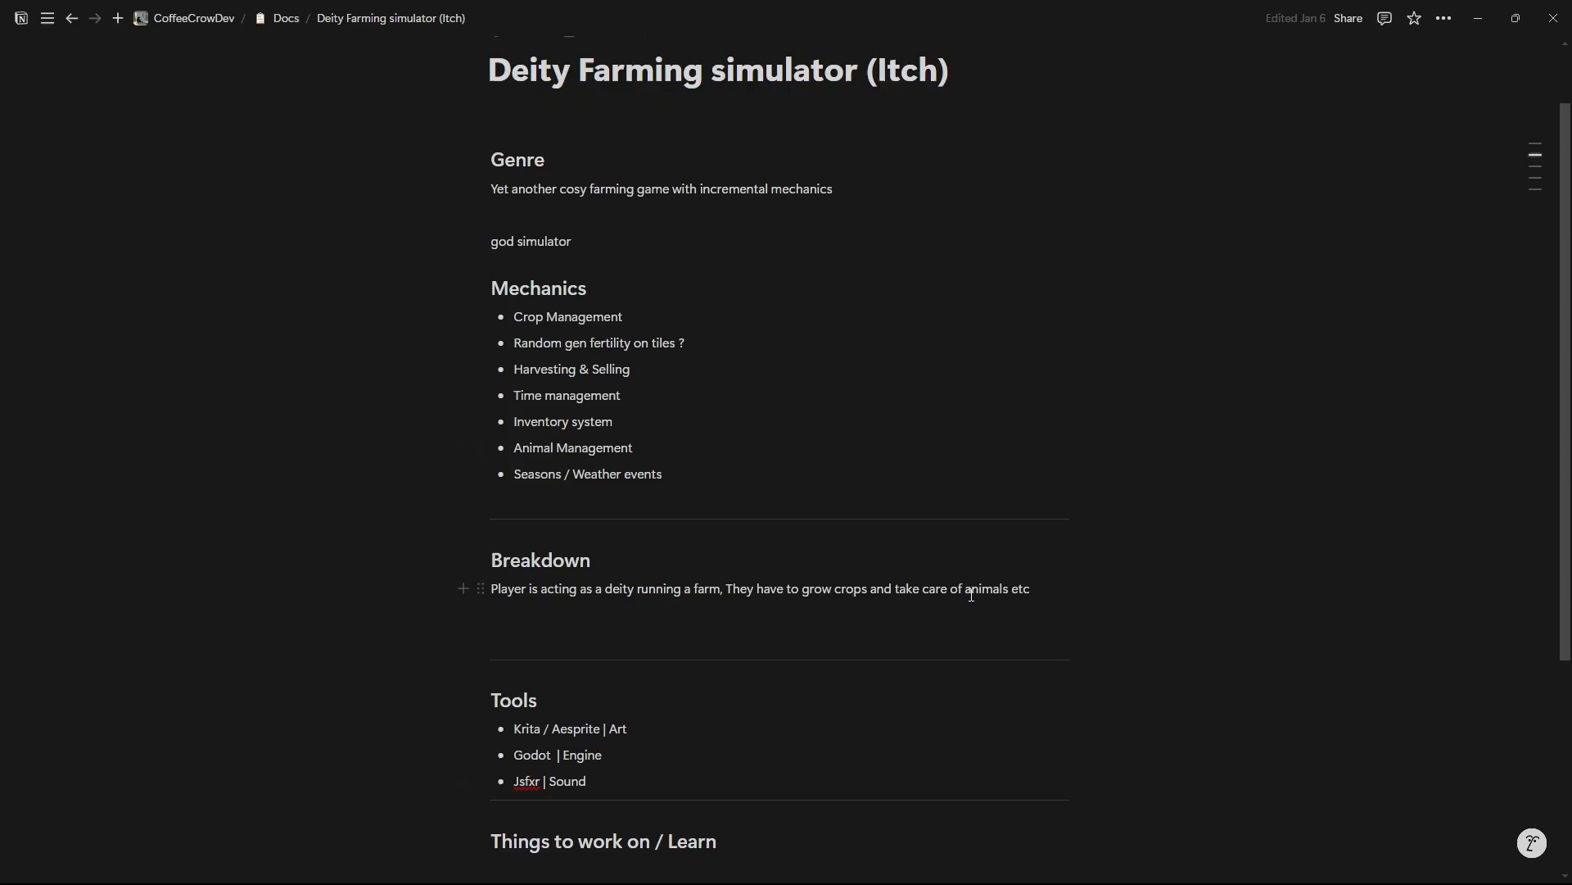